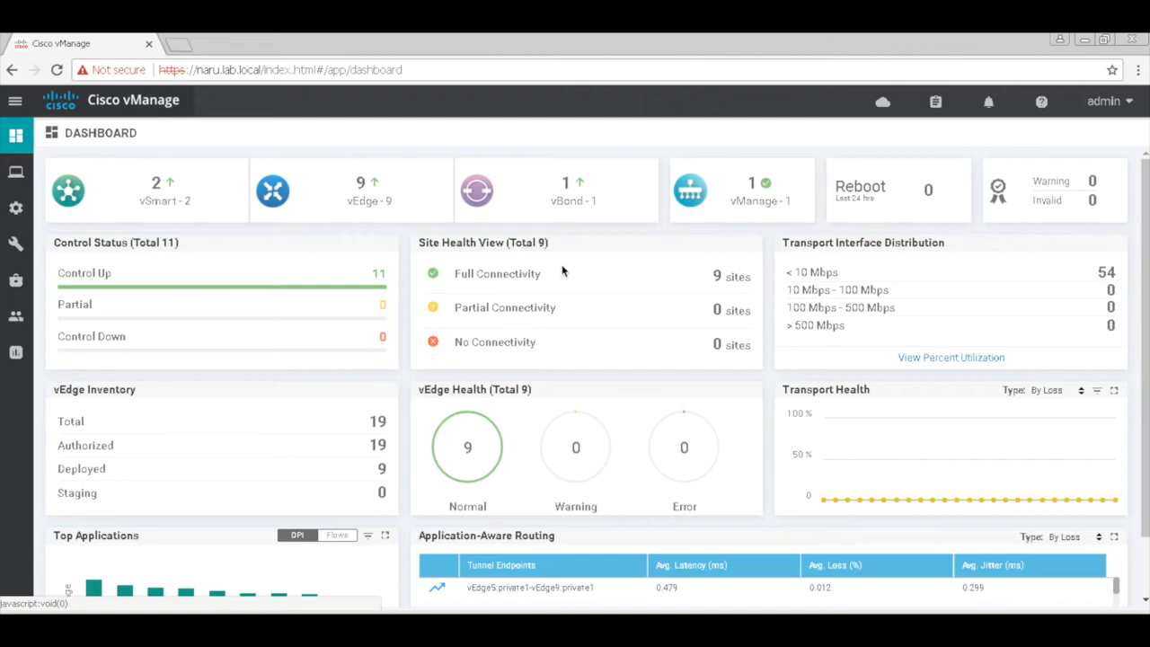
mouse_move(528, 151)
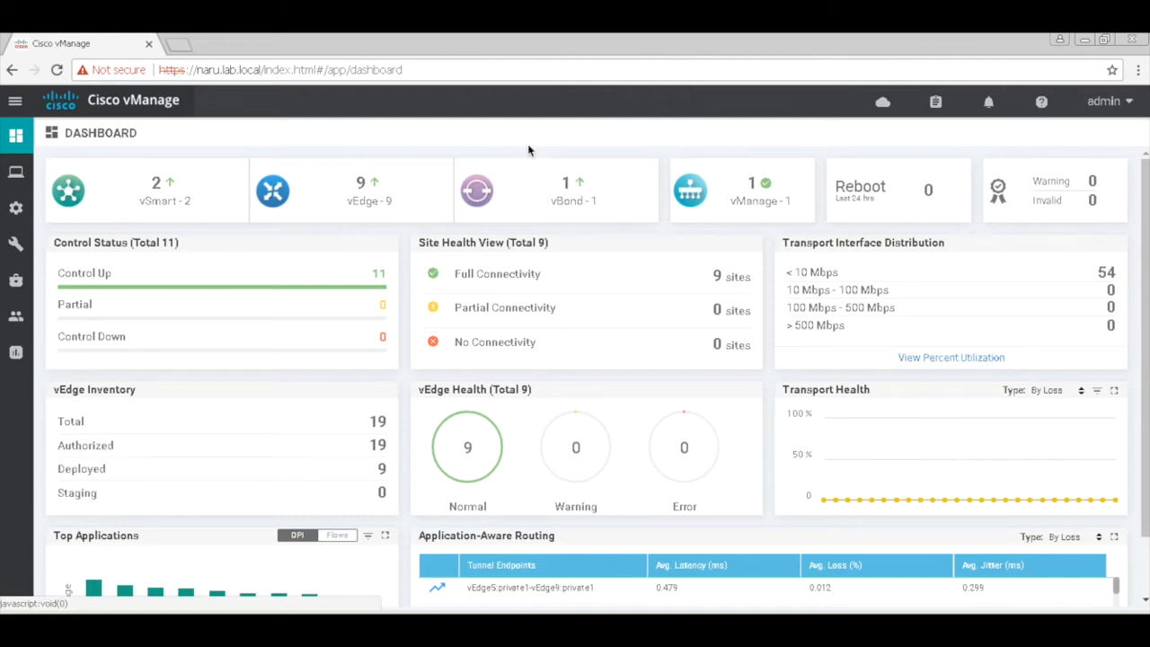
mouse_move(564, 273)
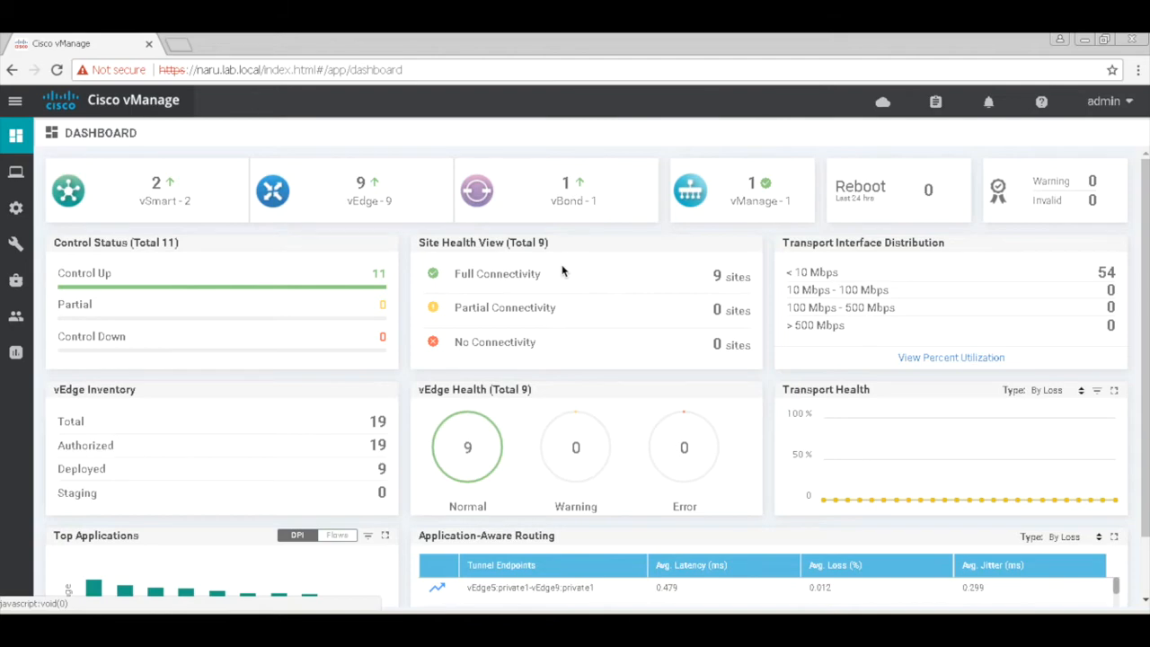
mouse_move(550, 203)
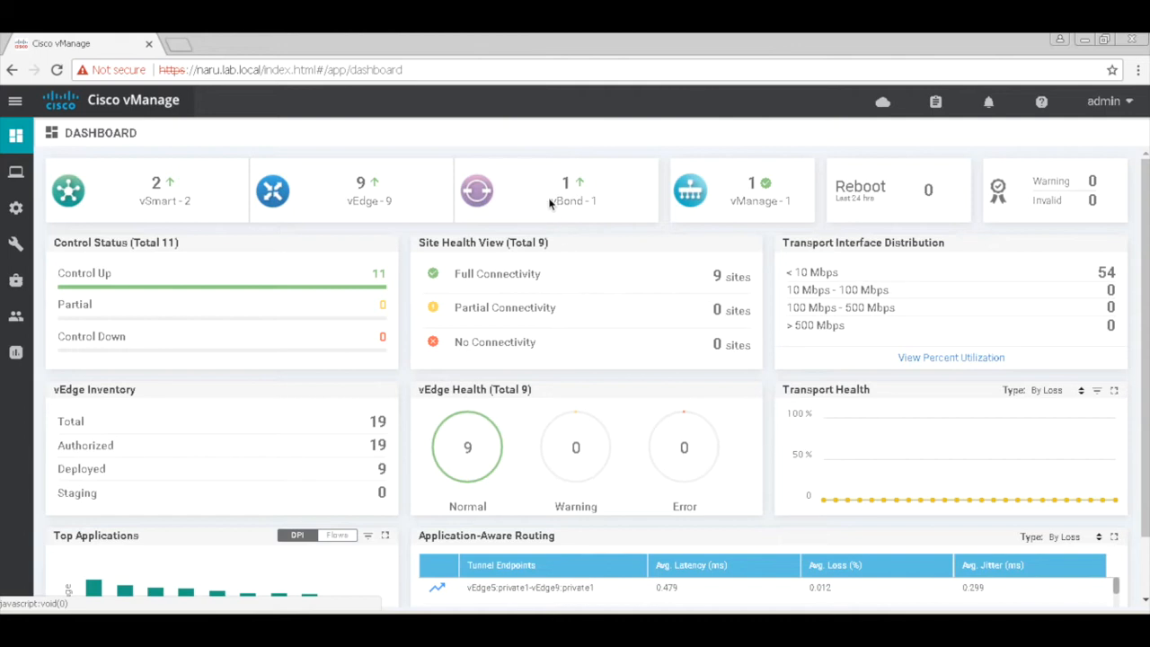
mouse_move(564, 273)
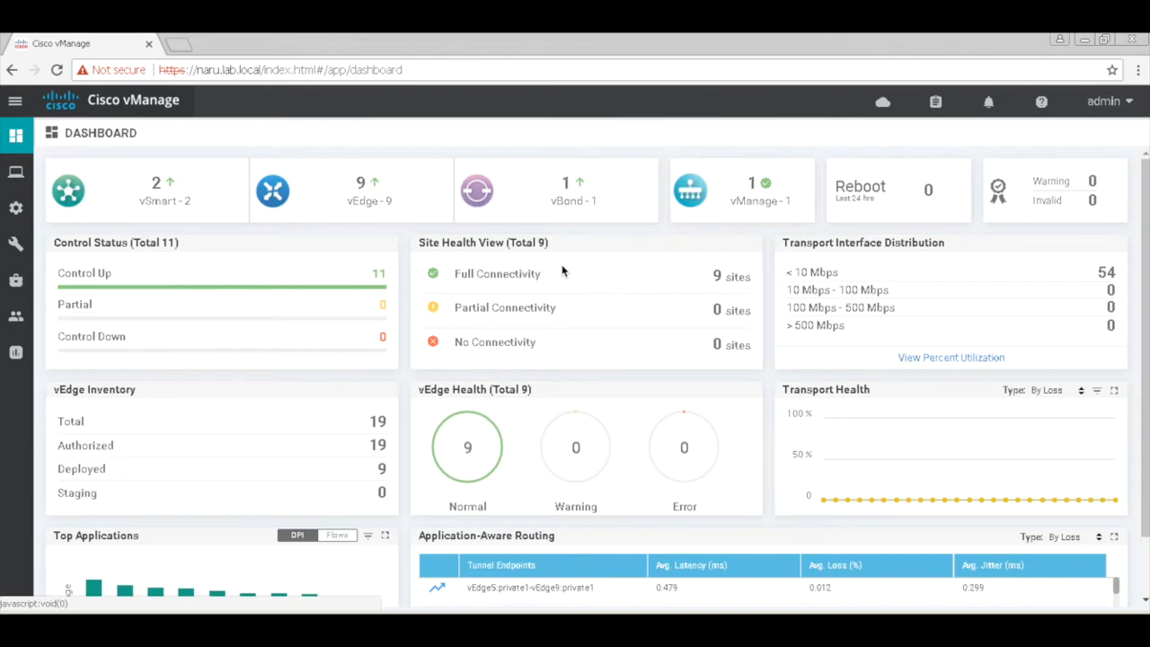
Step: Start editing the vedge-cloud device template from Configuration > Templates
click(16, 208)
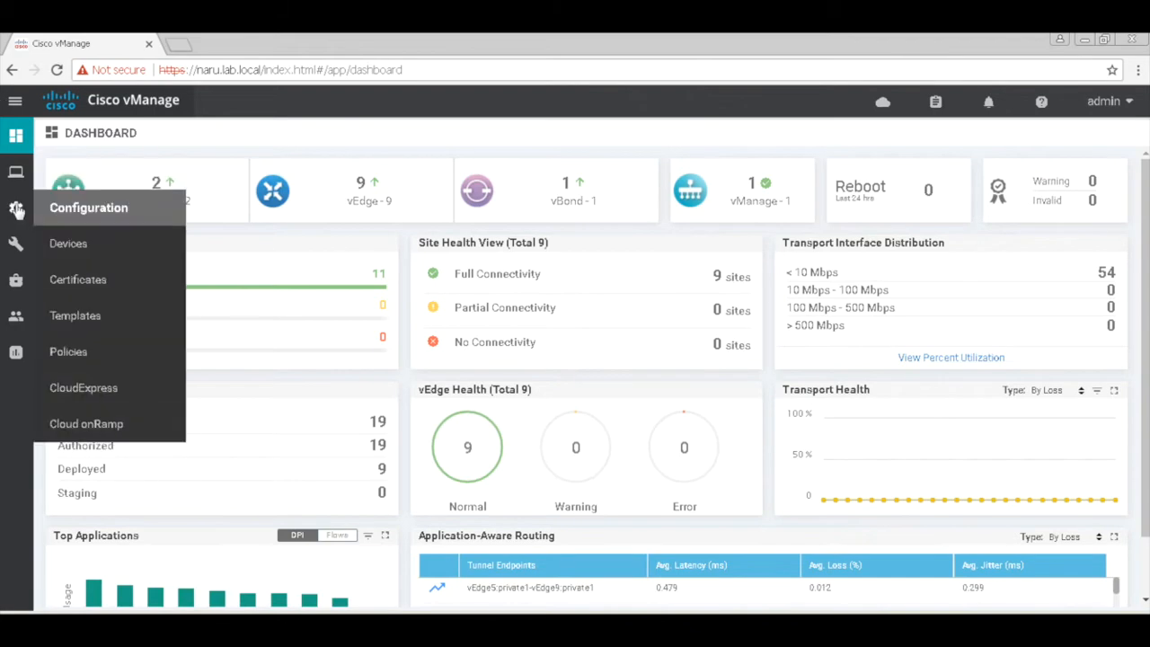
mouse_move(69, 243)
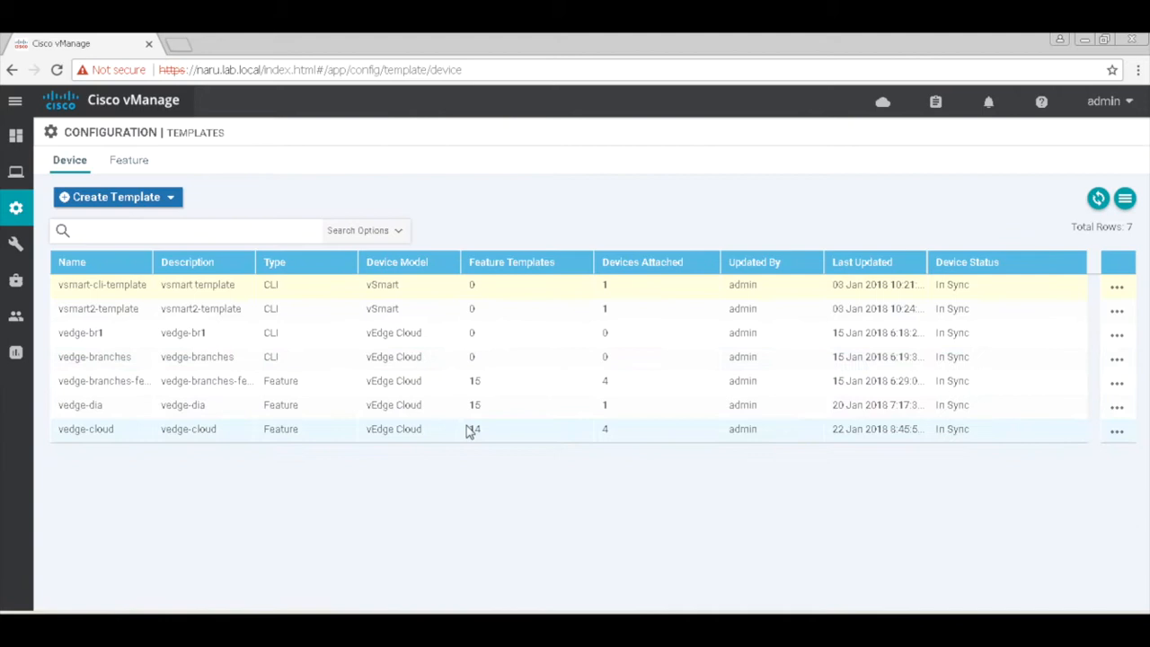
click(1118, 431)
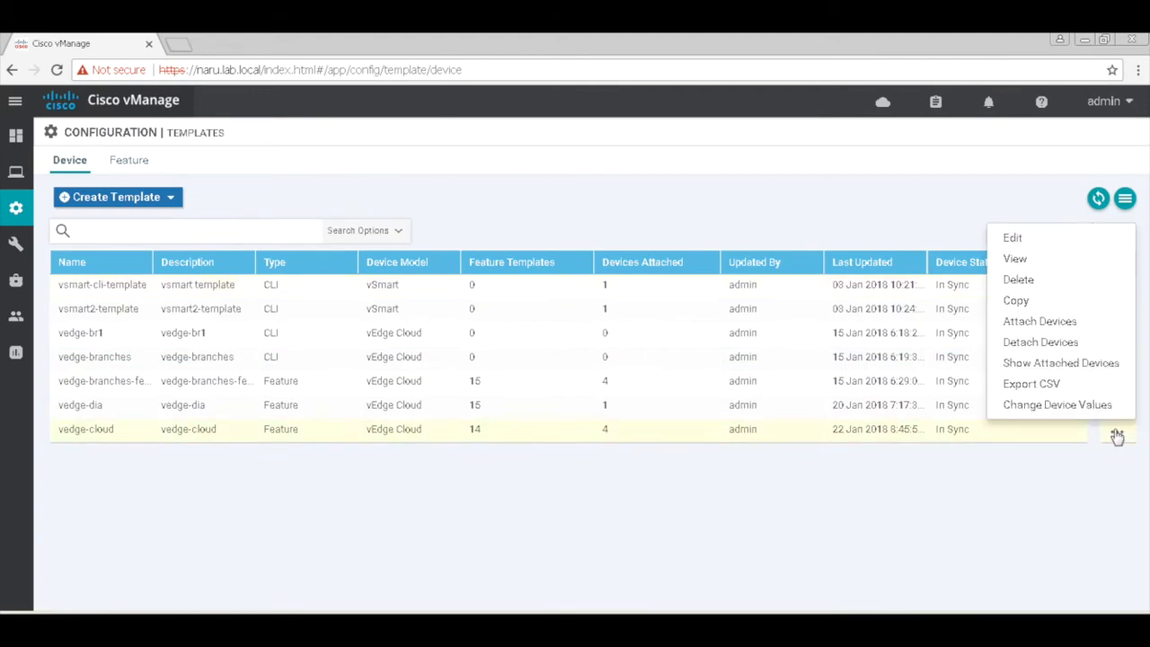
click(1014, 237)
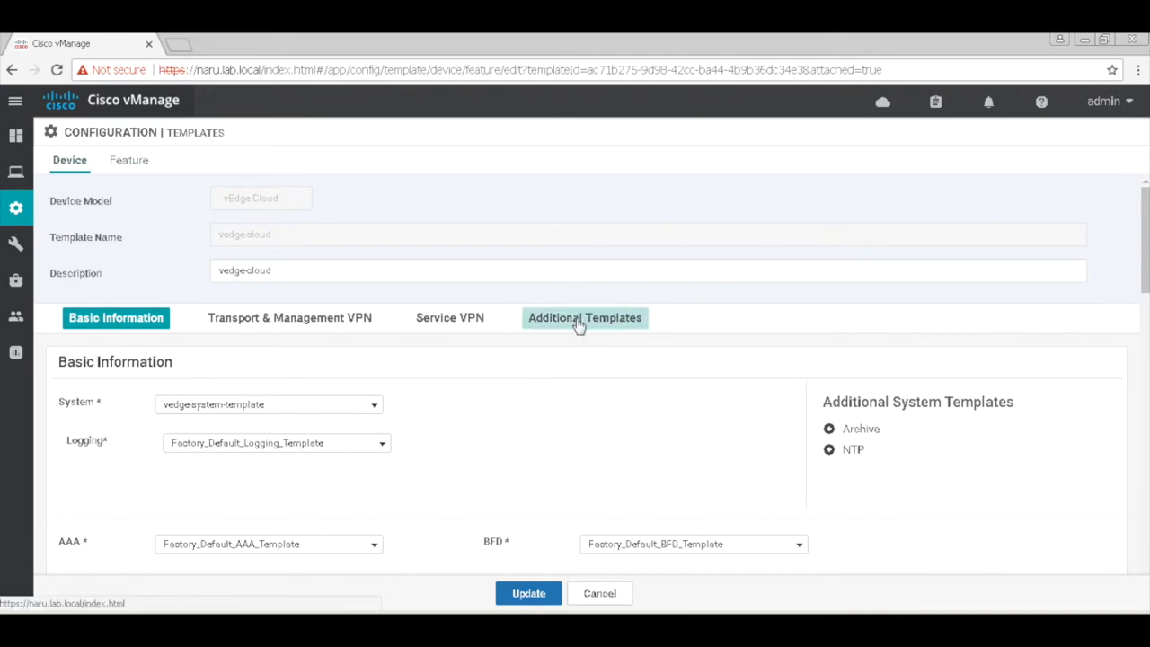
Step: Go to Additional Templates and list the available SNMP templates
click(586, 316)
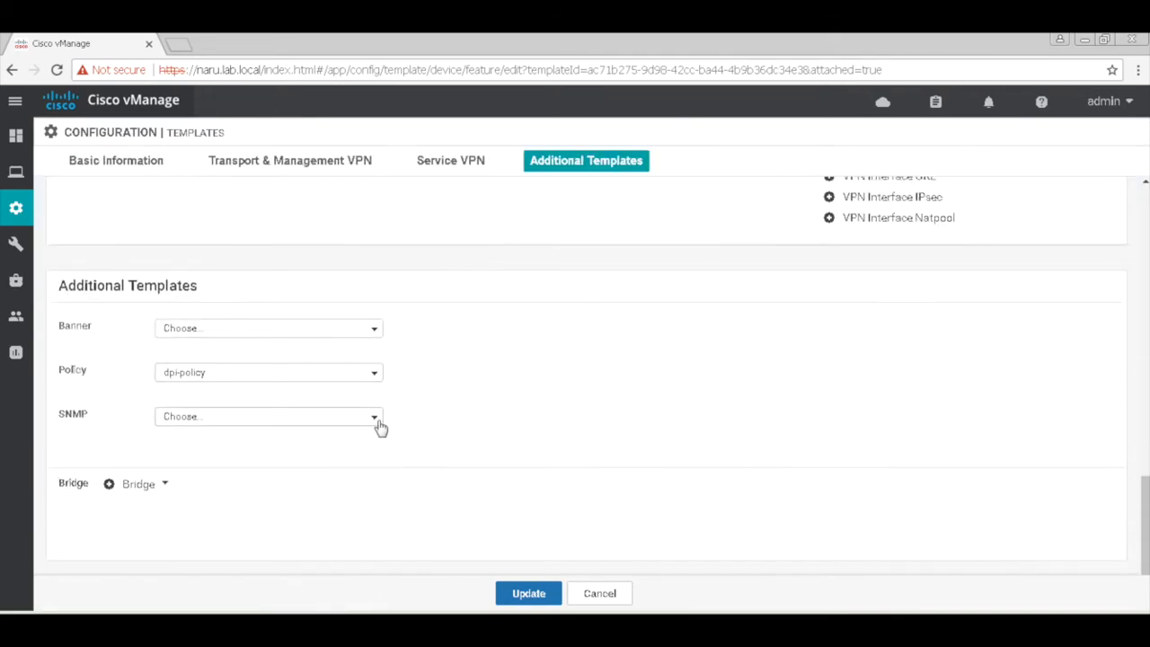
click(270, 418)
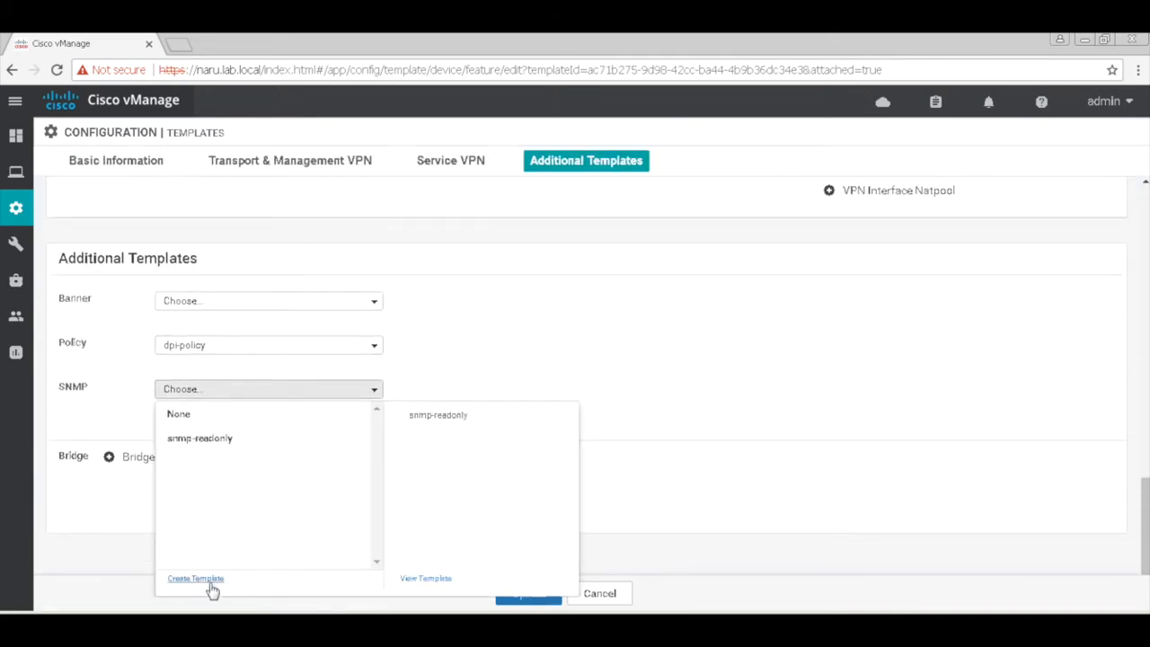
Step: Create a new SNMP feature template named and described snmp-ro
click(194, 579)
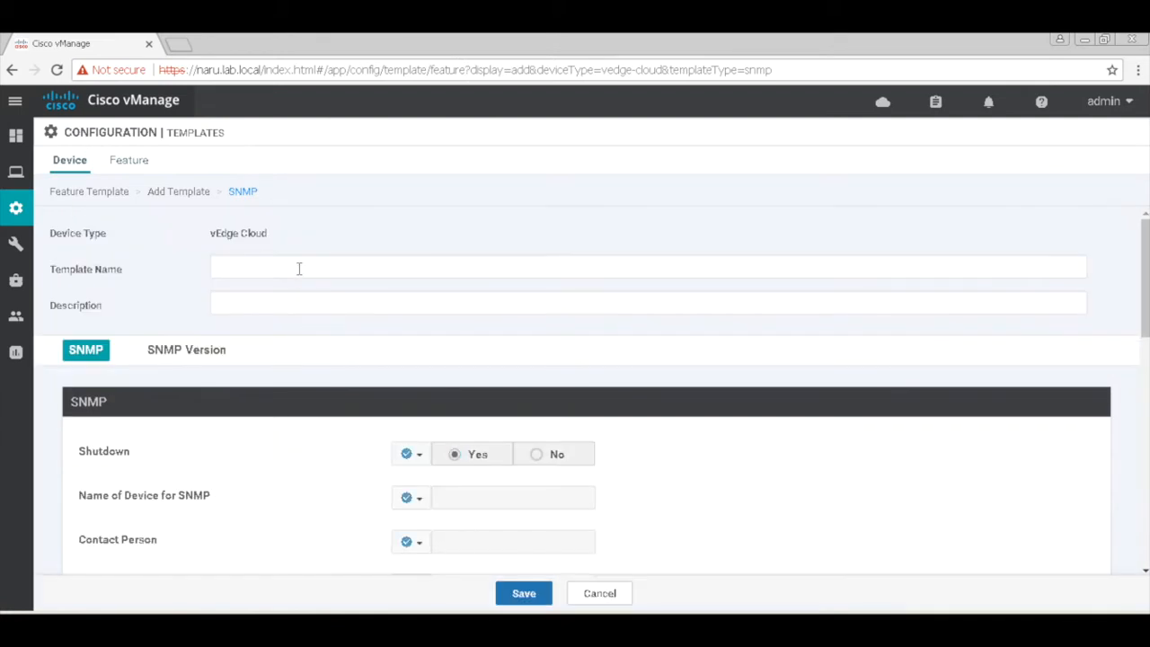
text(snmp-ro)
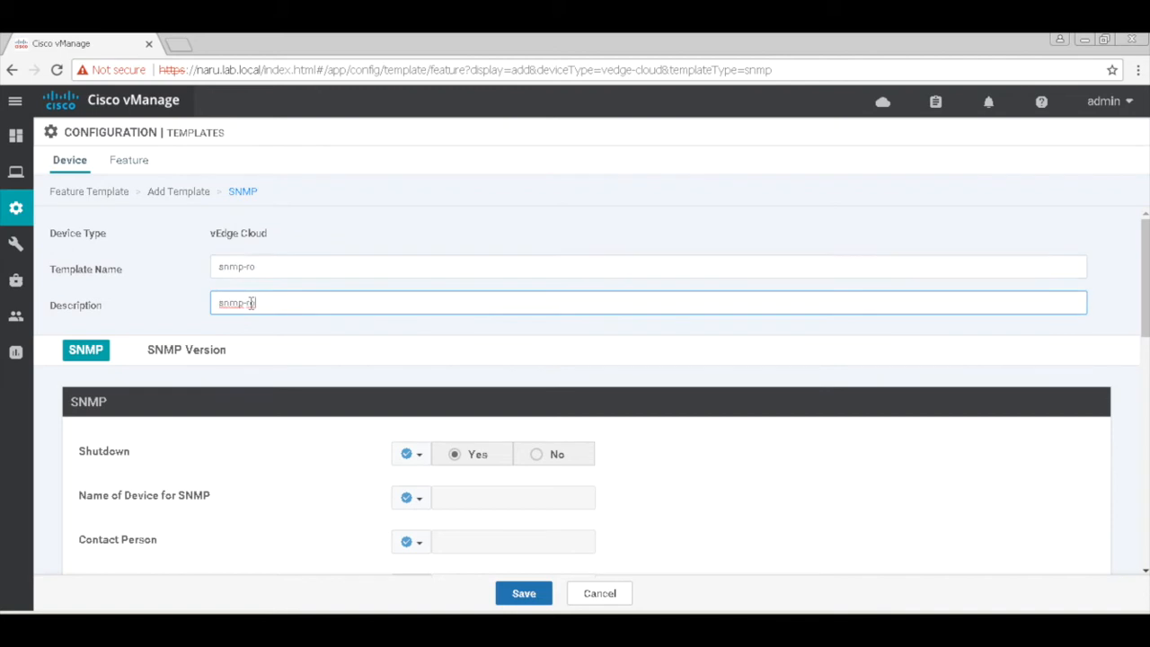
scroll(down, 3)
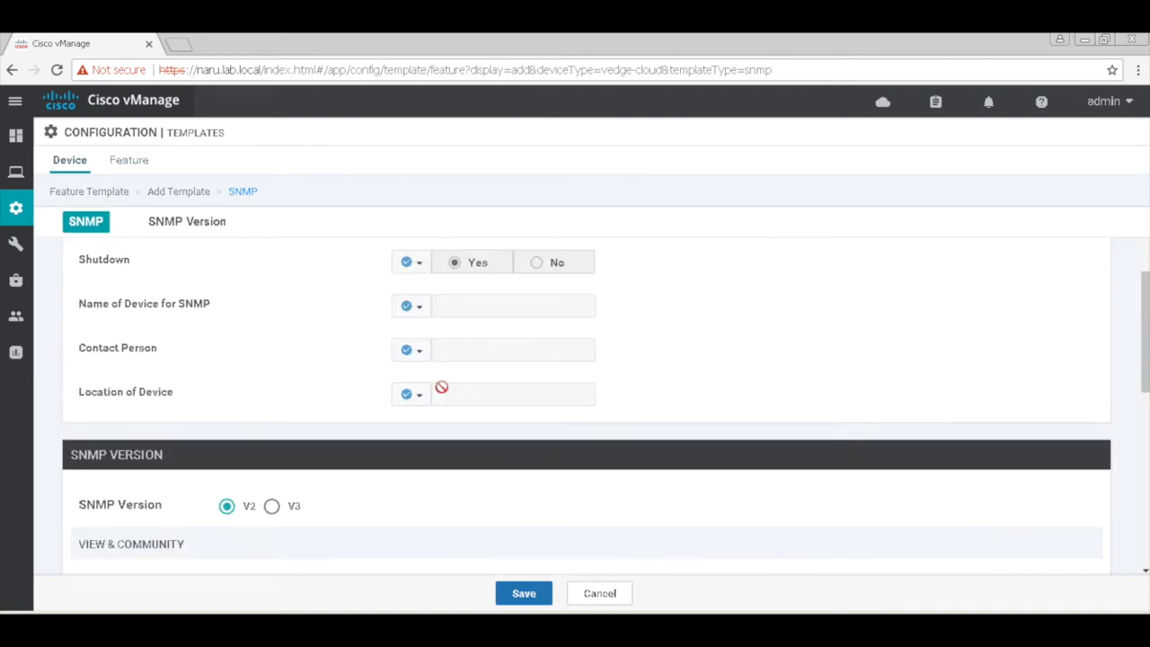
Step: Make the Shutdown setting global and set it to No
click(412, 262)
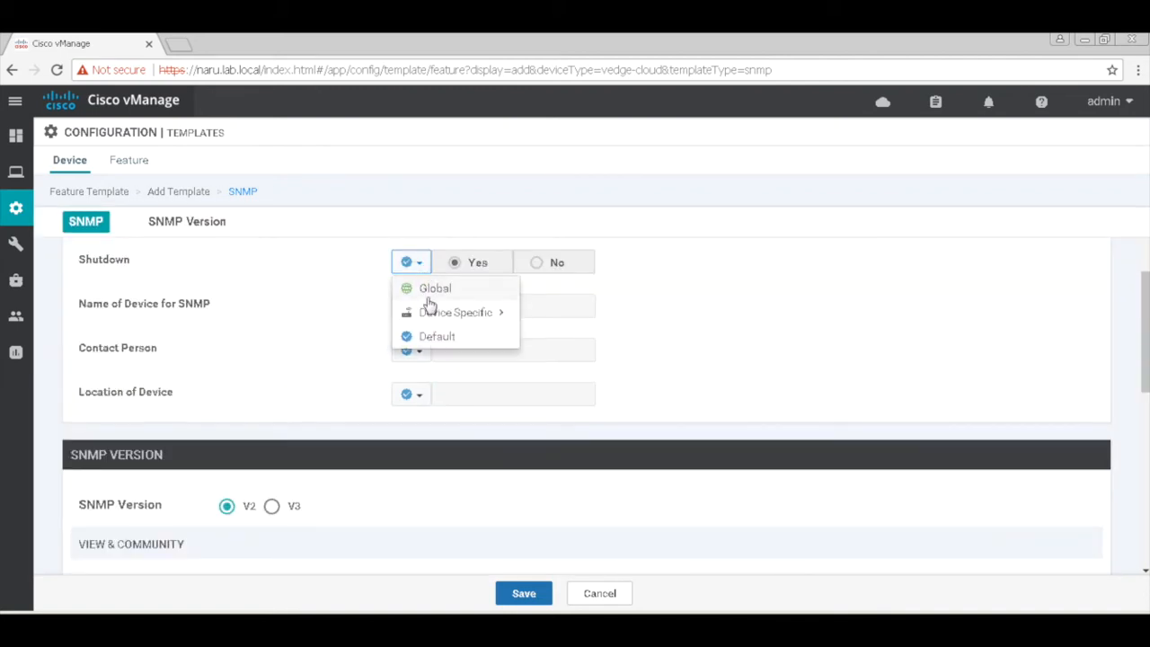
click(435, 288)
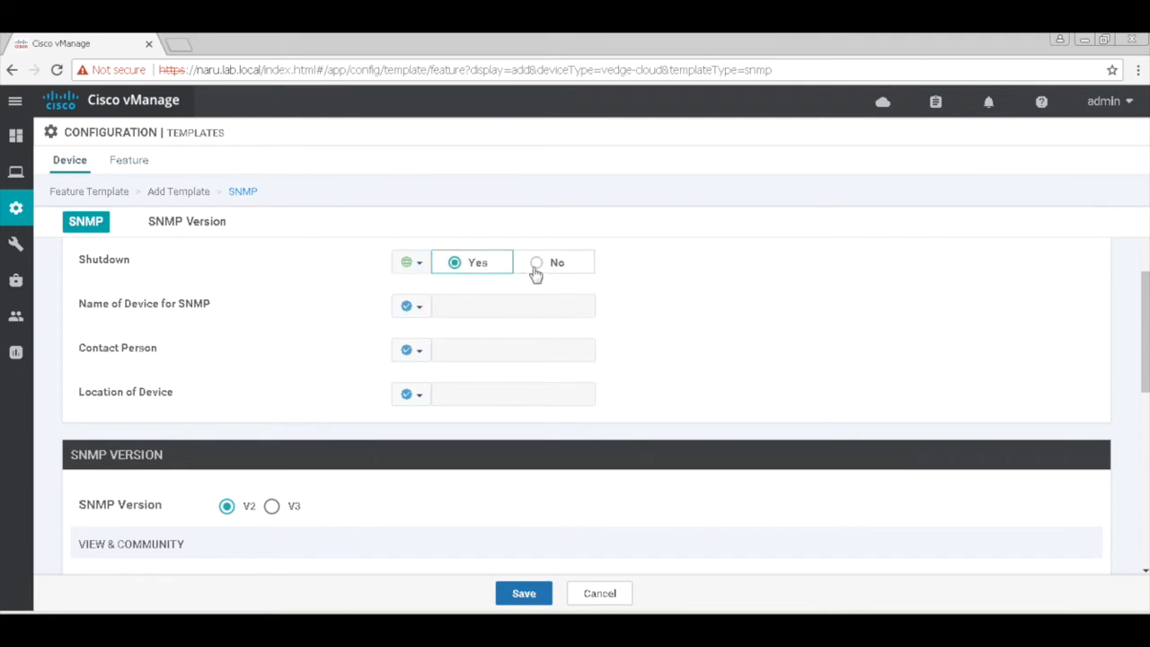
click(536, 262)
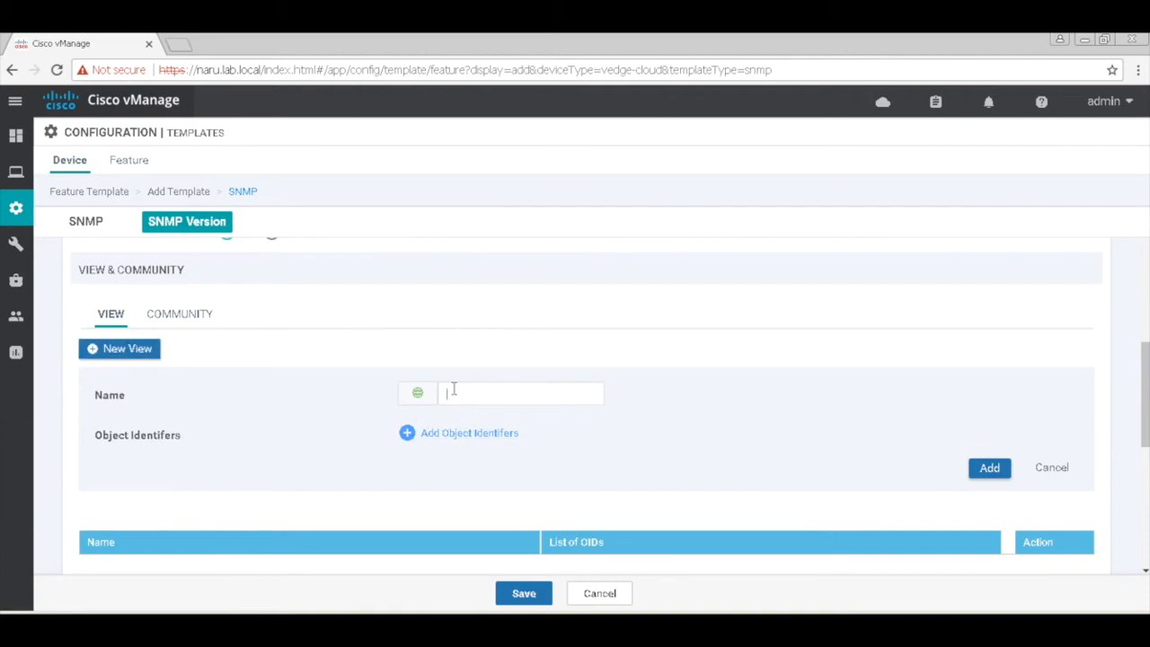
Step: Add a view named v2 containing object identifier 1.3.6.1
text(v2)
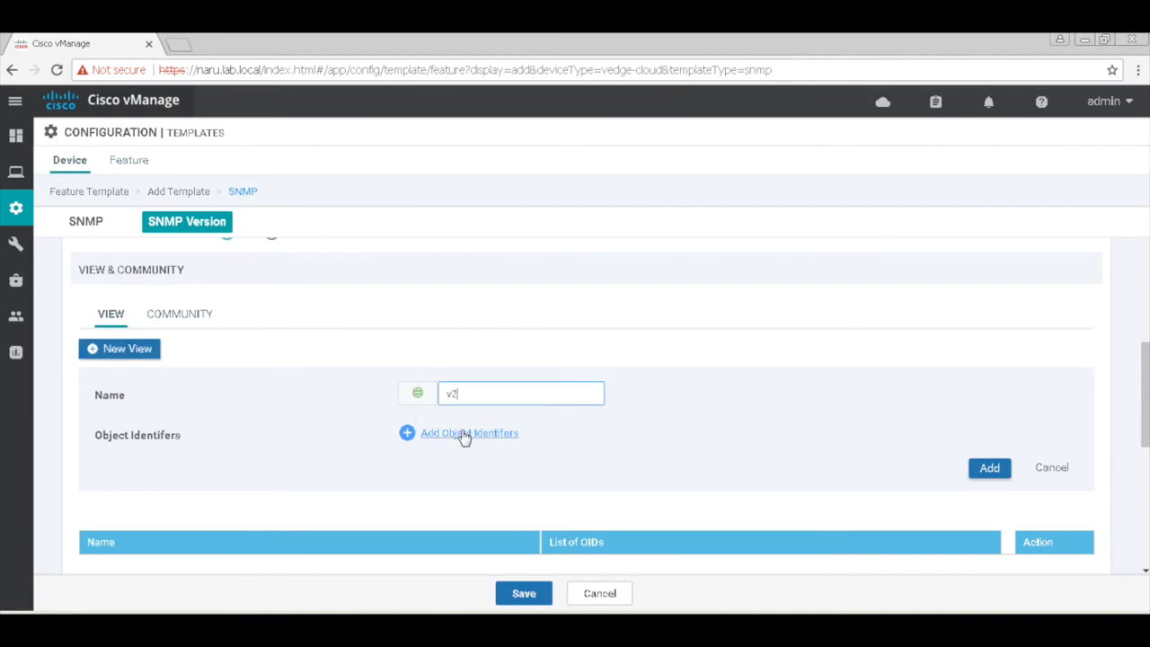
click(469, 432)
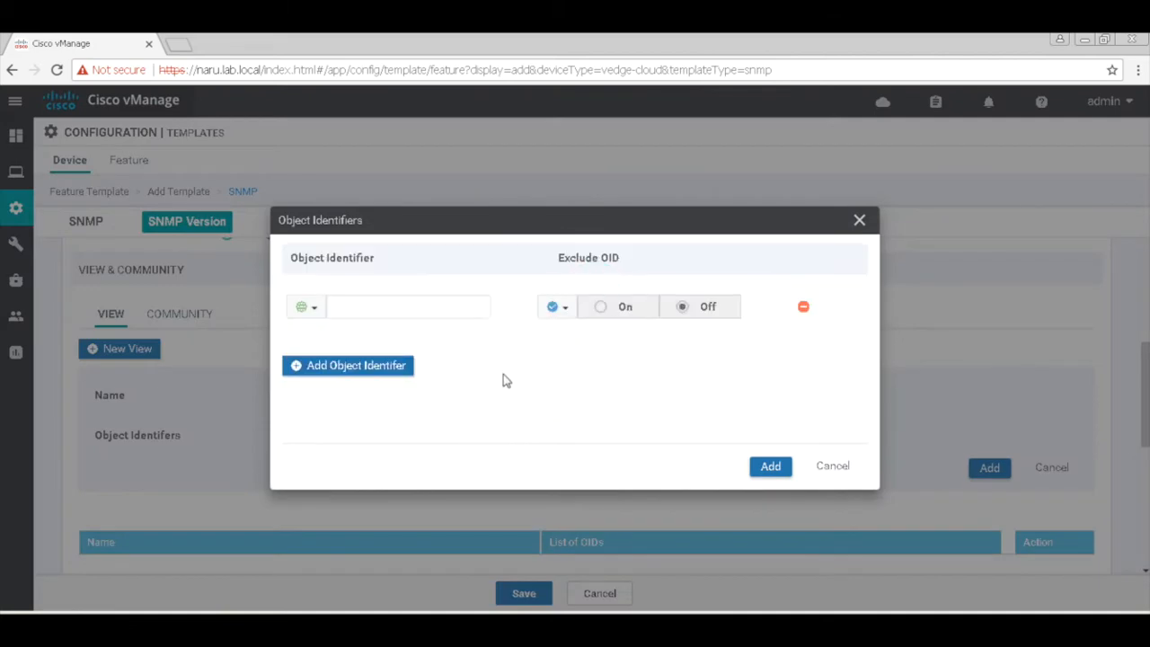
click(406, 306)
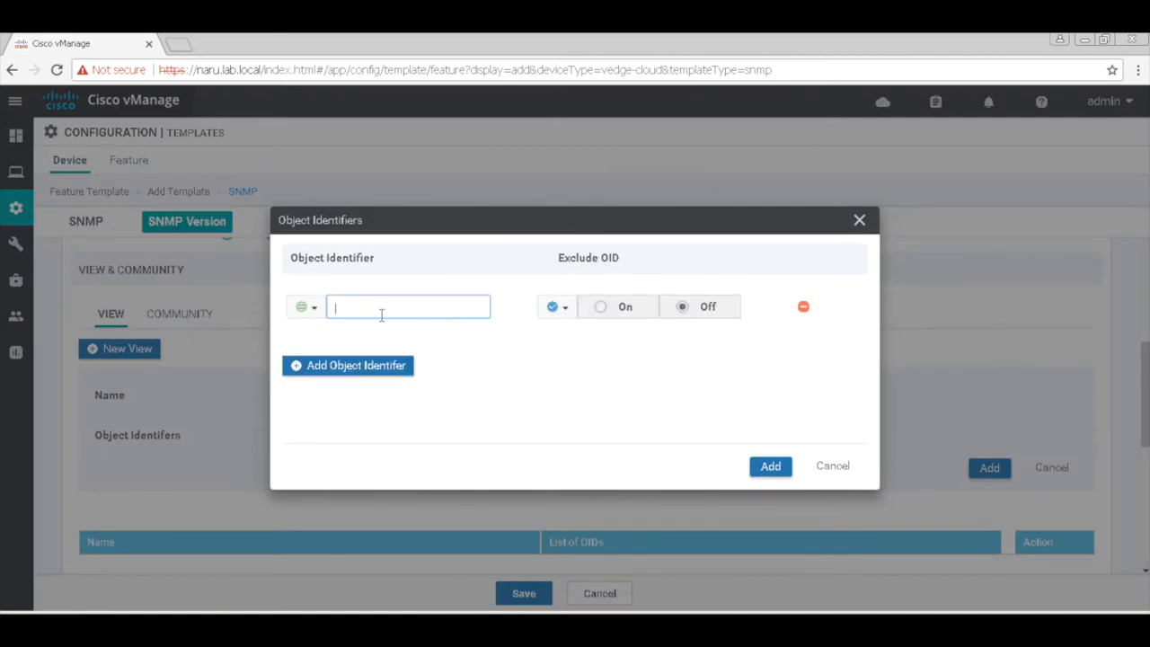
text(1)
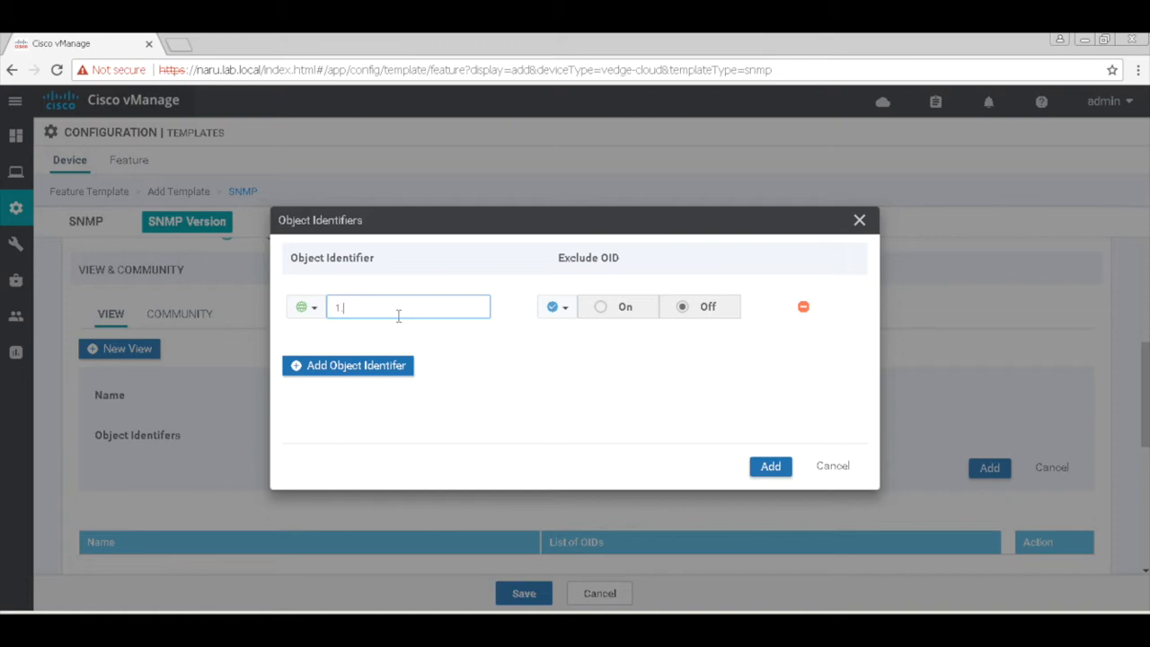
text(.3.6.1)
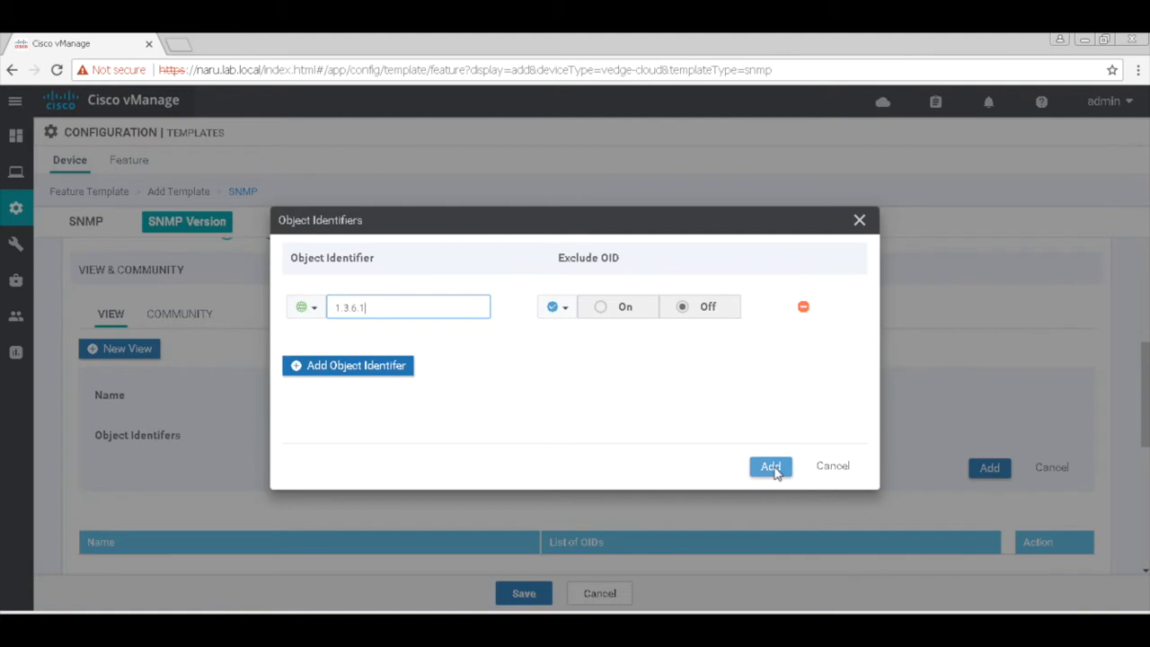
click(770, 465)
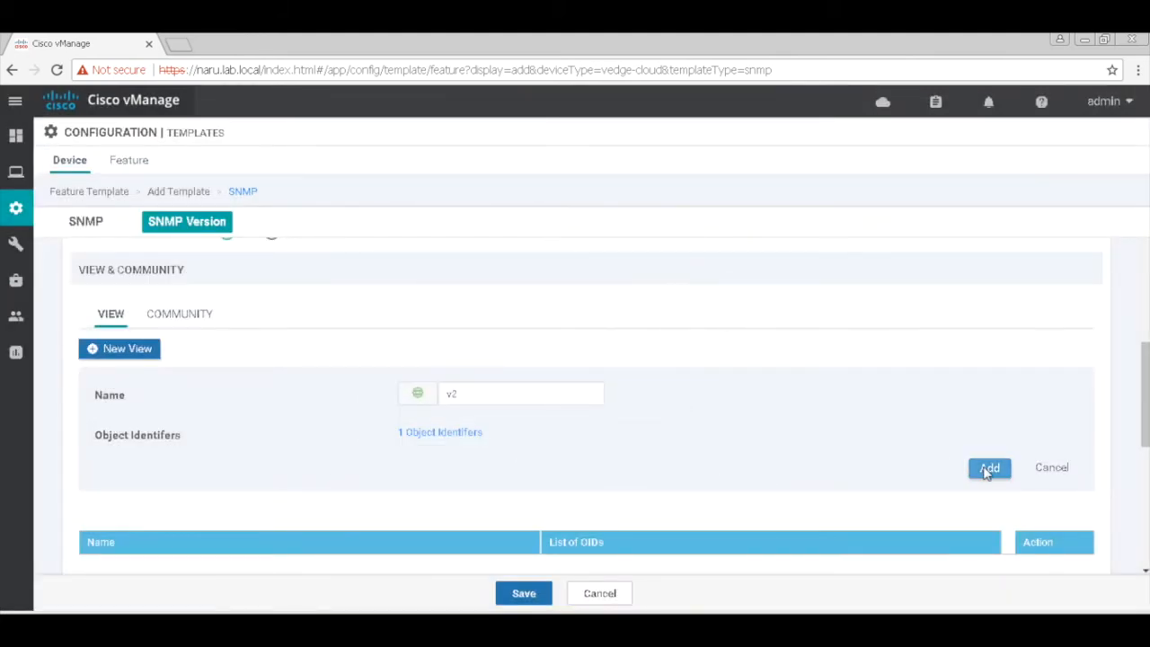
click(988, 468)
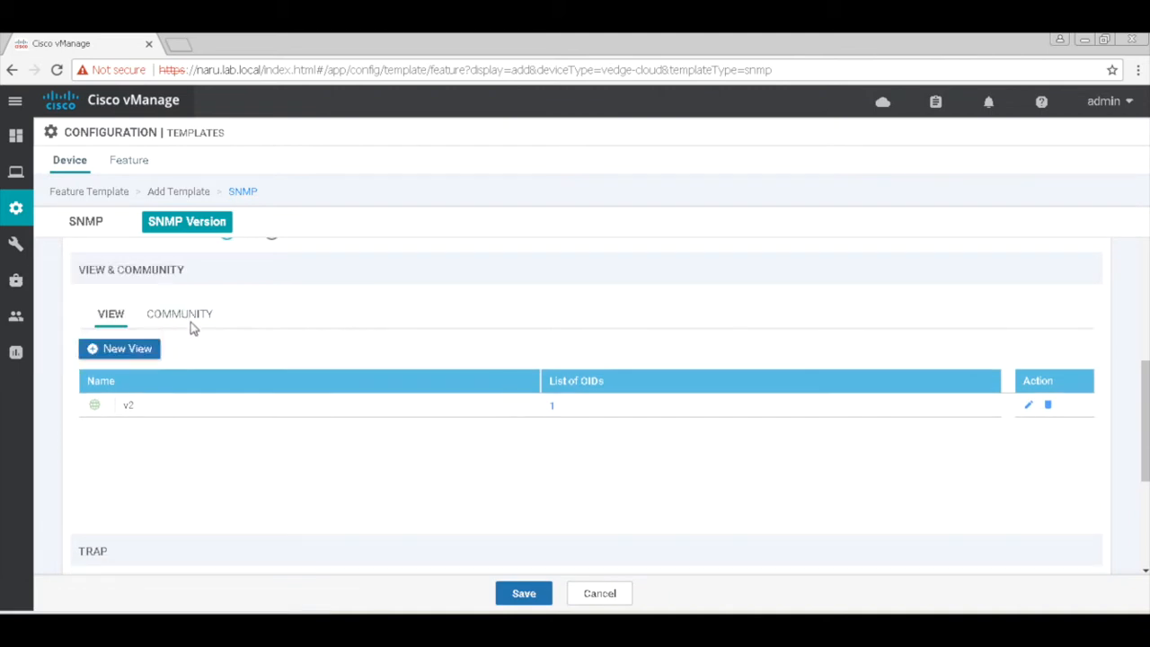
click(179, 313)
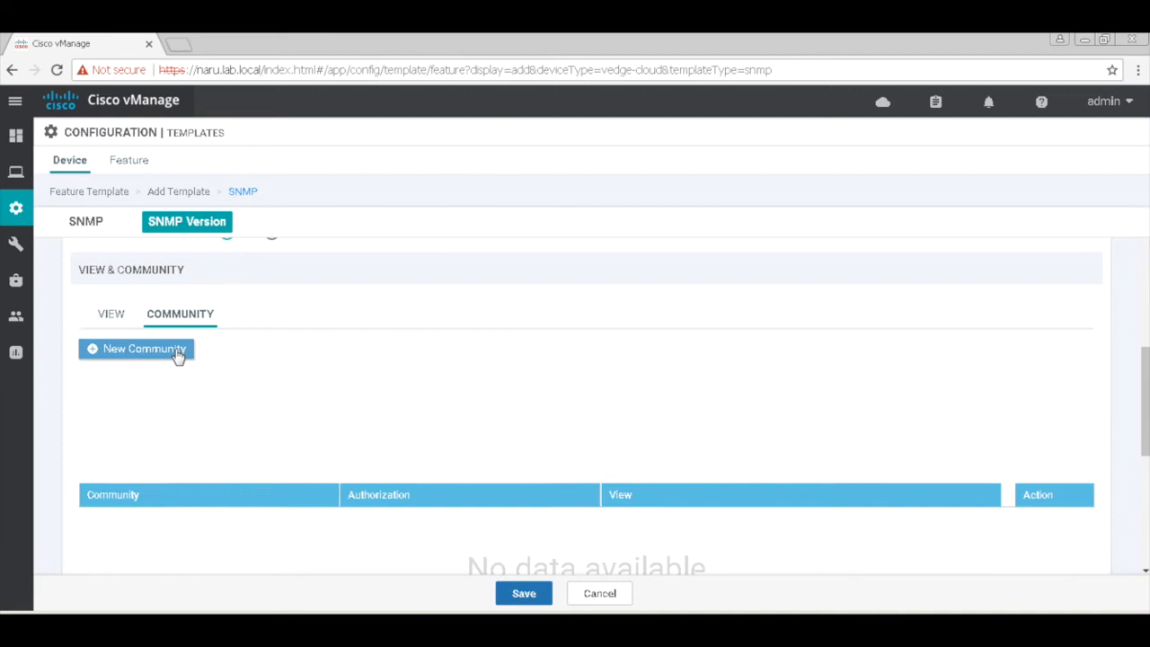
click(136, 349)
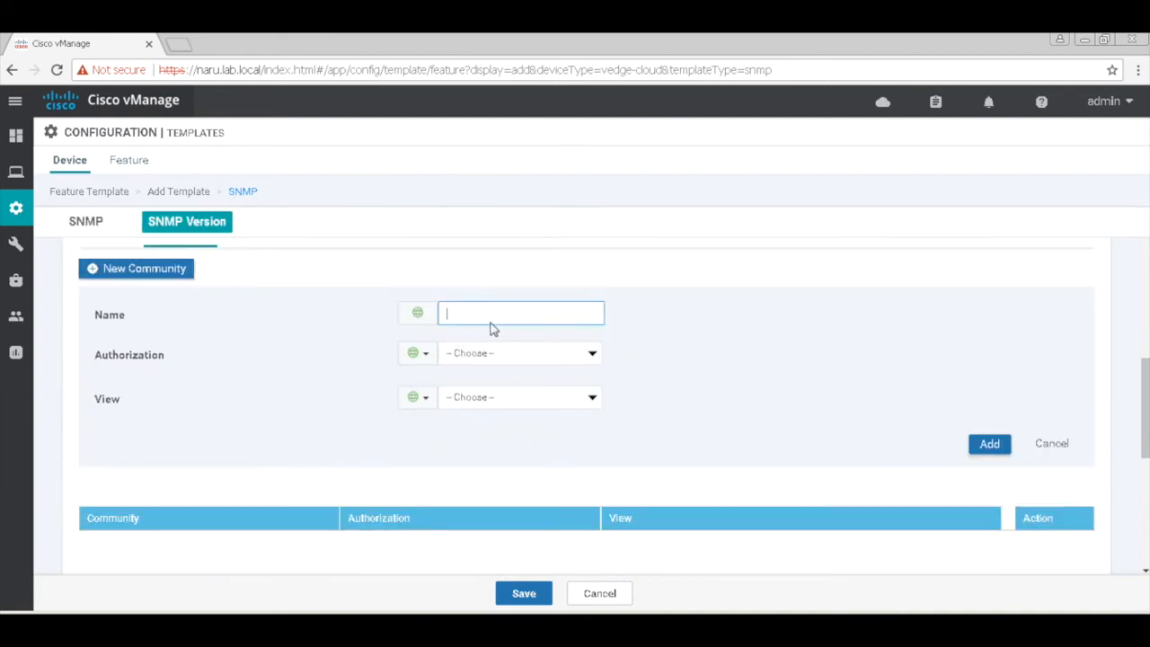
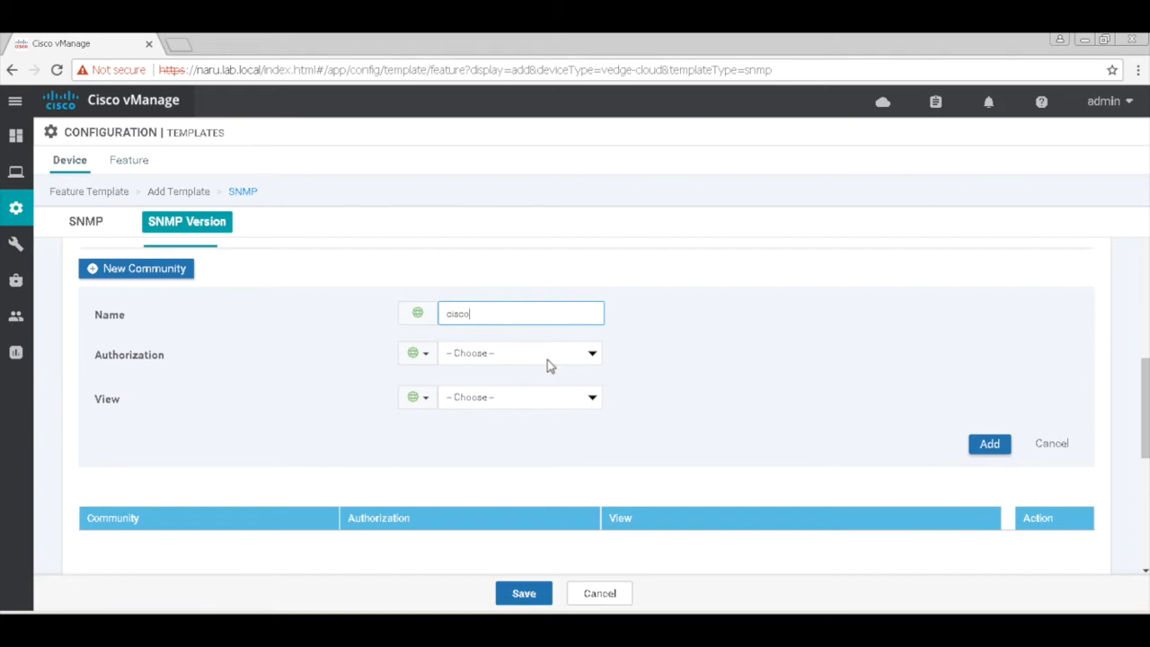
click(520, 352)
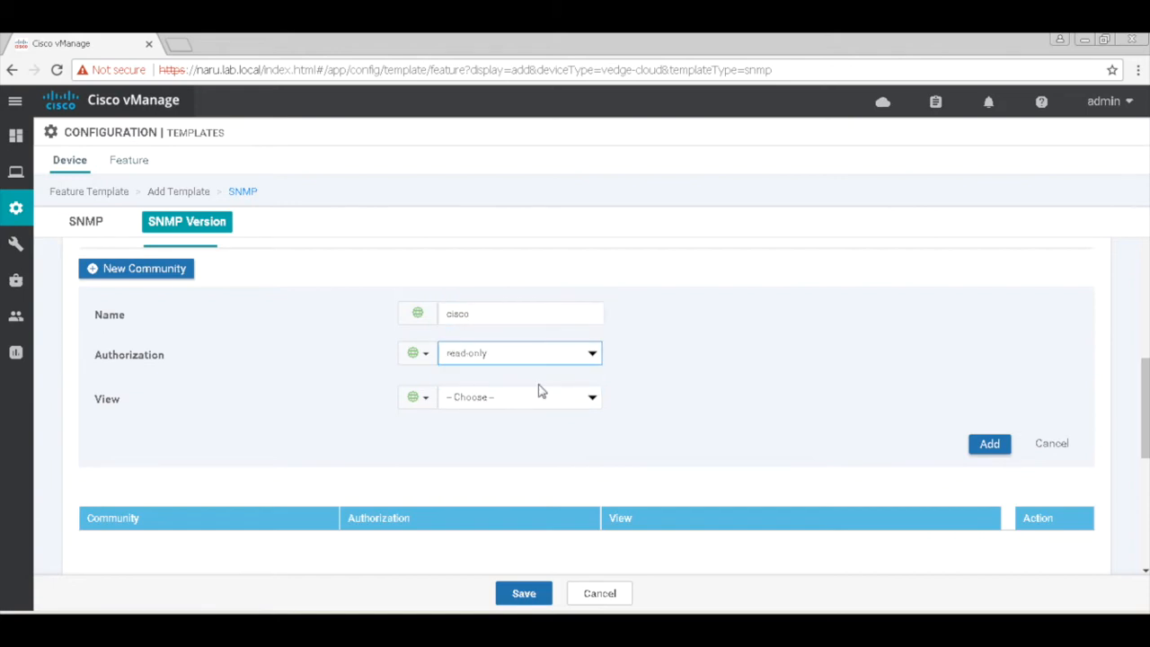
click(520, 397)
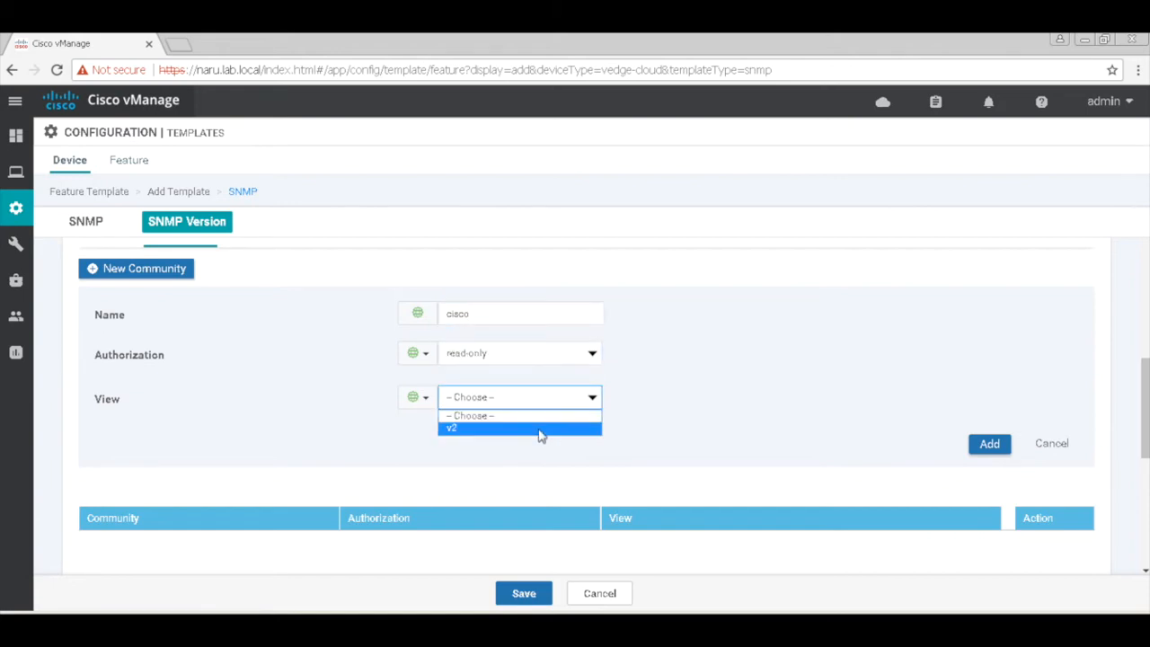
click(451, 428)
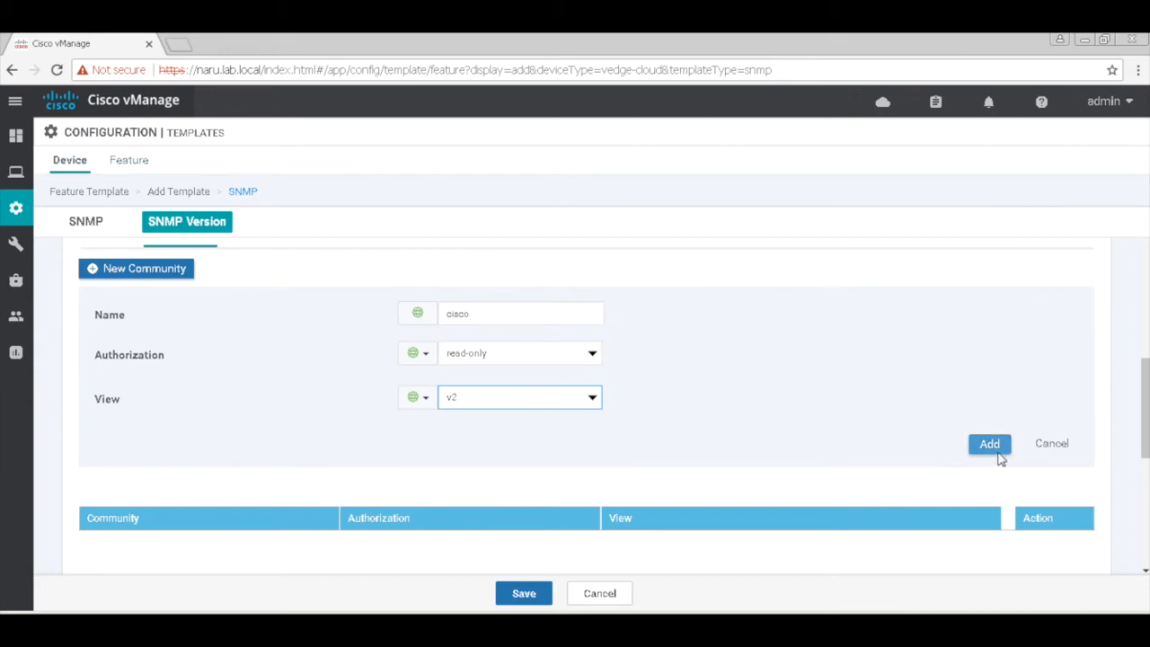
click(988, 443)
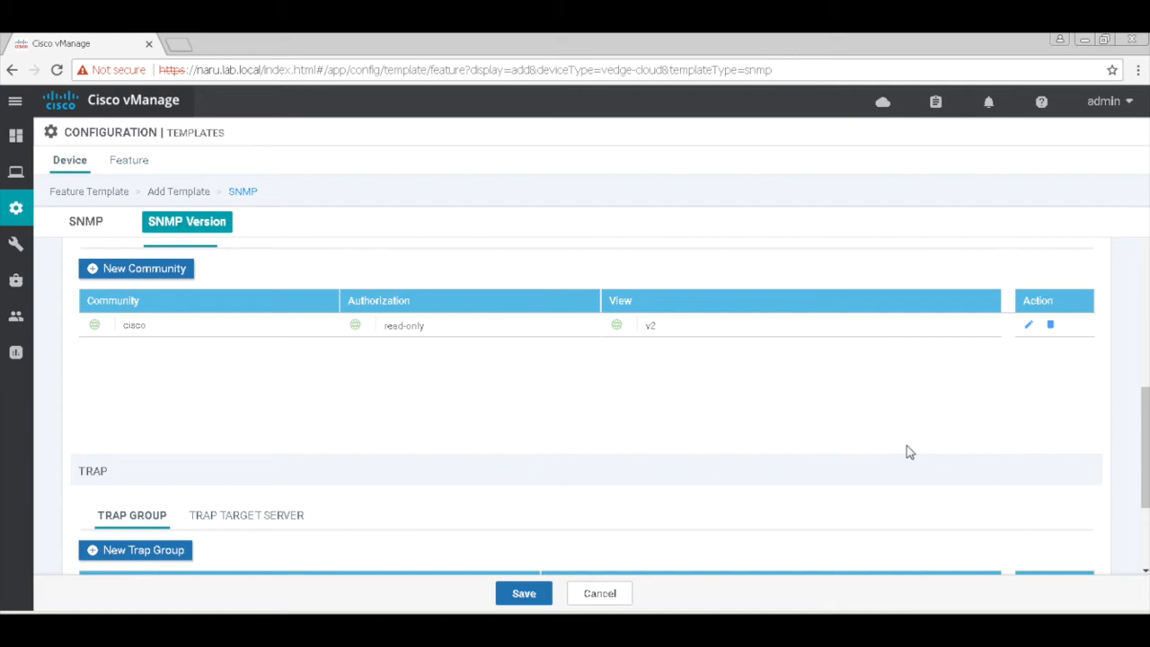
scroll(down, 3)
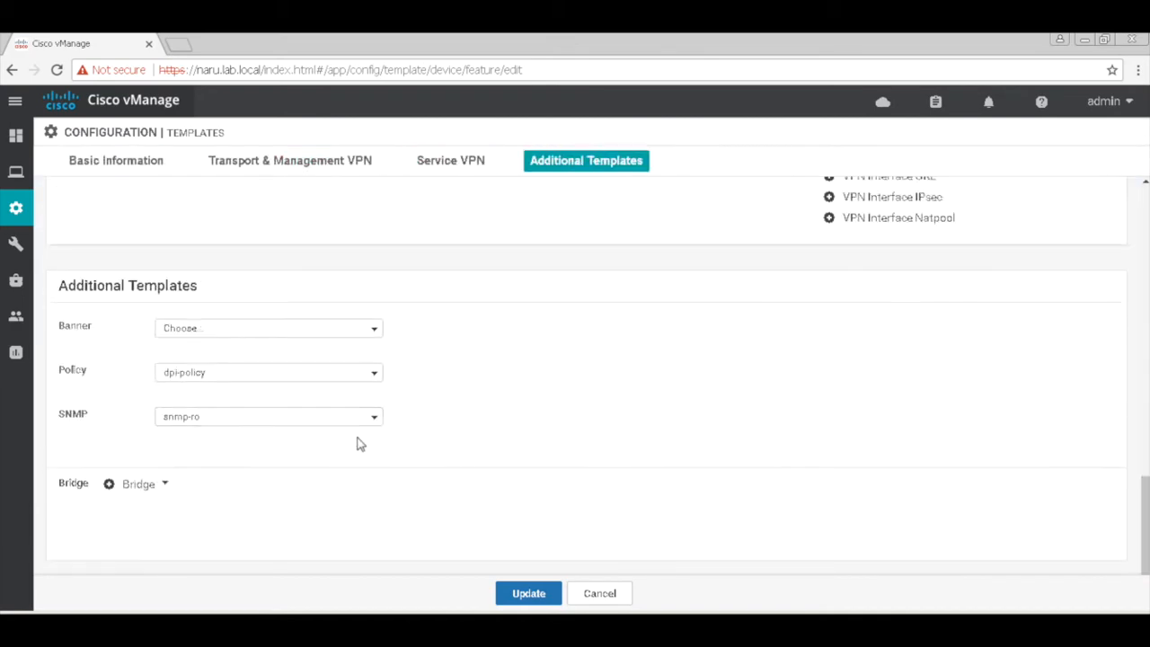
Step: Update the template and push the configuration to all 4 attached vEdges
click(529, 593)
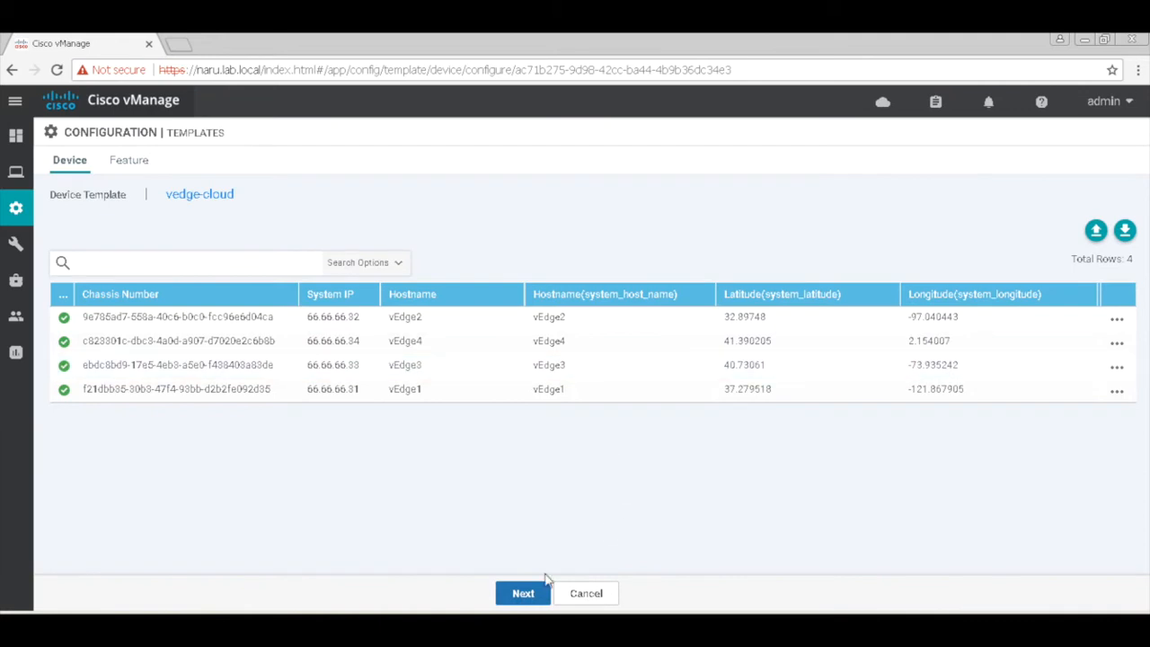
click(523, 593)
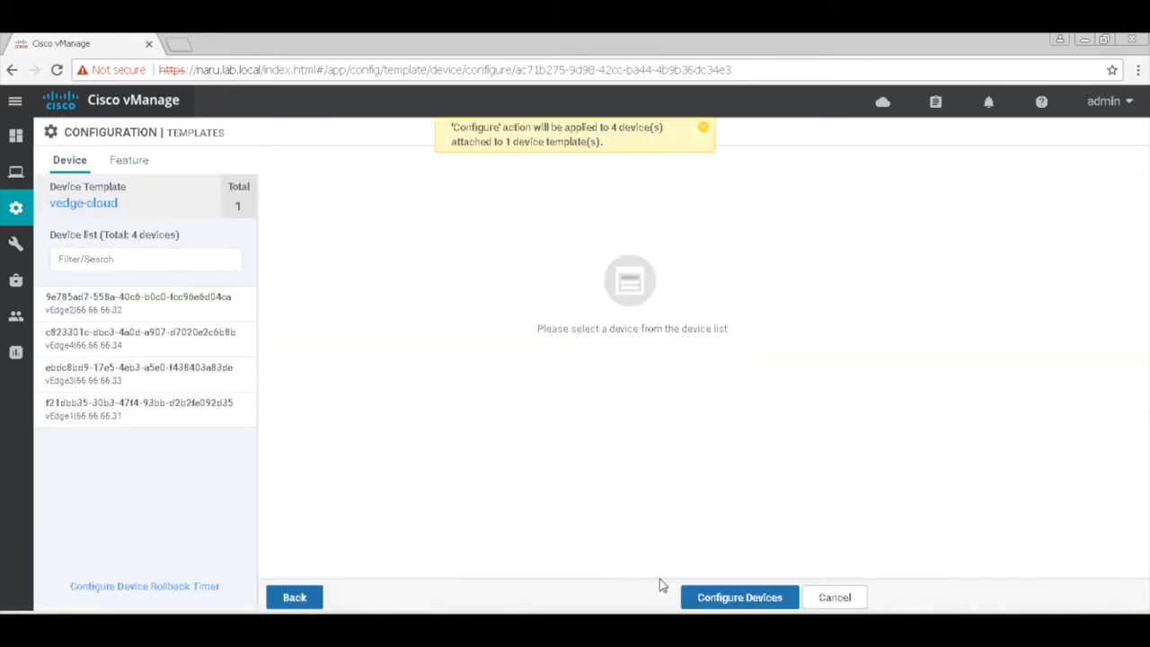
click(739, 597)
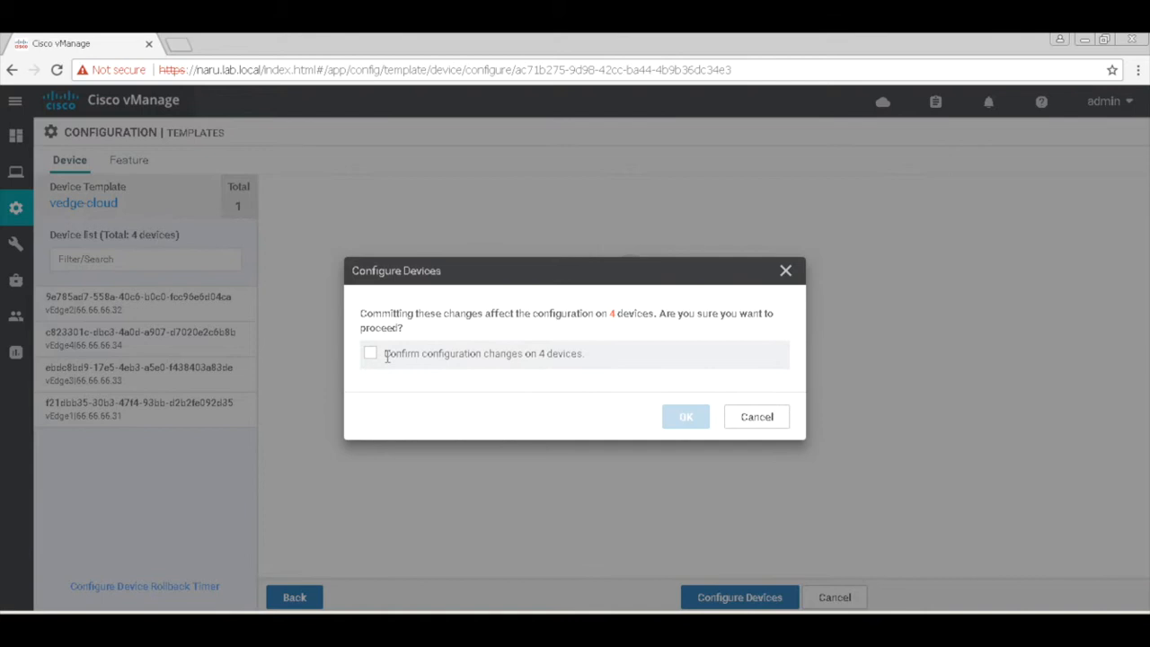
click(370, 353)
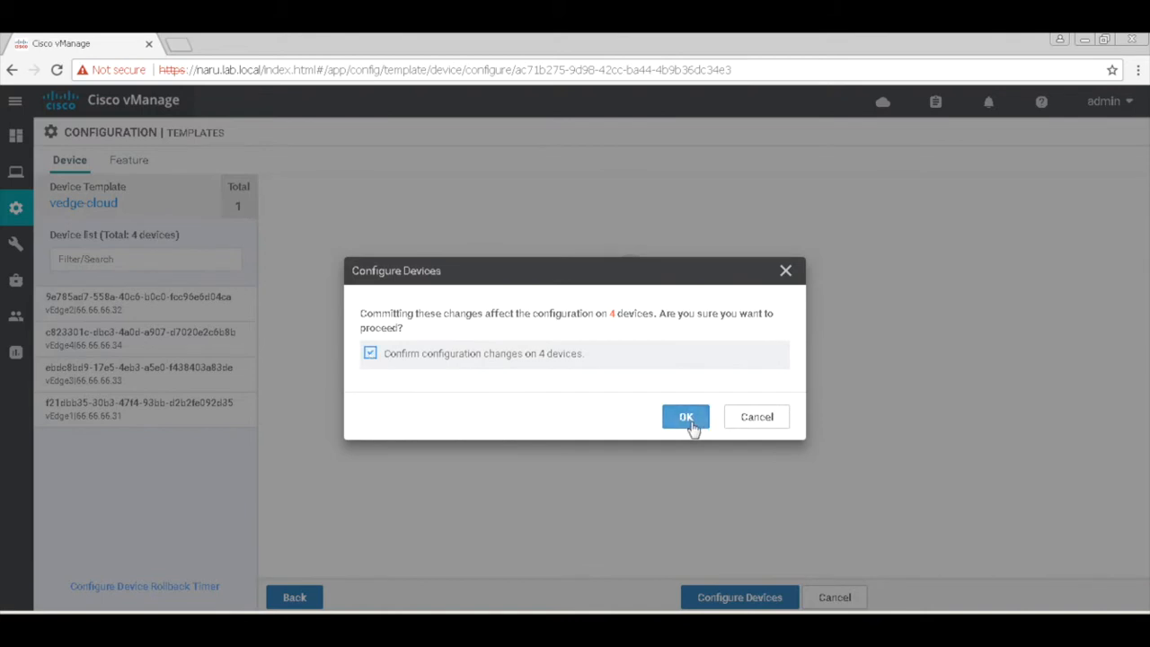
click(686, 417)
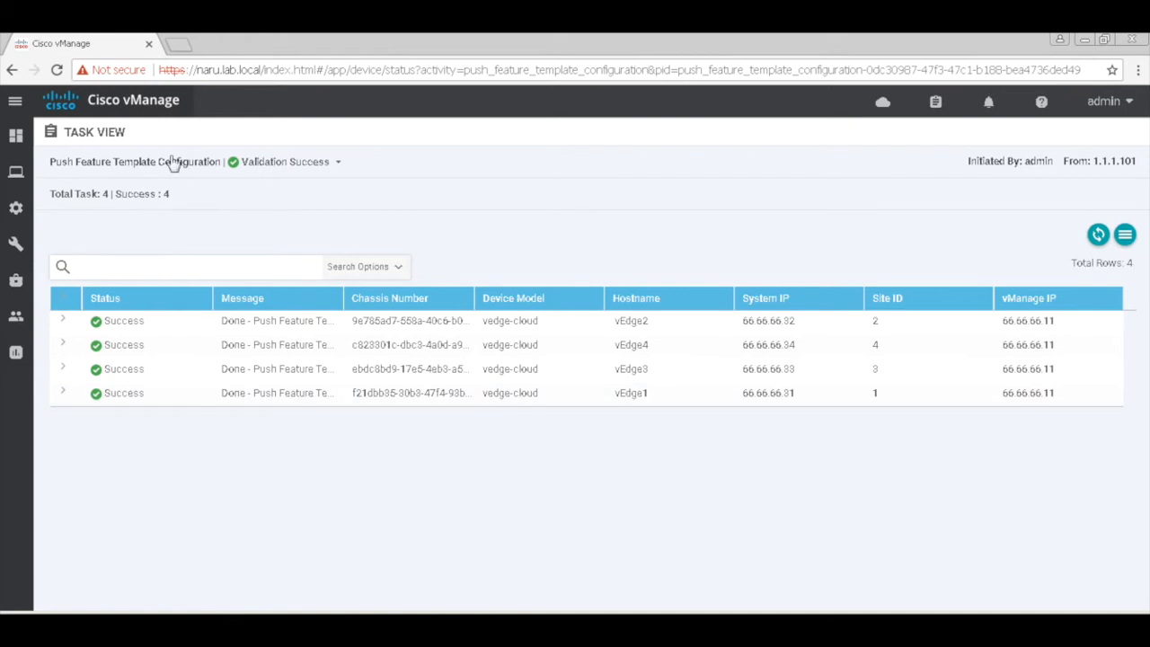
Step: Return to the dashboard and show the centralized policies list
click(15, 136)
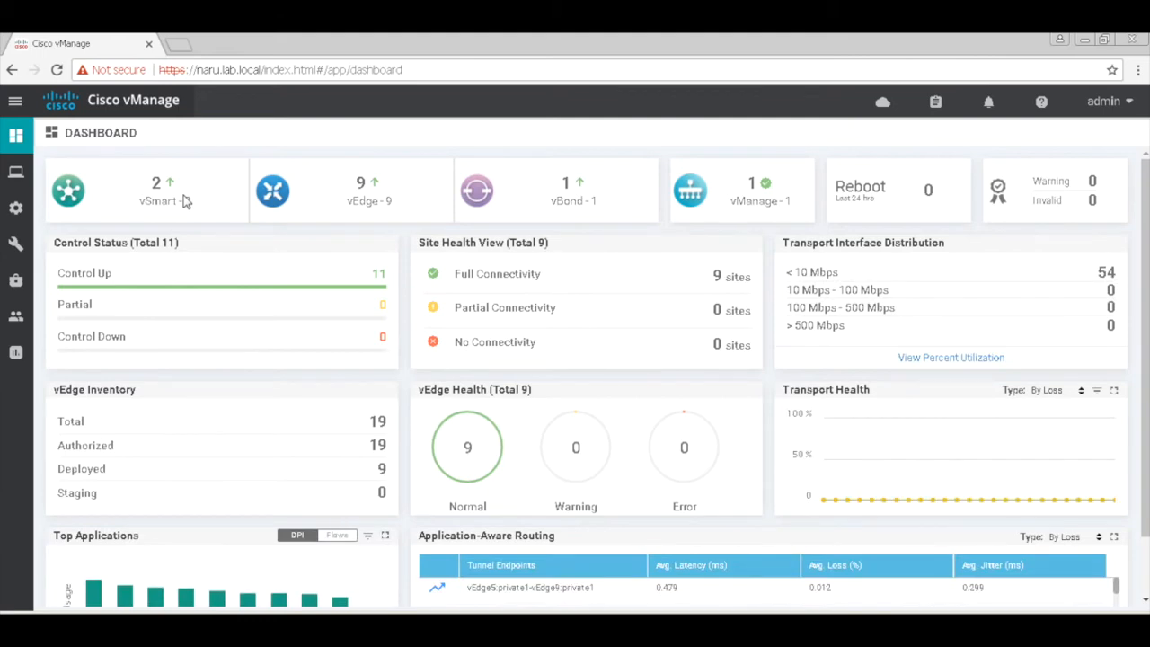
mouse_move(576, 367)
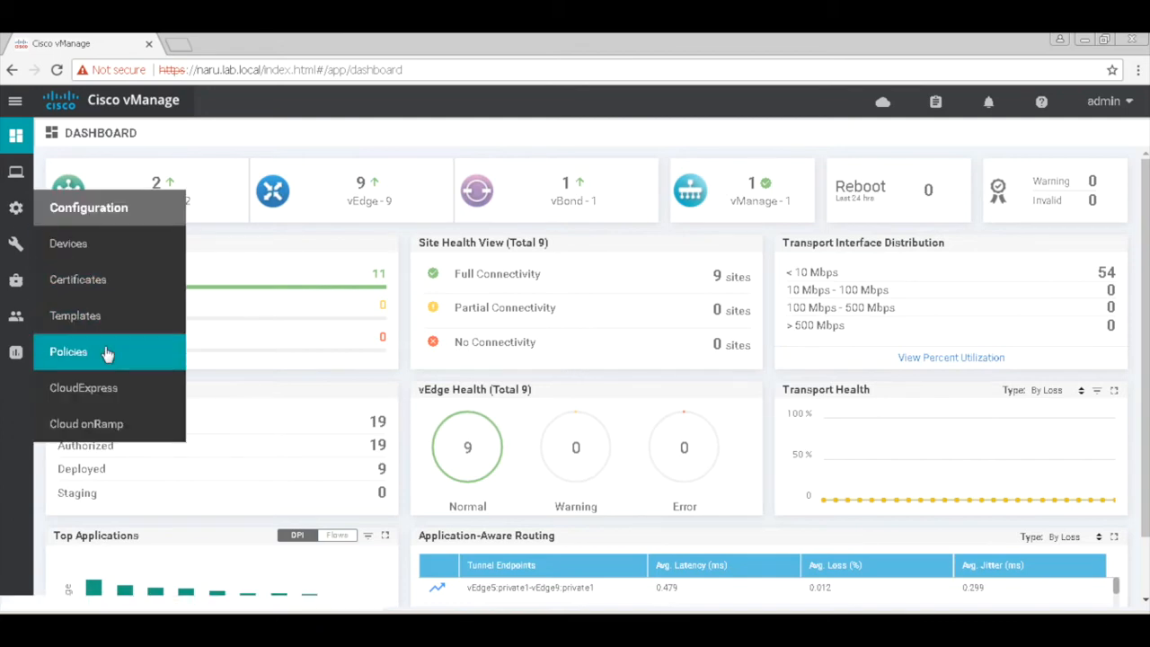
click(69, 350)
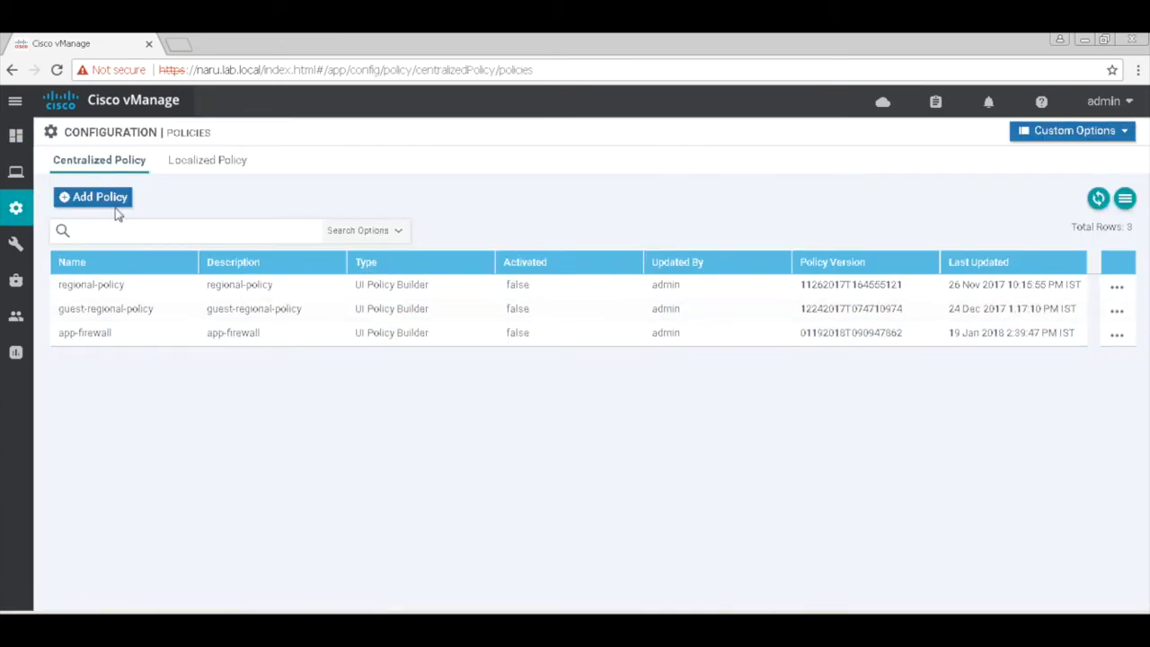
Step: Add a centralized policy with a new site list site1234 containing sites 1,2,3 and continue
click(94, 196)
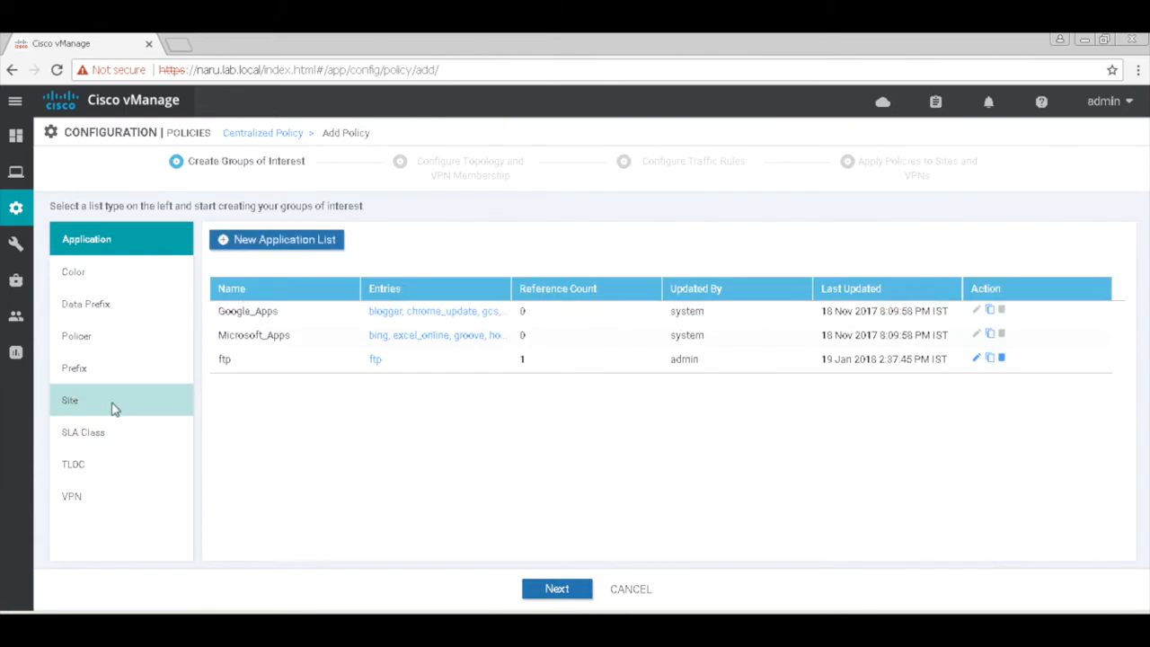
click(69, 399)
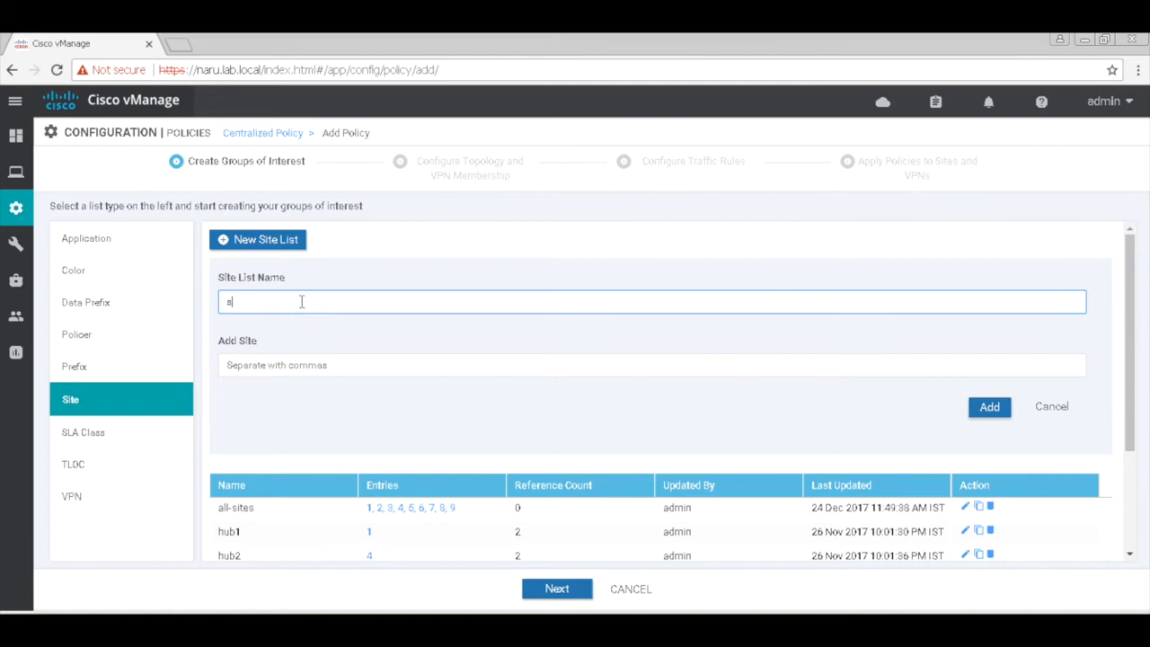
text(ite1234)
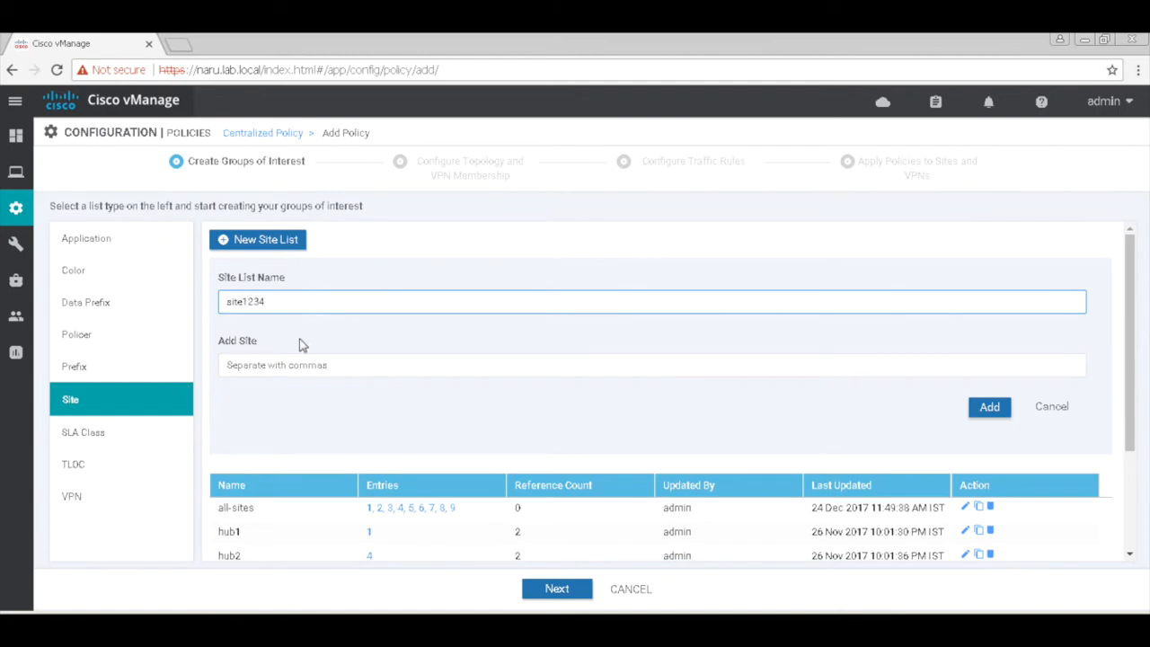
text(1,2,3)
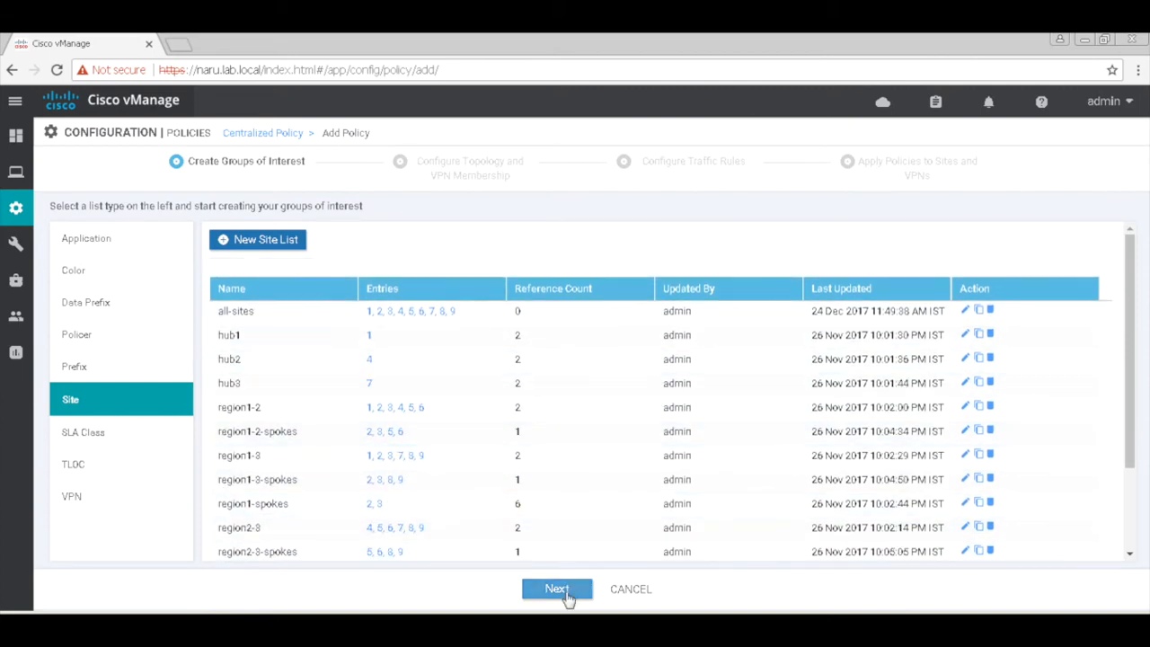
click(557, 589)
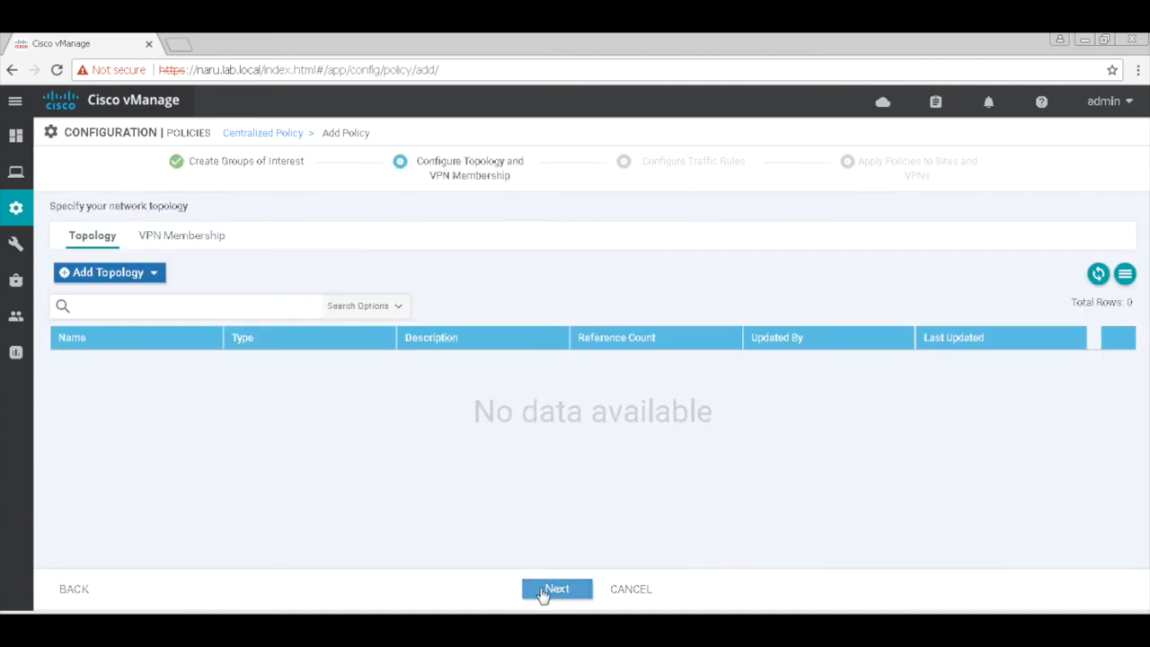
Step: Advance to traffic rules and start a new Cflowd policy from scratch
click(557, 590)
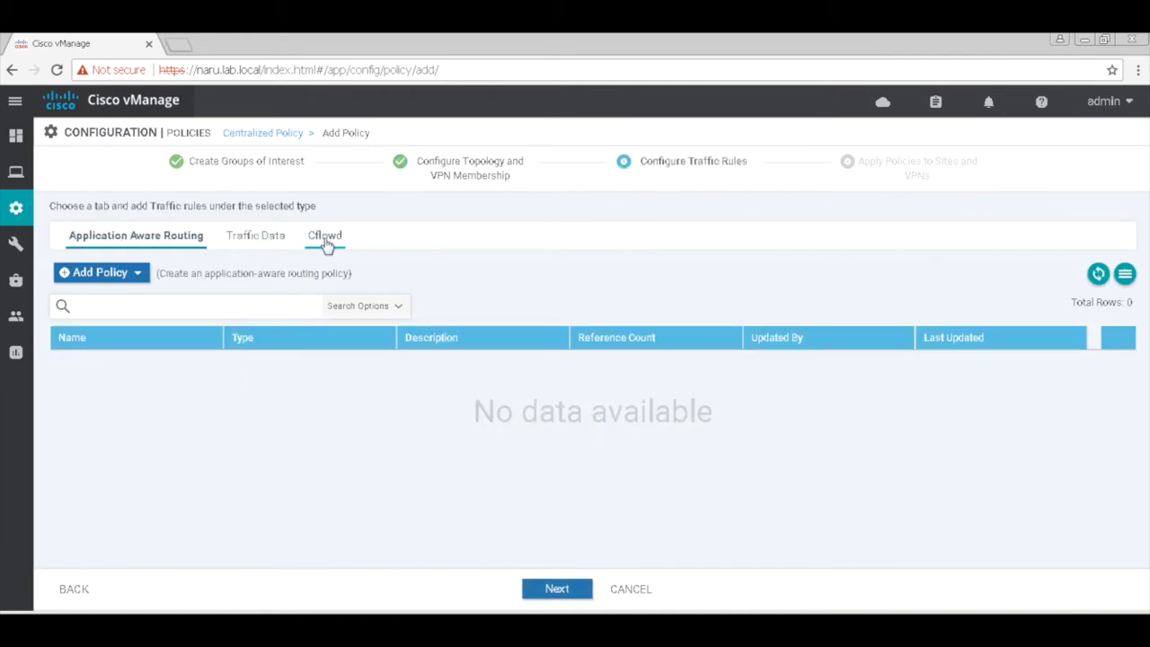
click(322, 234)
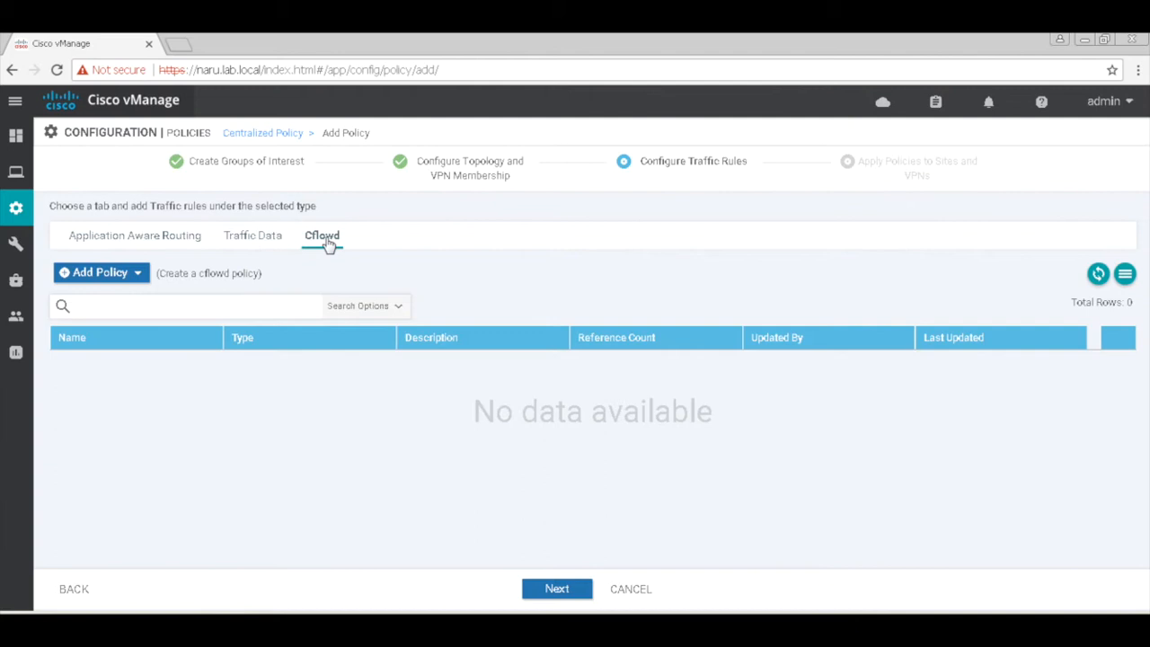
click(99, 273)
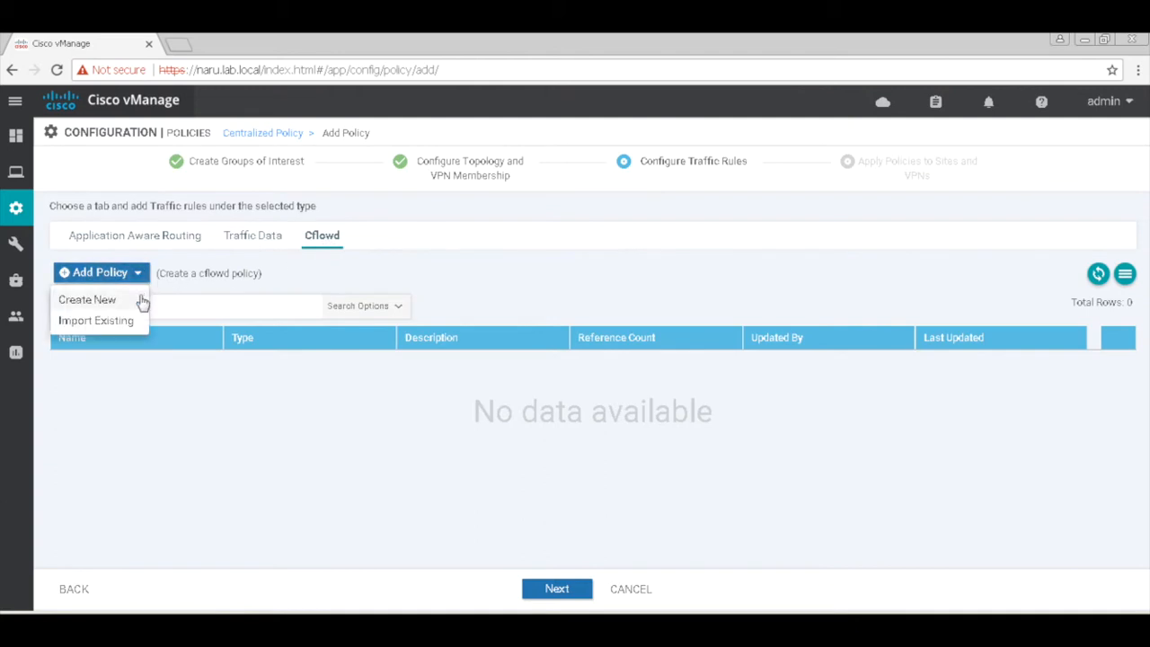
click(87, 298)
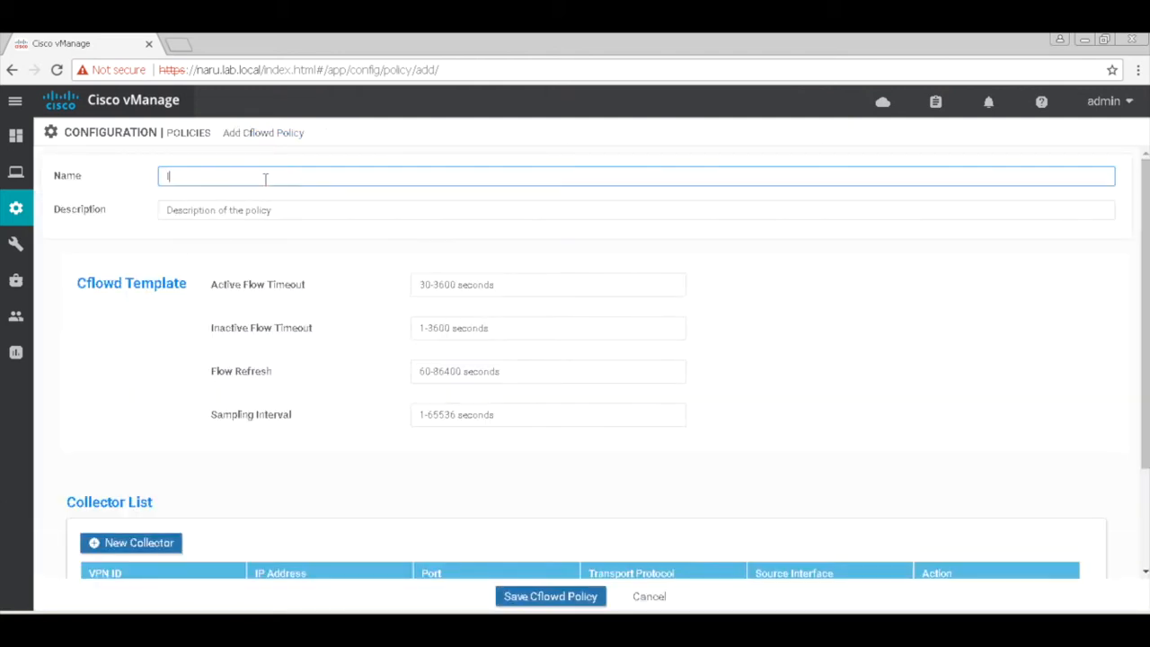
Step: Name the cflowd policy liveaction
text(liveactio)
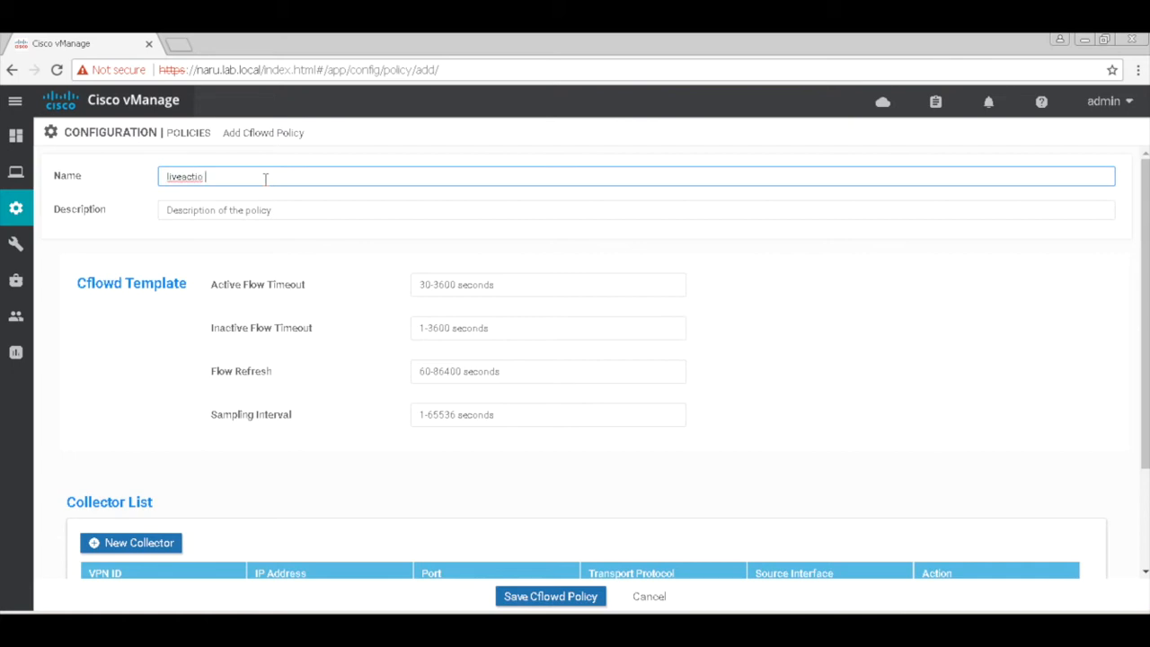
double_click(183, 176)
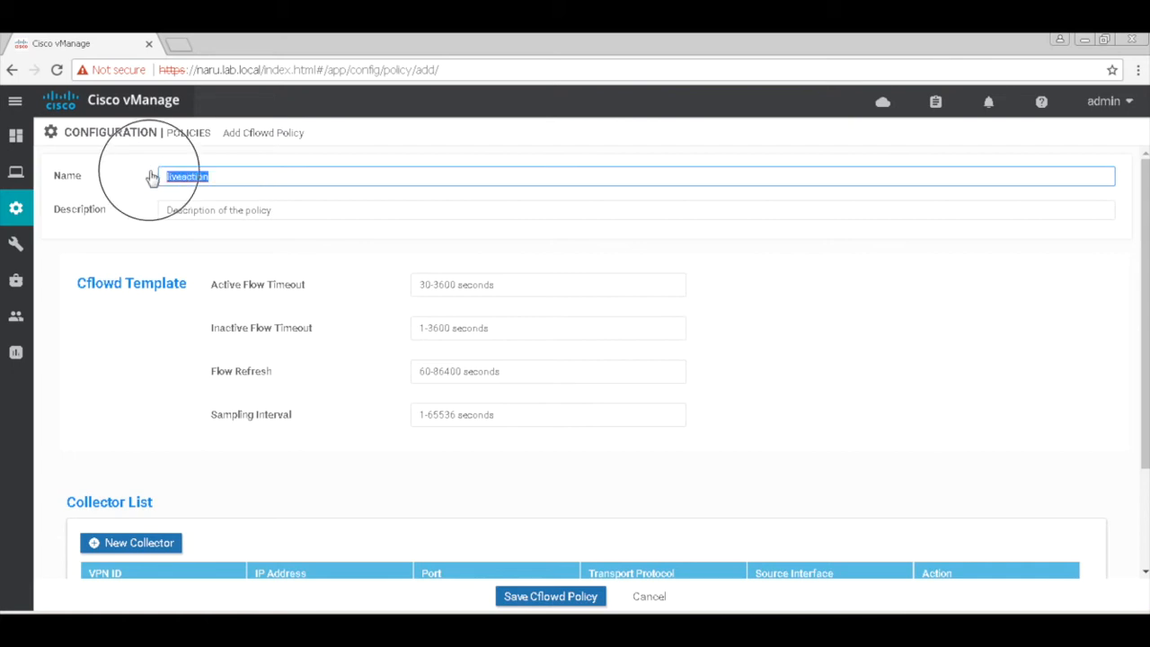
text(liveaction)
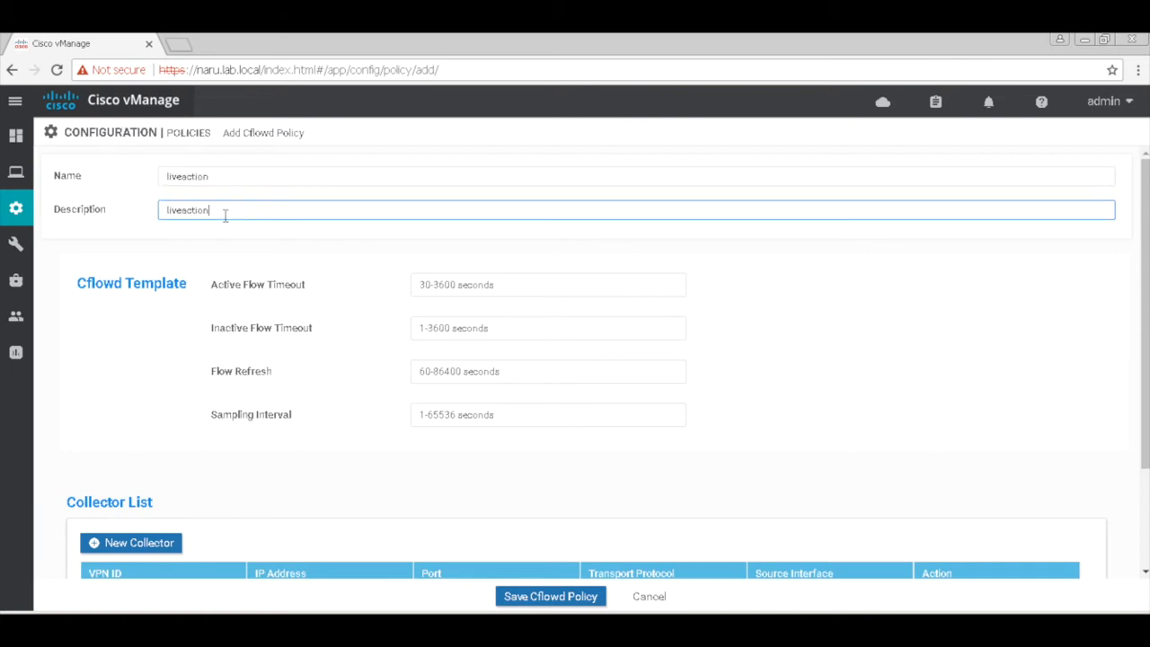
scroll(down, 3)
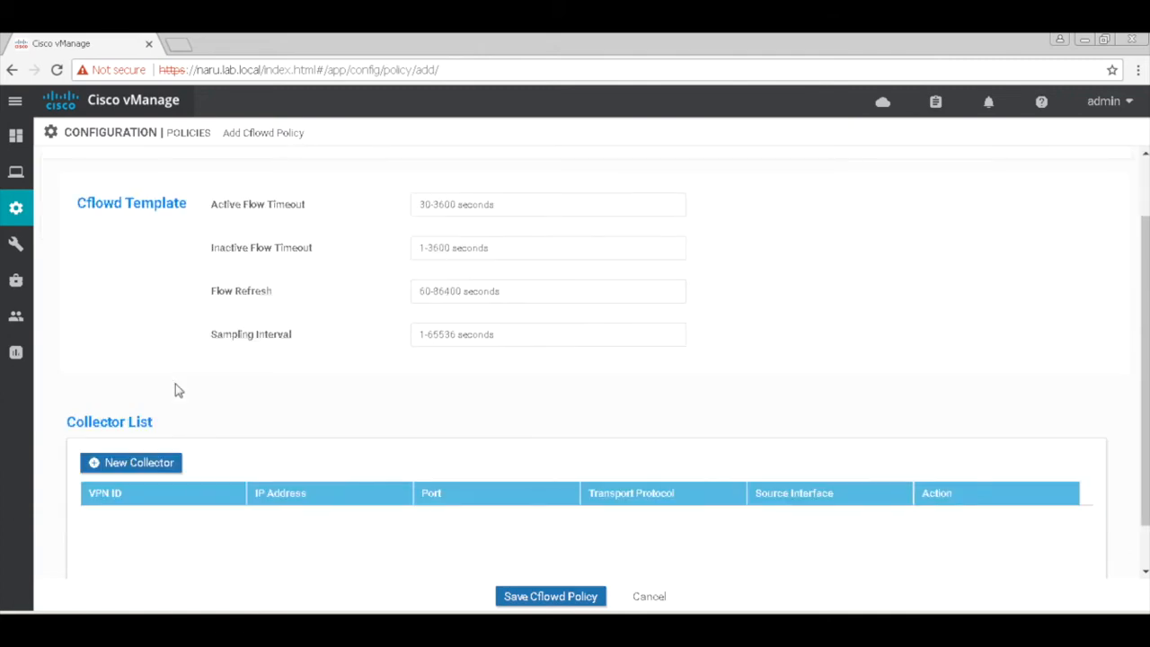
Step: Add collector 6.6.6.223 port 20 over UDP via ge0/1 and save the cflowd policy
click(130, 462)
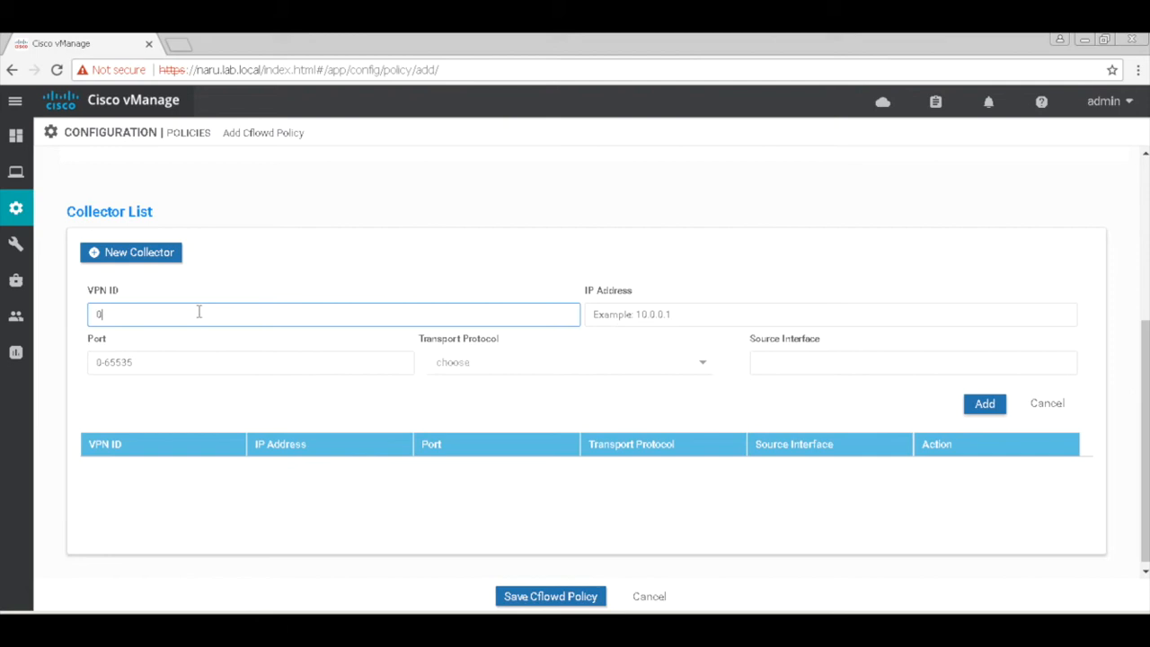
click(830, 312)
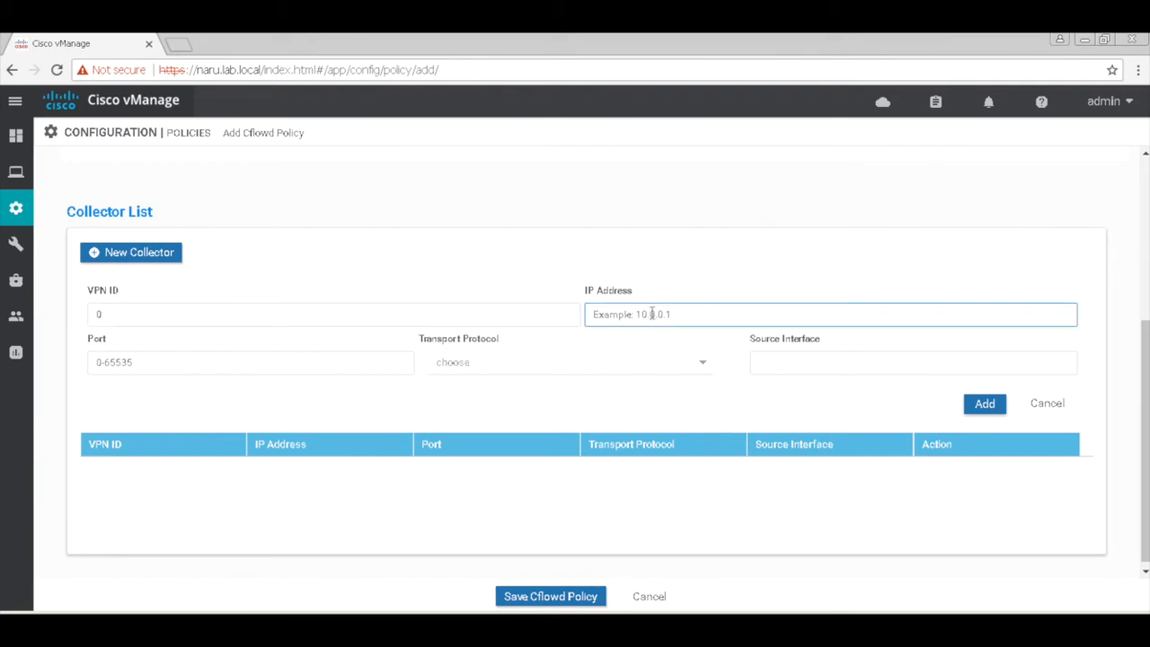
text(6.6.6.223)
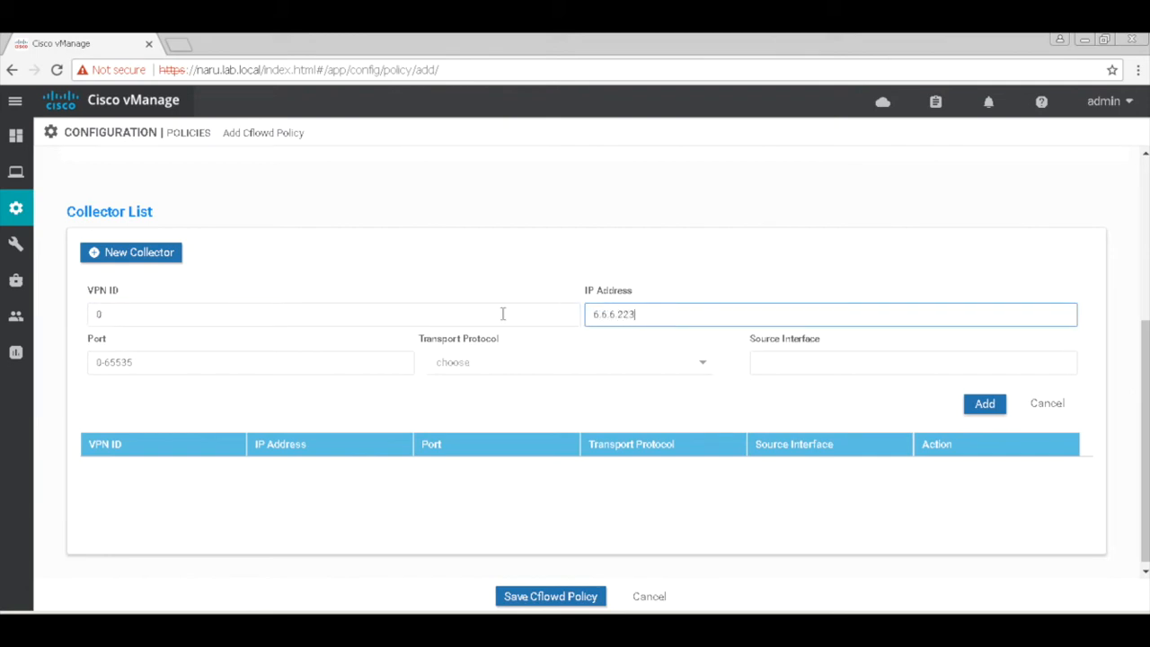
text(20)
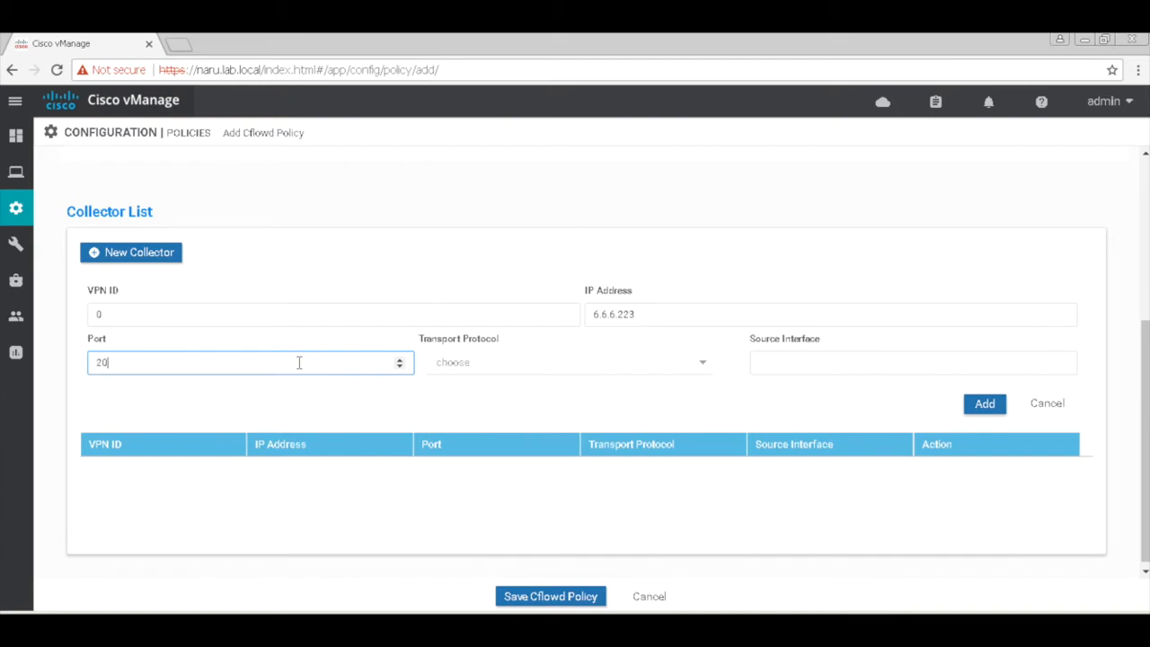
click(568, 363)
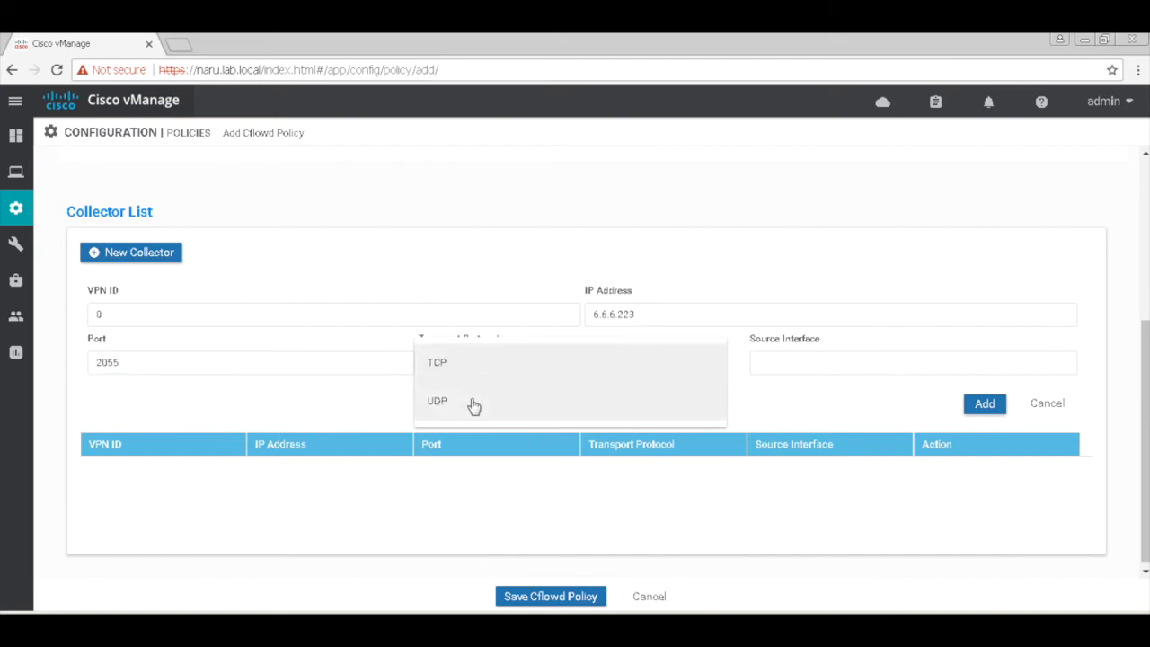
click(438, 399)
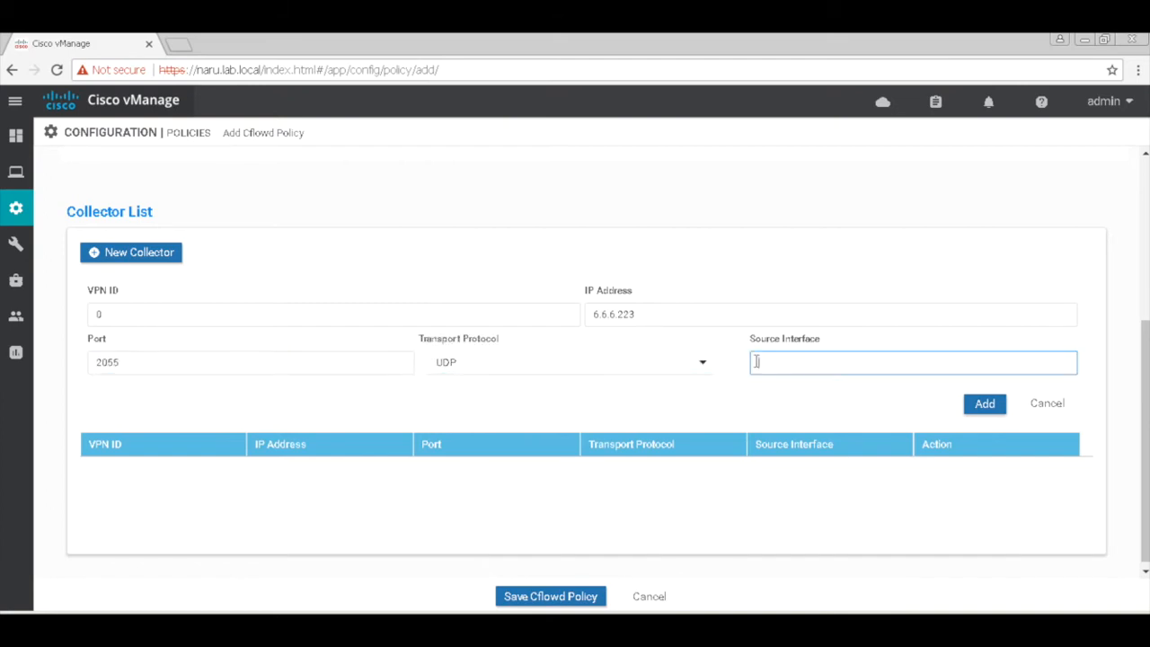
text(ge0/1)
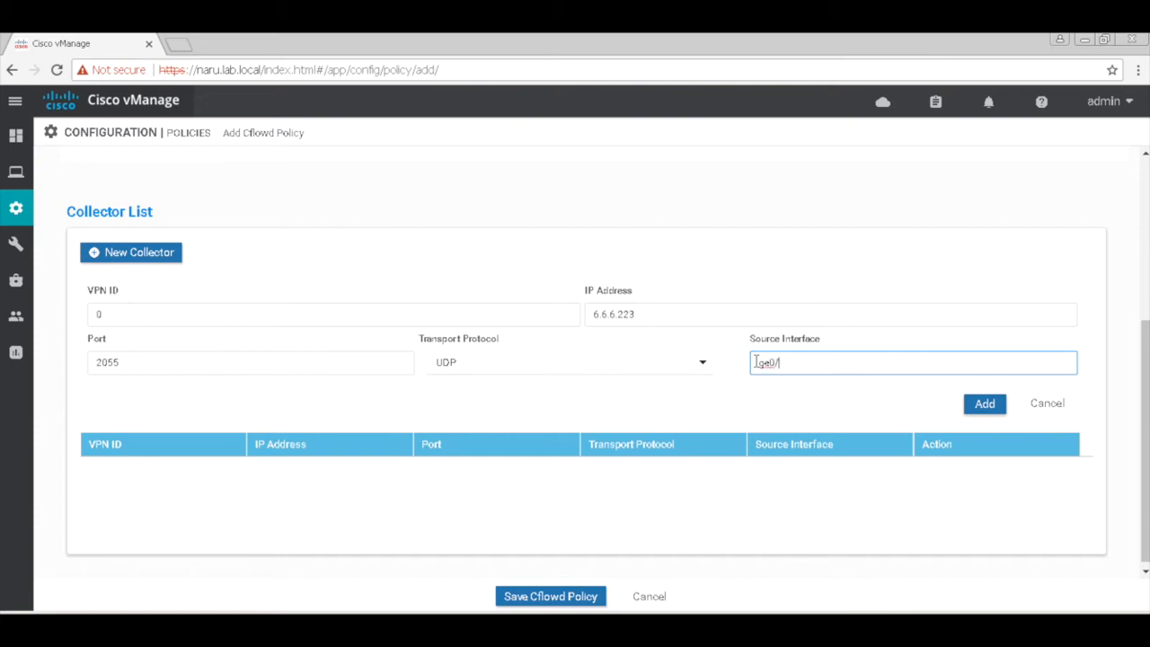
click(986, 403)
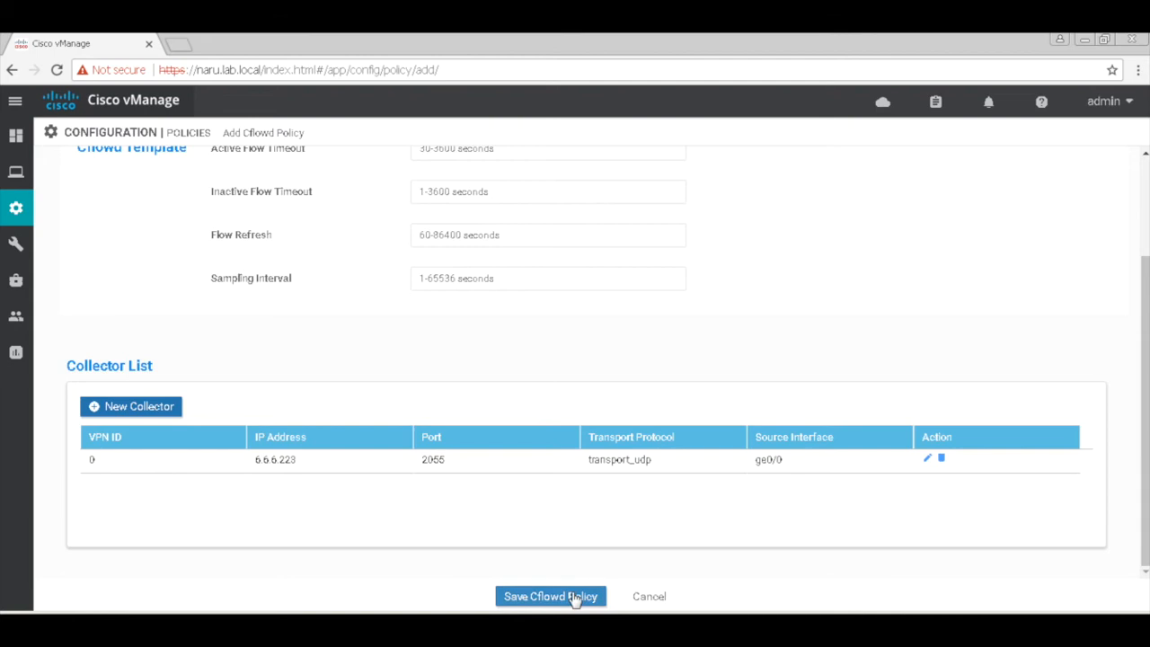
click(550, 597)
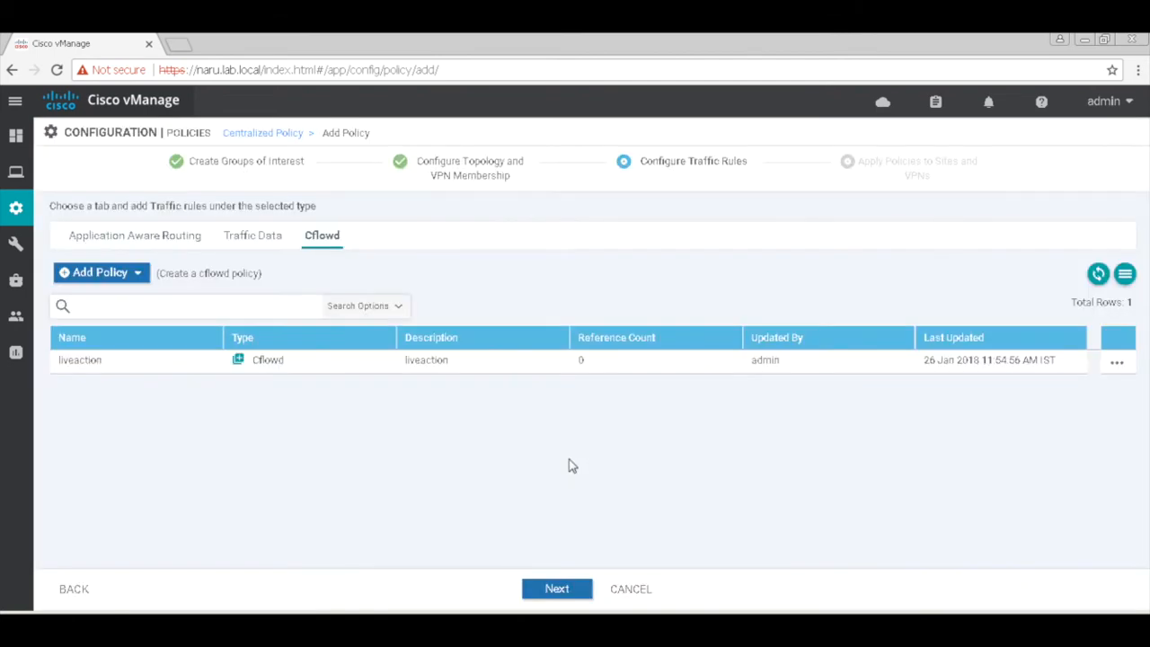
Step: Start creating a new Traffic Data policy from scratch
click(251, 233)
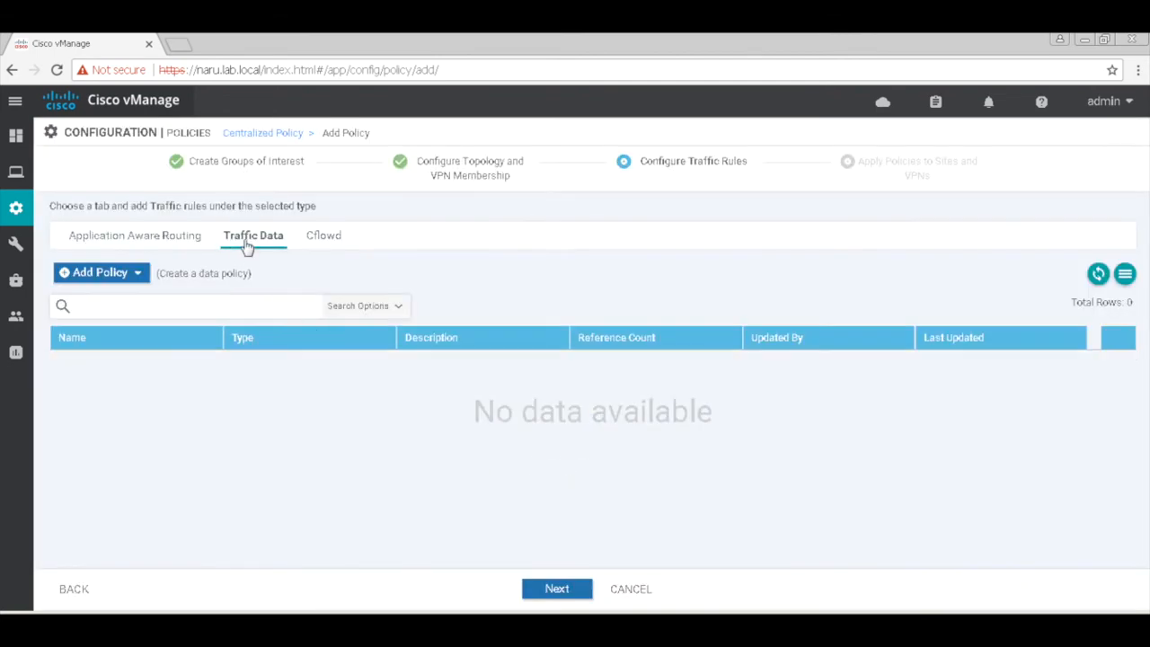
click(101, 273)
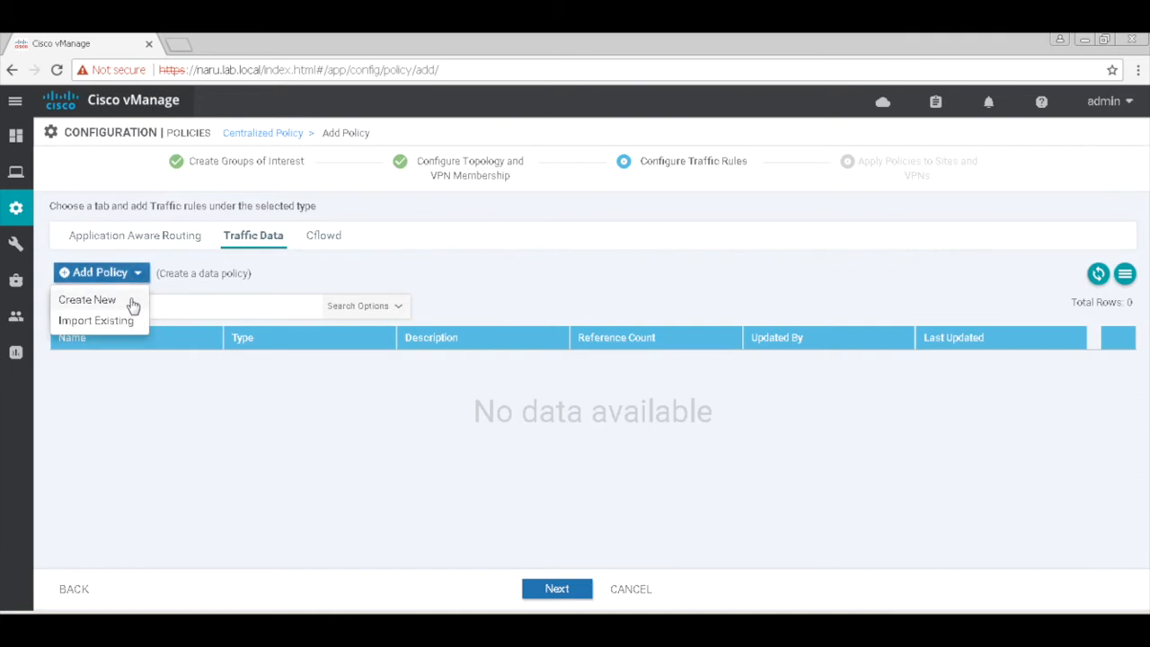
click(86, 298)
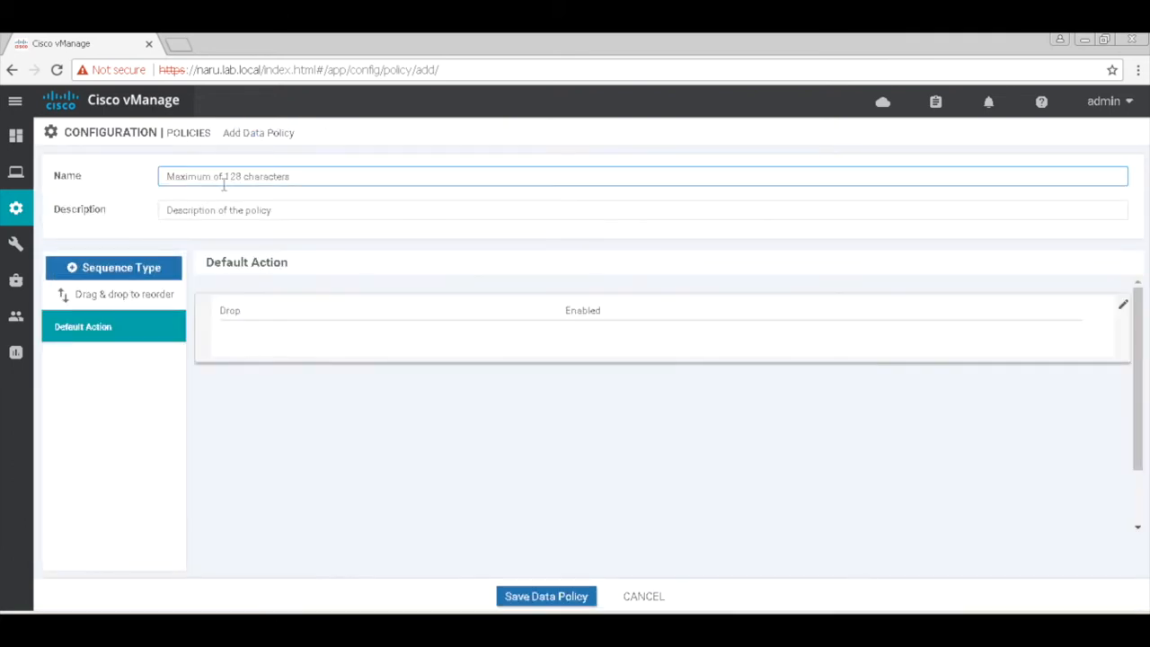
Step: Name the policy all-traffic and add a custom rule that accepts traffic with cflowd enabled
text(all-traffic)
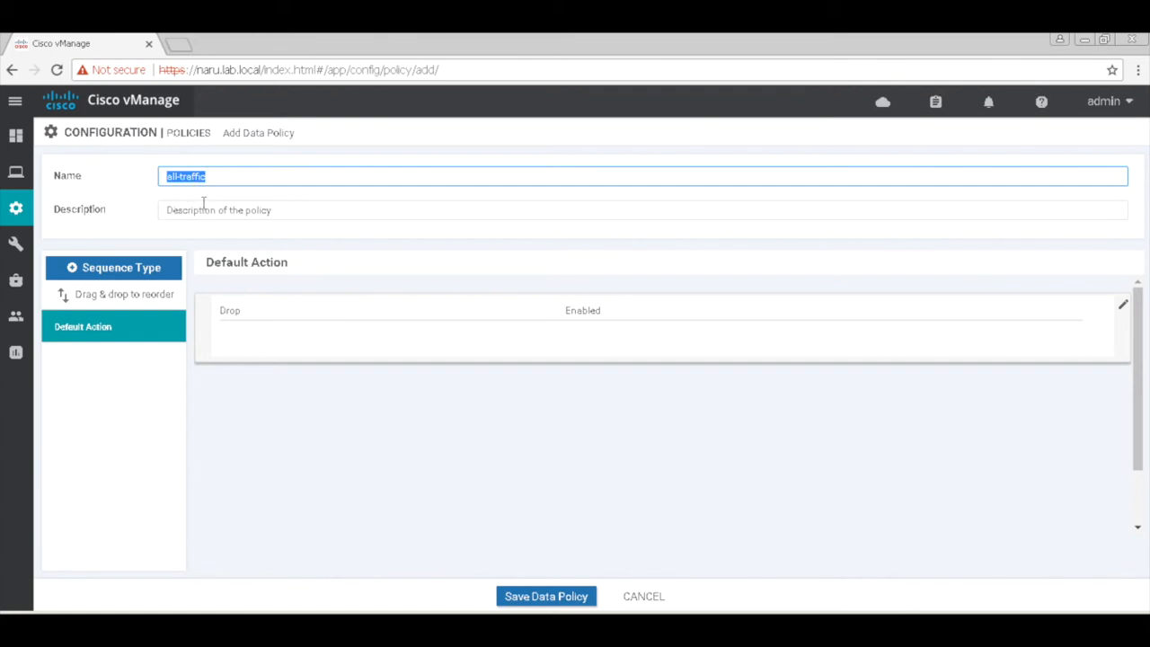
click(115, 266)
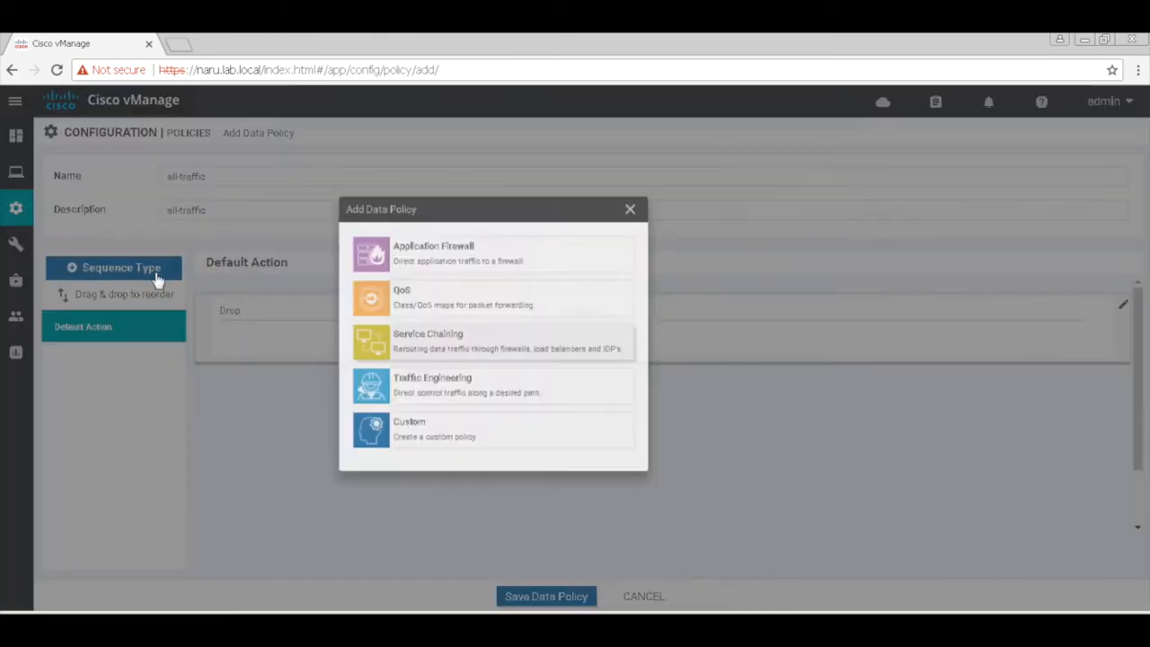
click(410, 428)
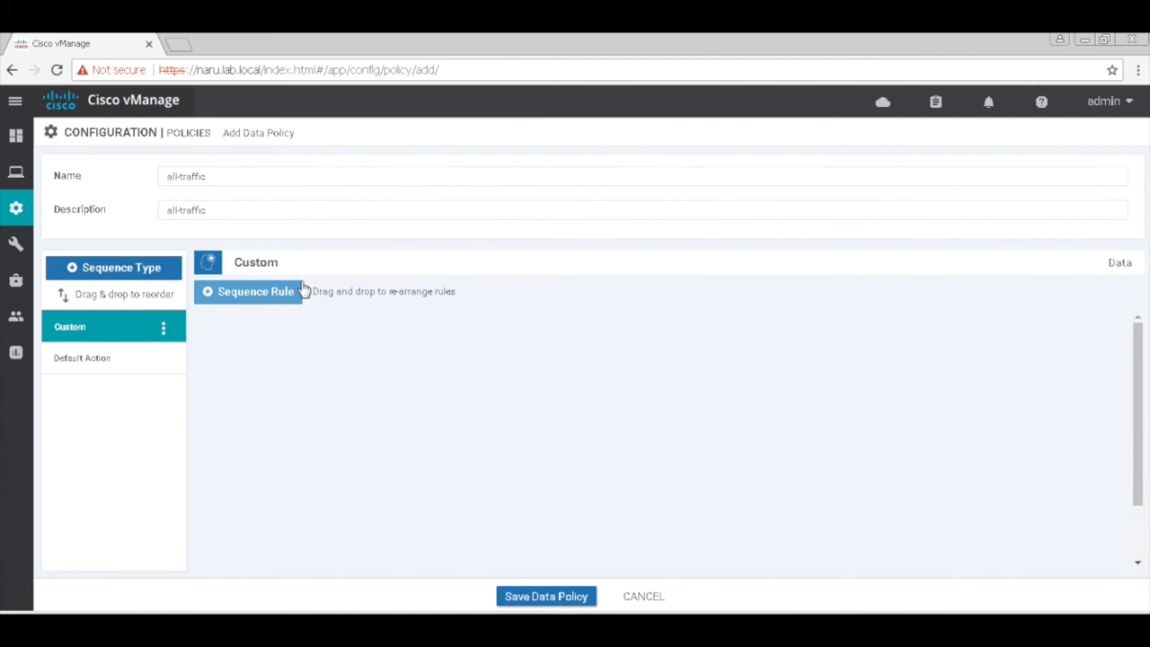
click(255, 291)
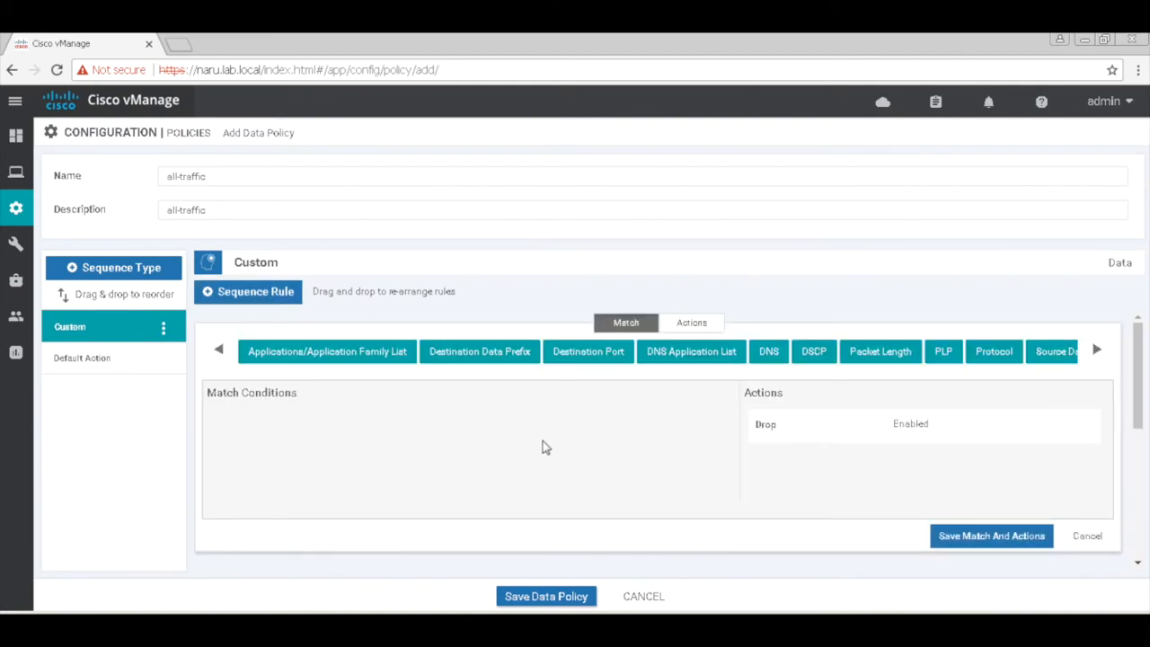
click(693, 324)
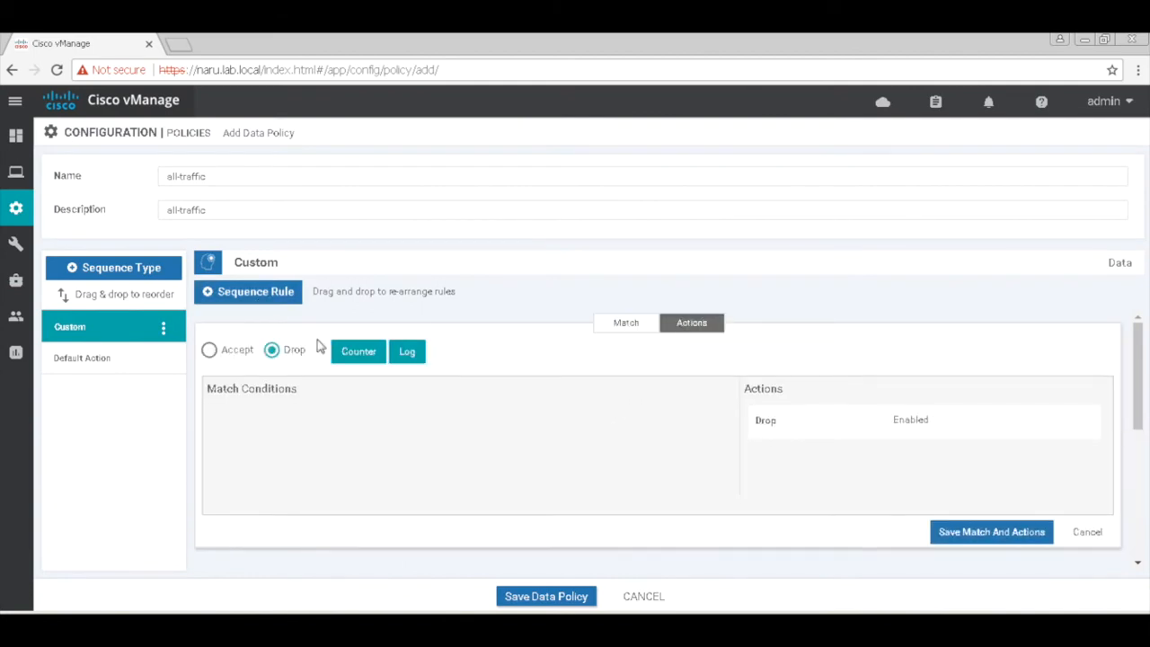
click(208, 348)
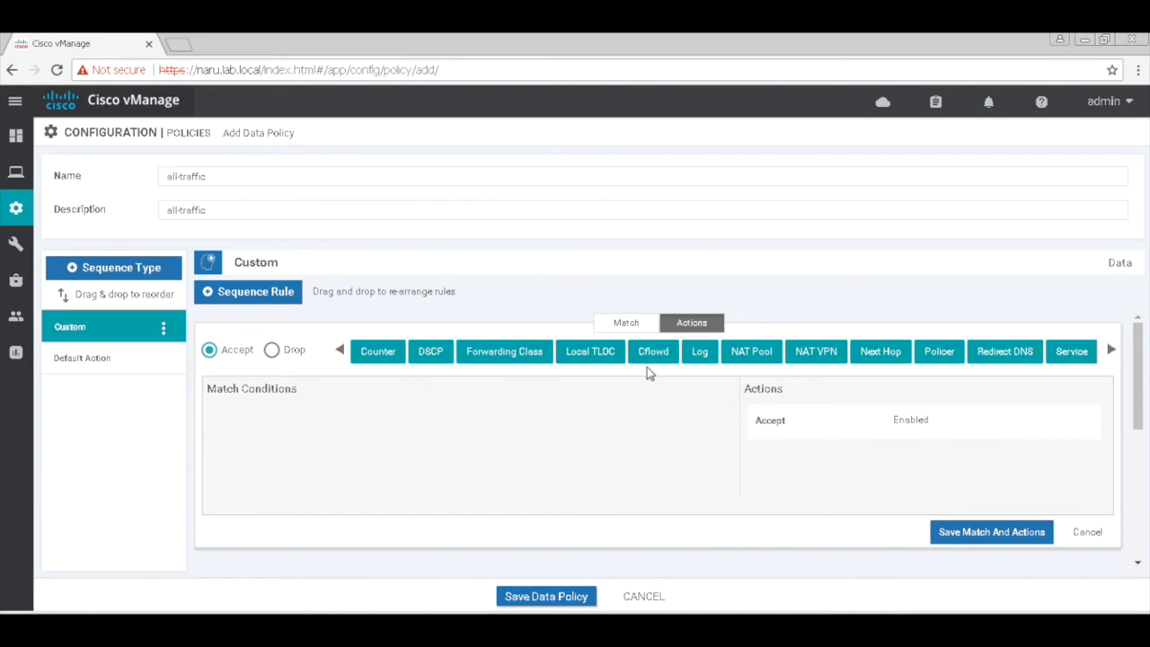
click(654, 351)
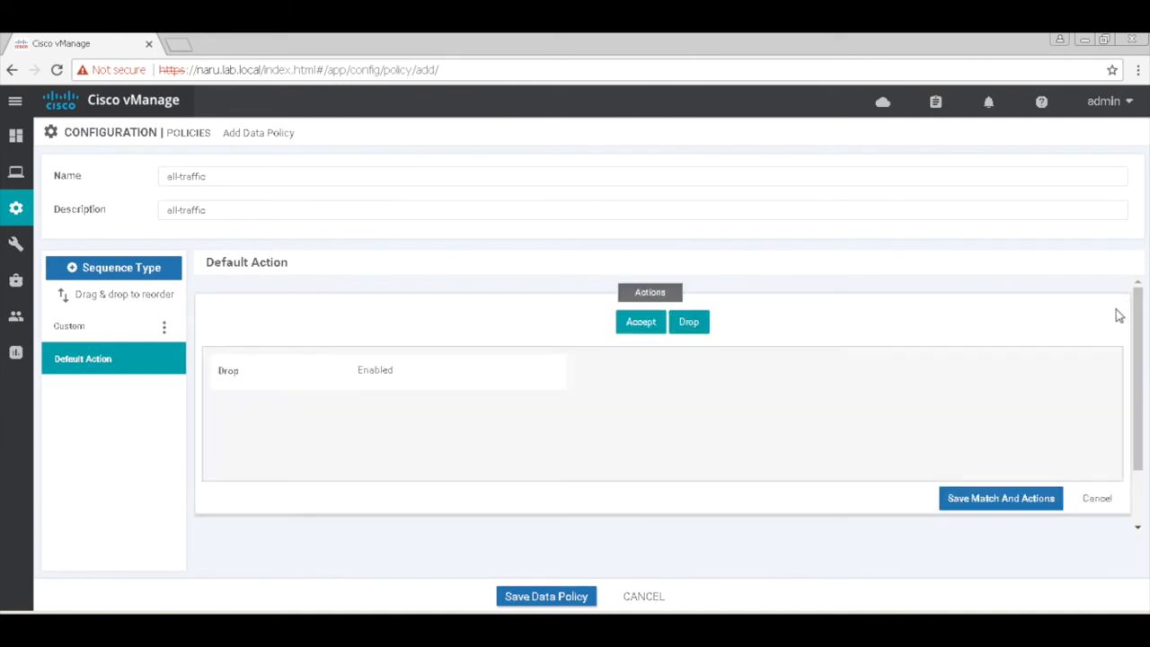
Step: Set the default action to Accept and save the all-traffic data policy
click(640, 322)
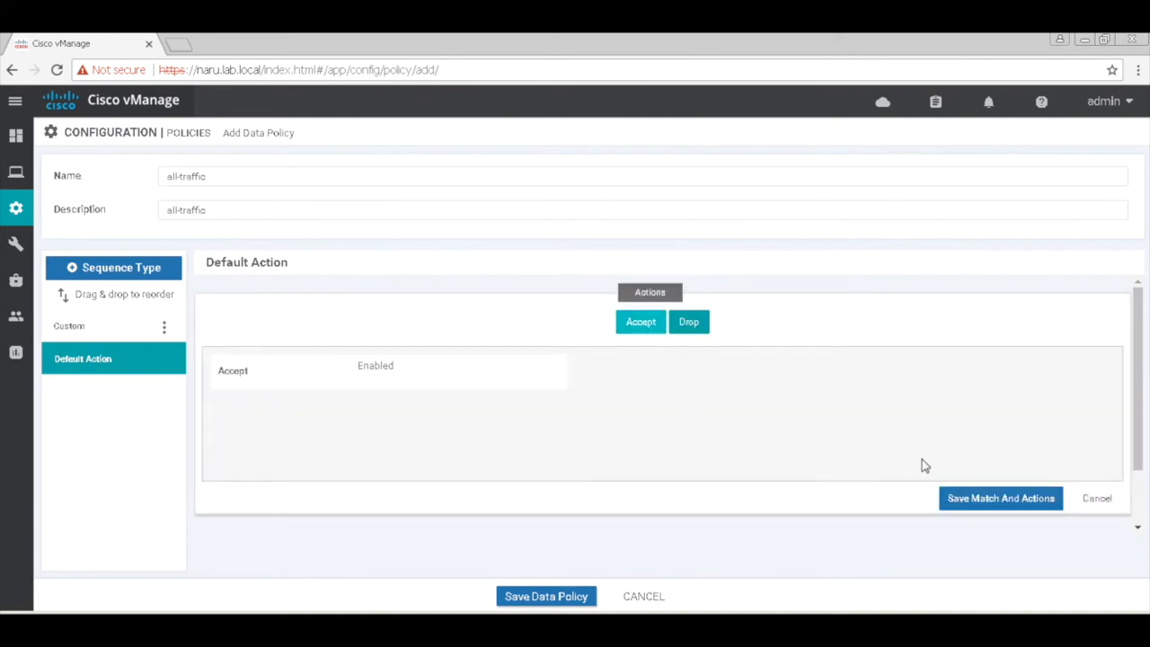
click(999, 498)
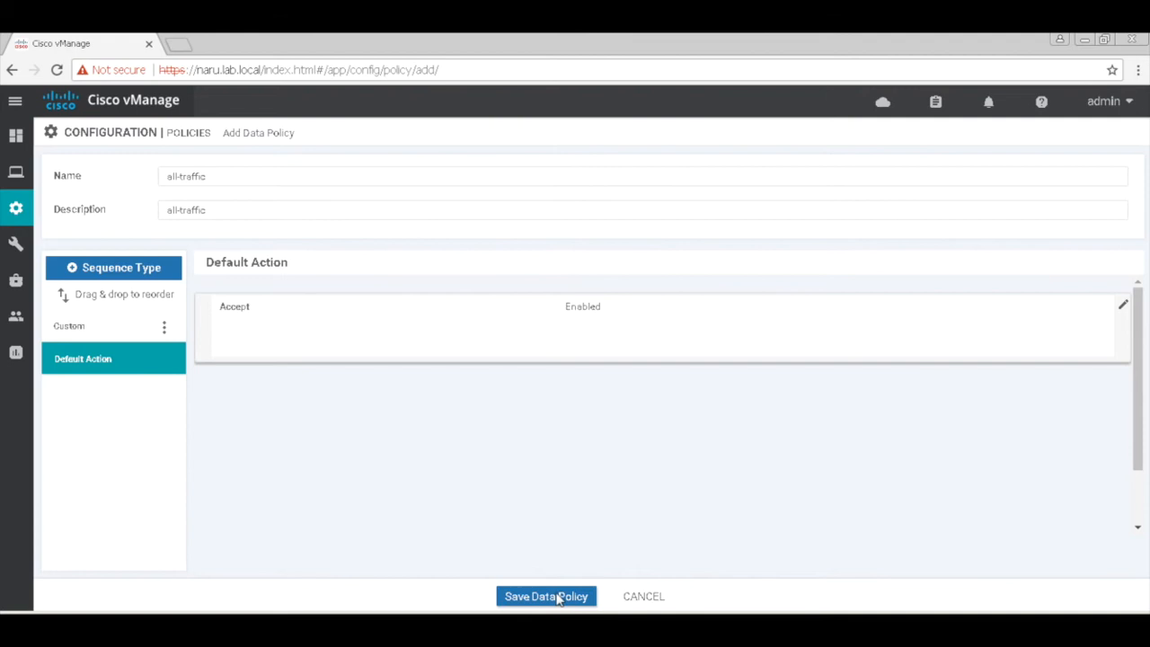
click(546, 597)
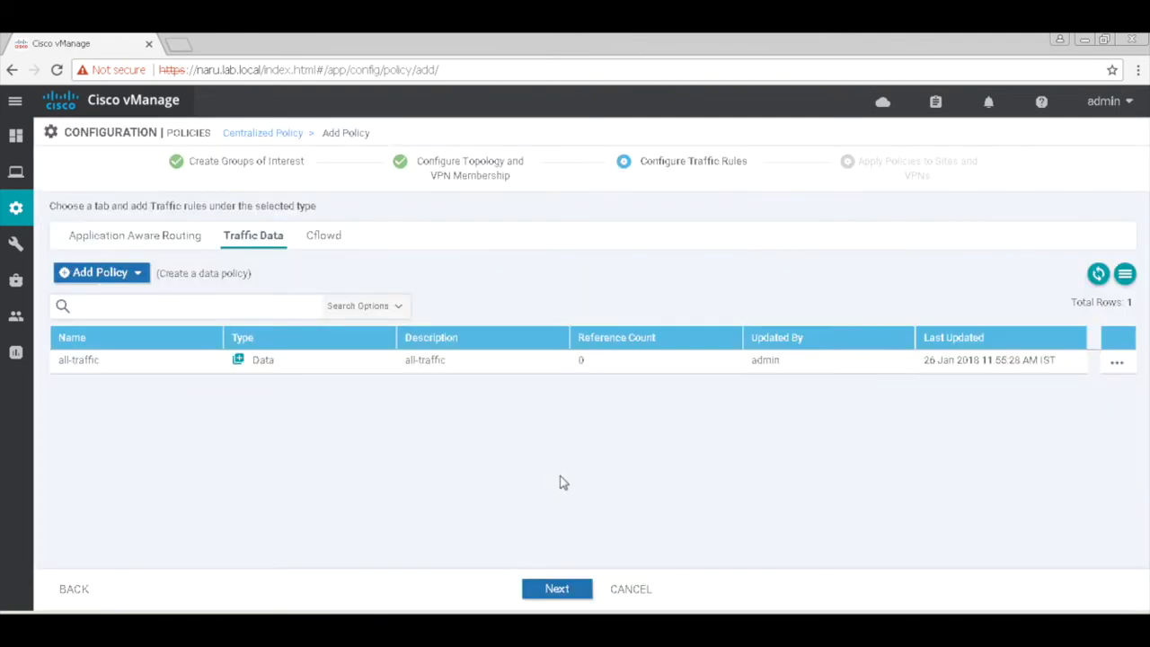
mouse_move(539, 564)
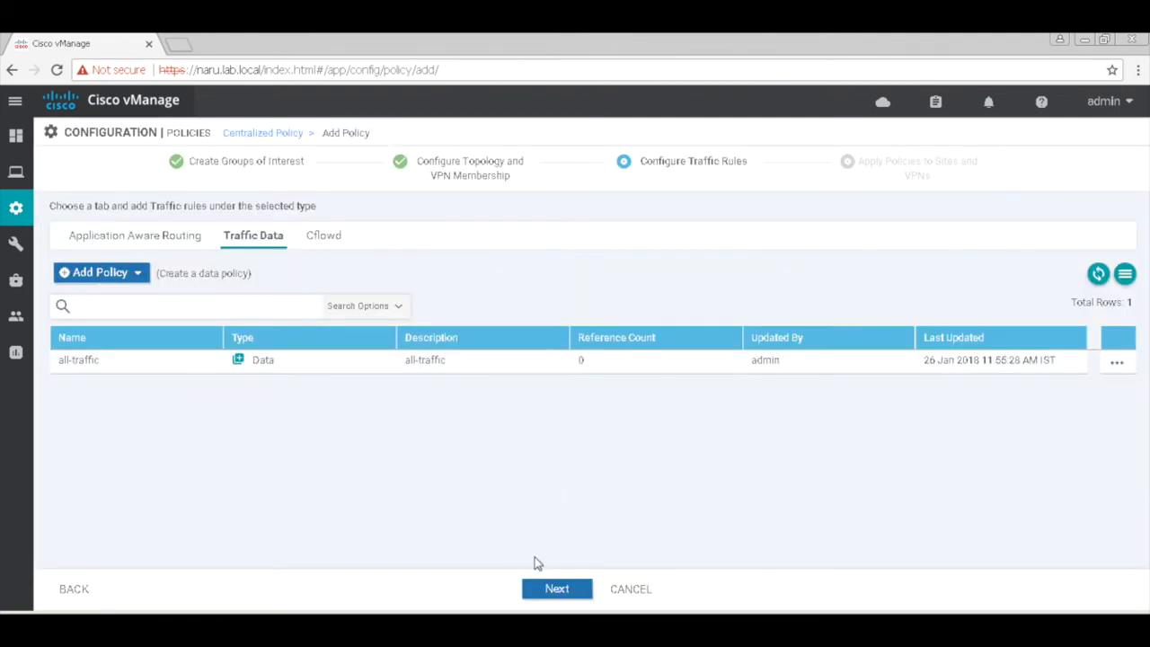
Step: Name the centralized policy liveaction-policy and move to the Traffic Data application settings
click(557, 589)
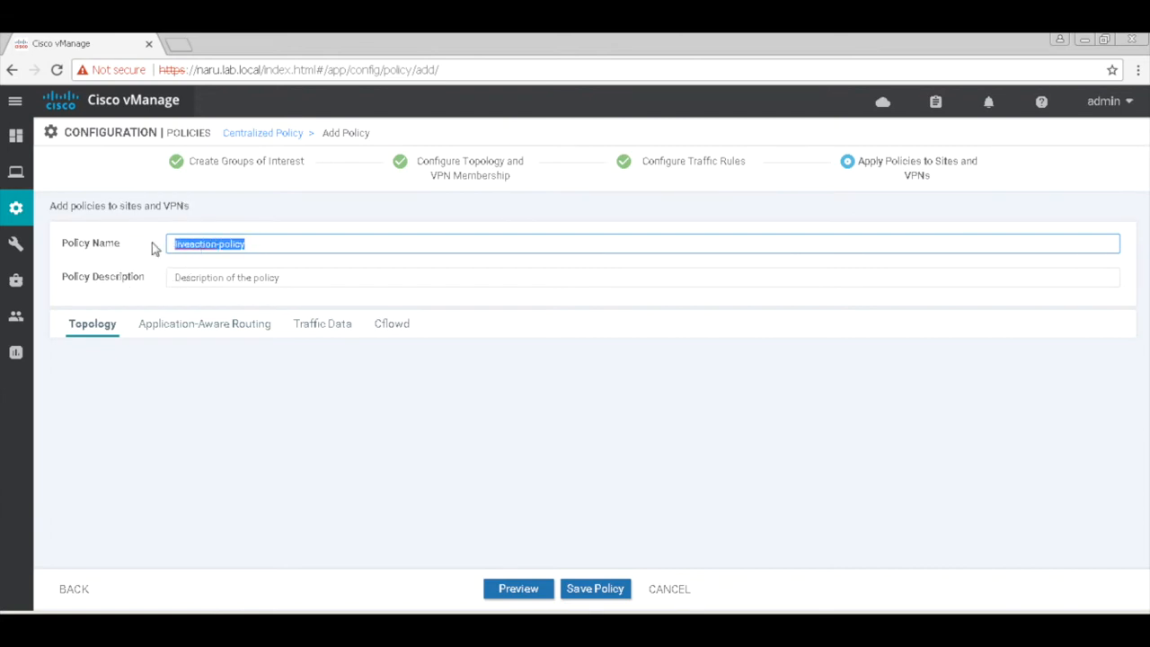
text(liveaction-policy)
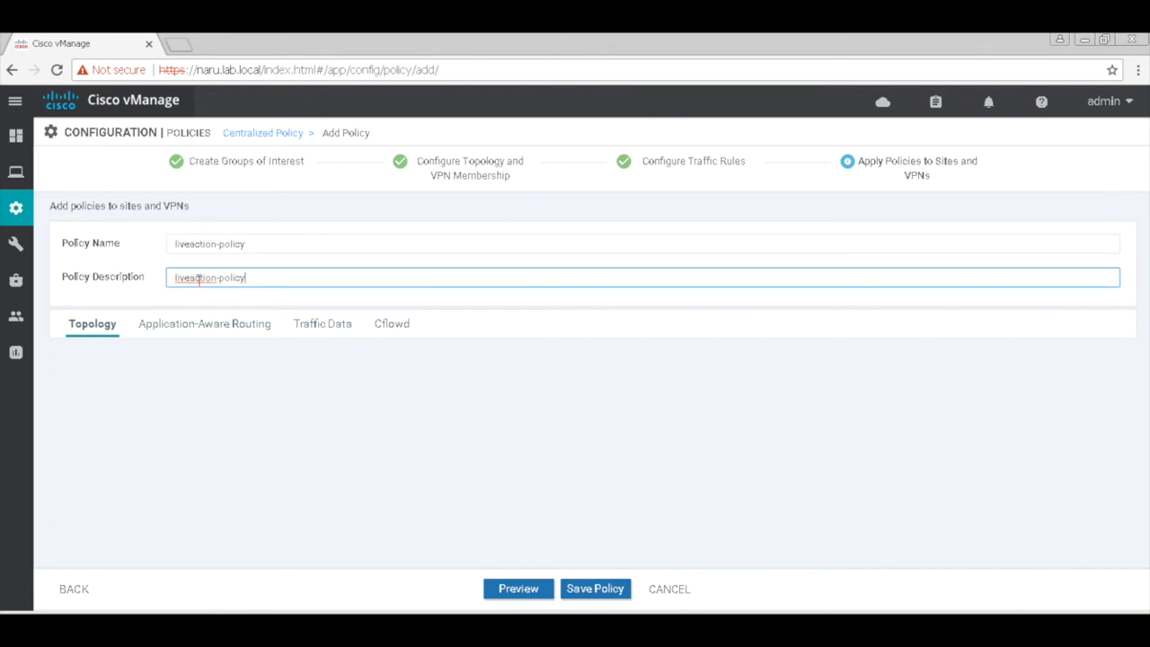
click(322, 323)
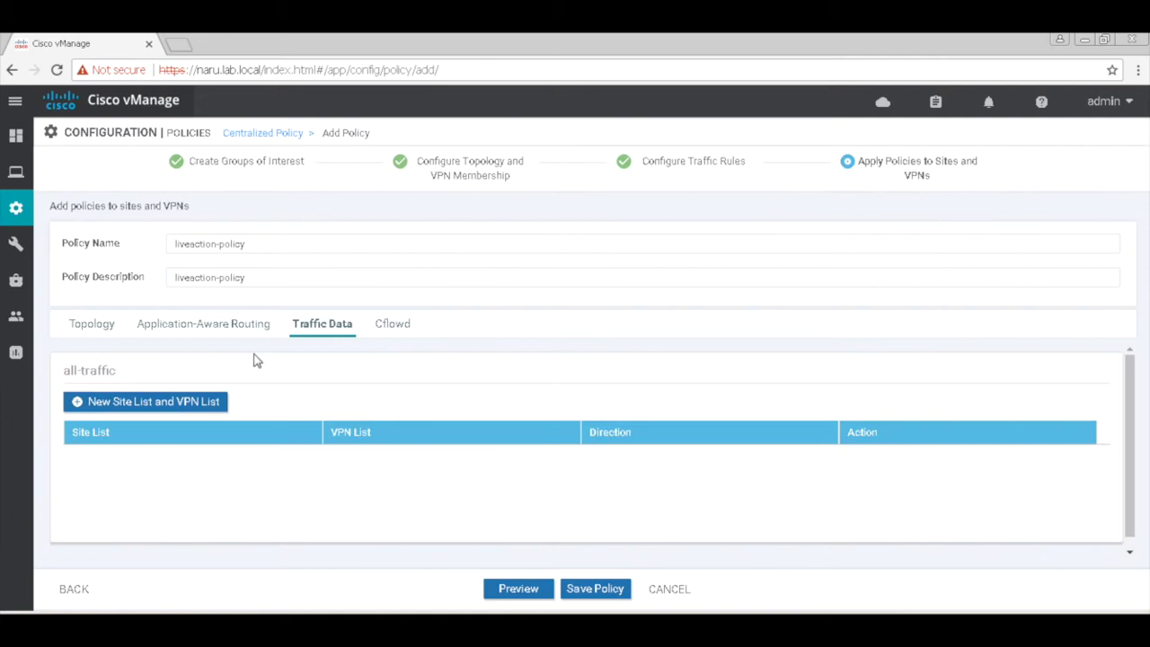
Step: Apply all-traffic to site list site1234 and the corporate VPN list in all directions
click(145, 401)
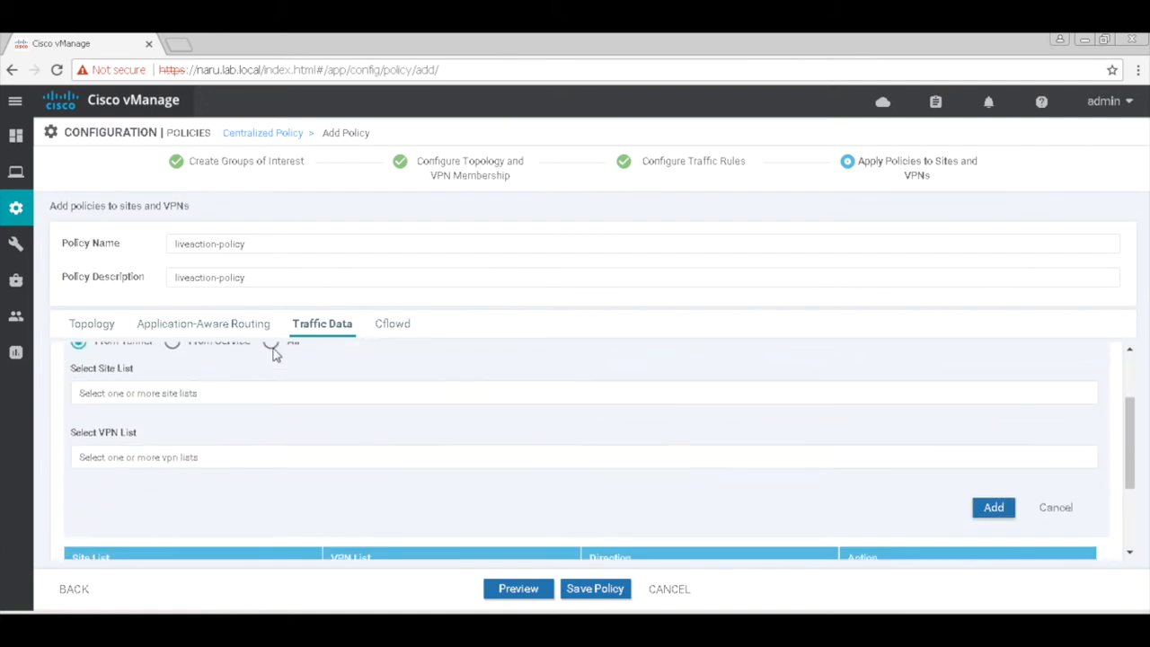
mouse_move(292, 368)
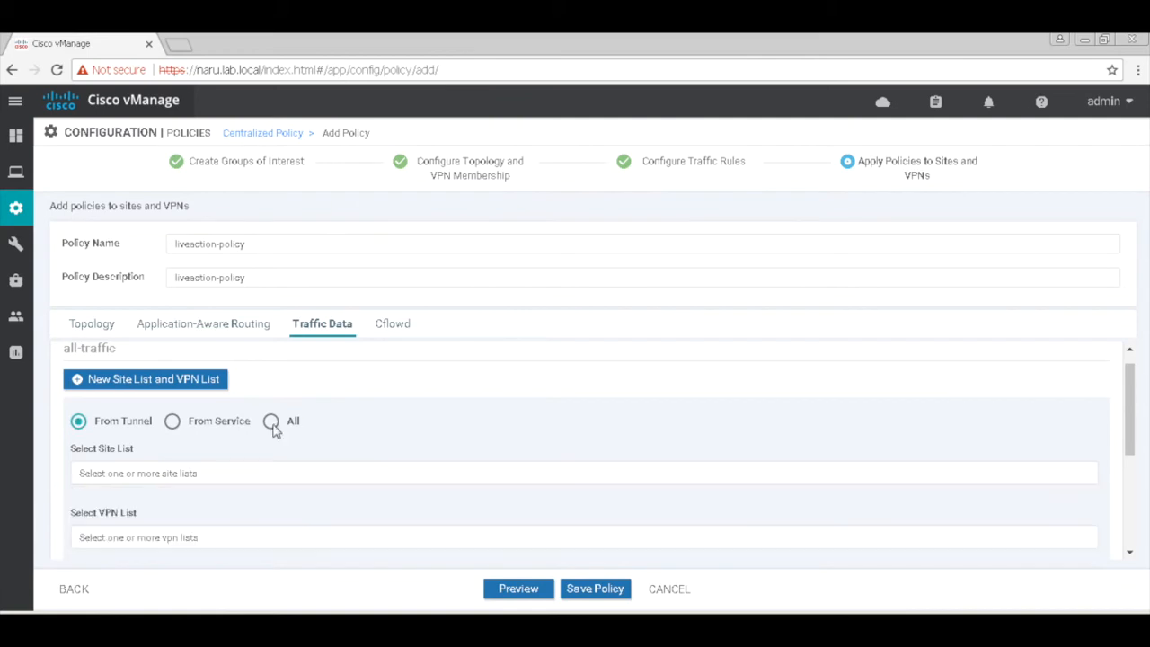
click(270, 420)
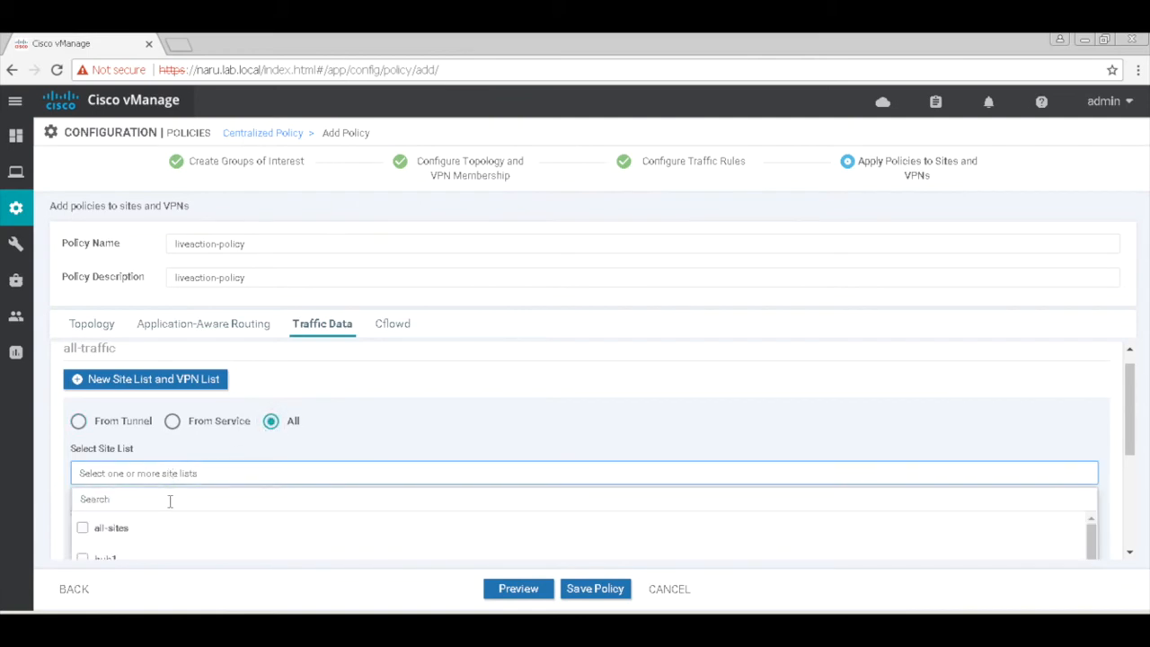
text(site12)
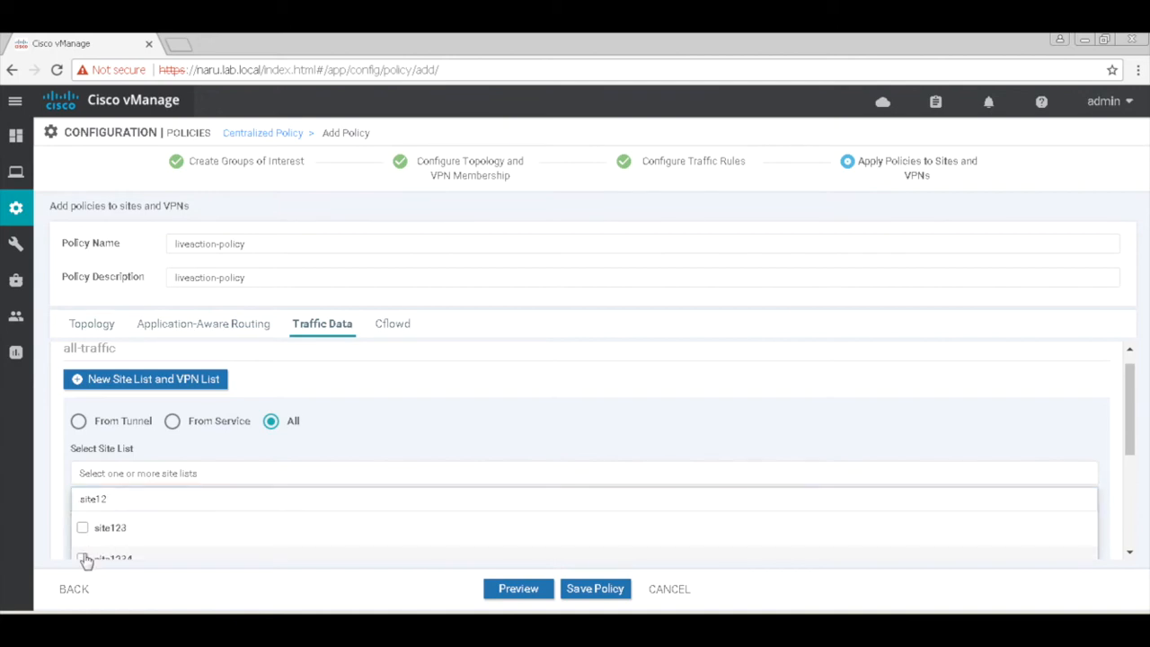
click(83, 557)
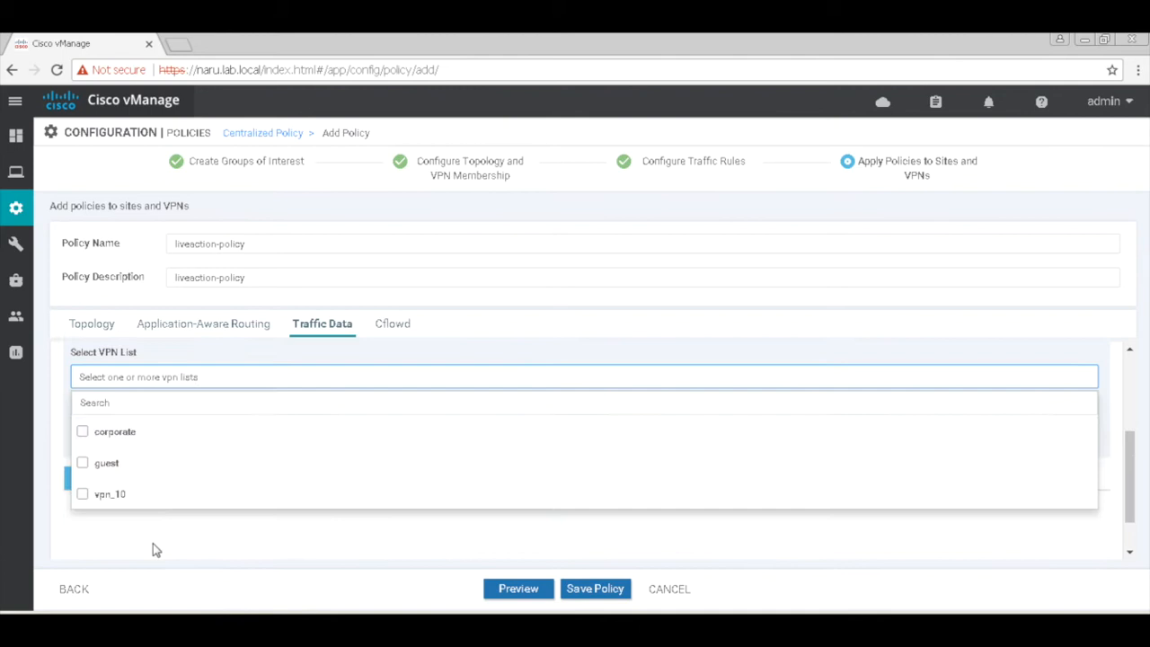
click(83, 431)
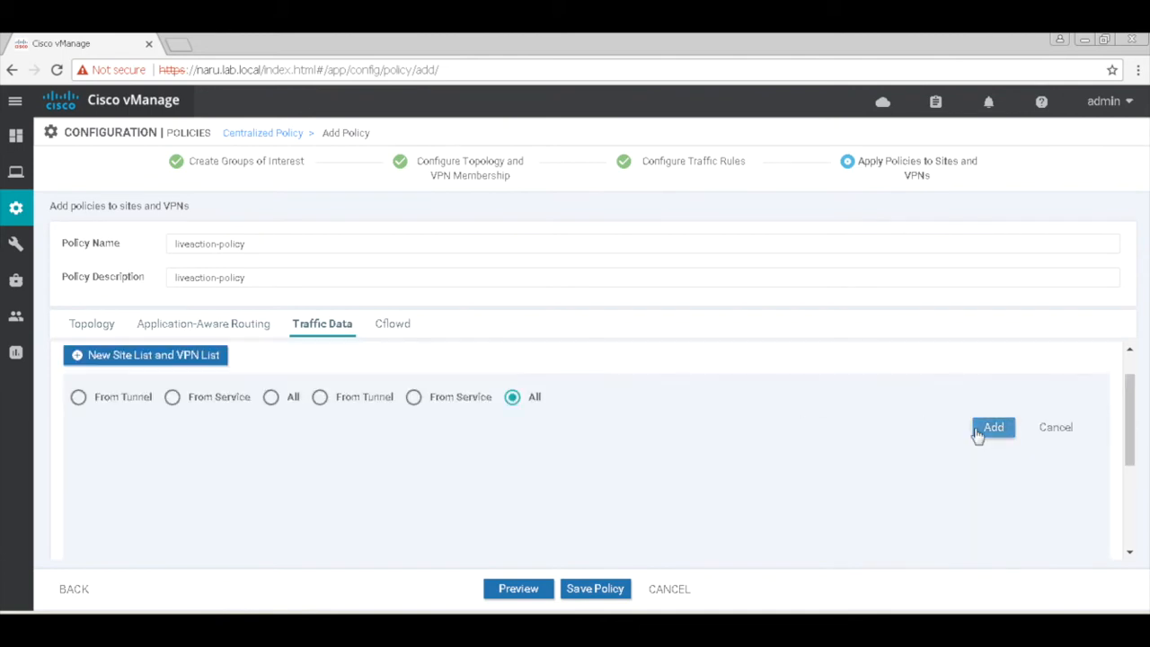
click(992, 427)
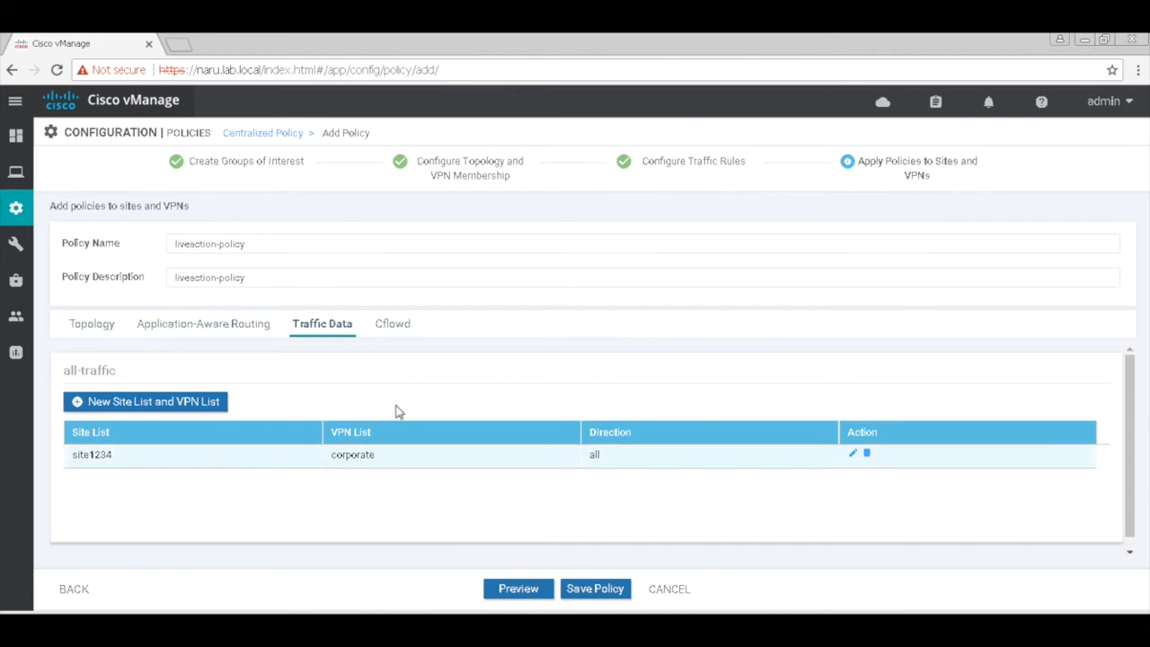
click(392, 324)
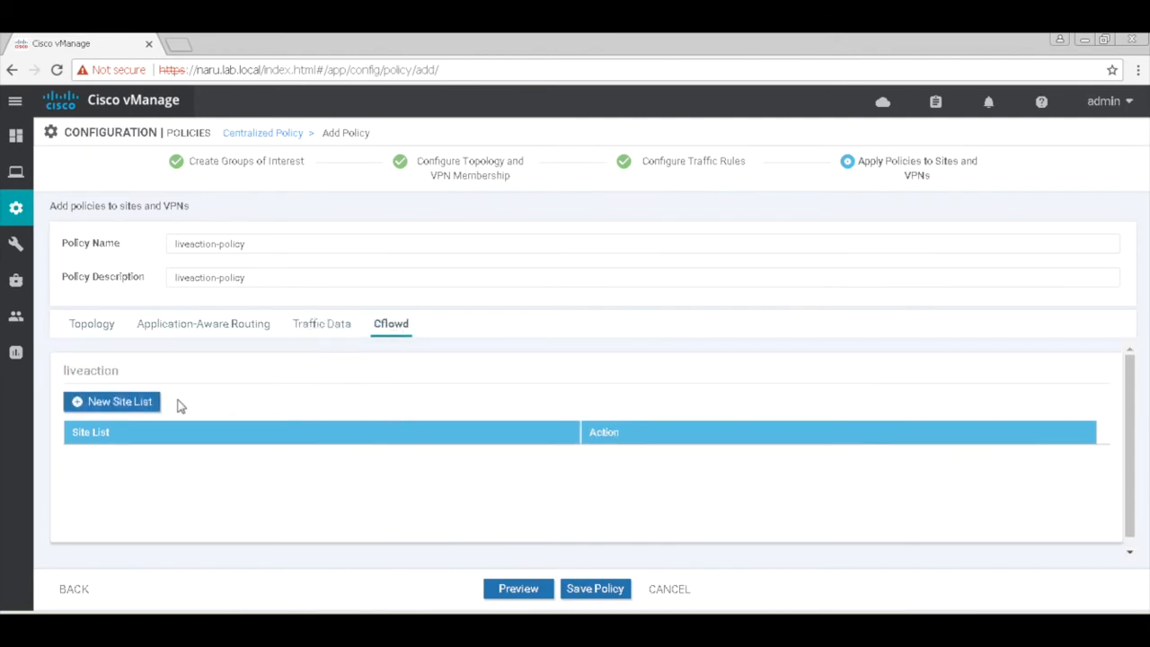
Step: Add site list site1234 for the liveaction cflowd template
click(111, 402)
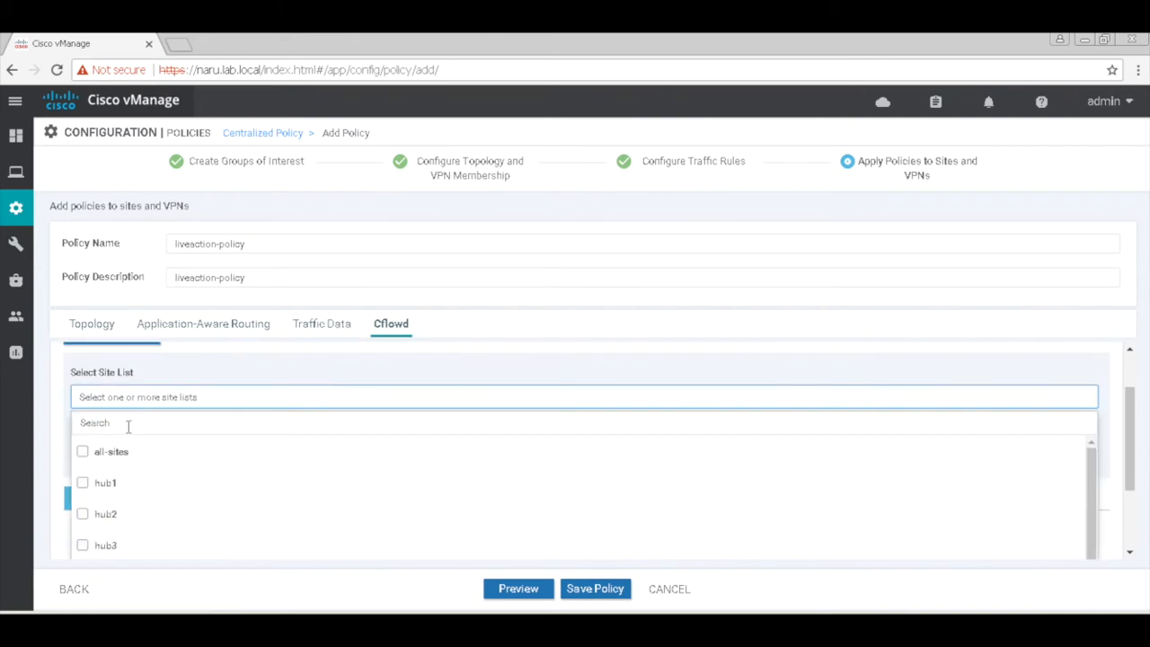
text(site123)
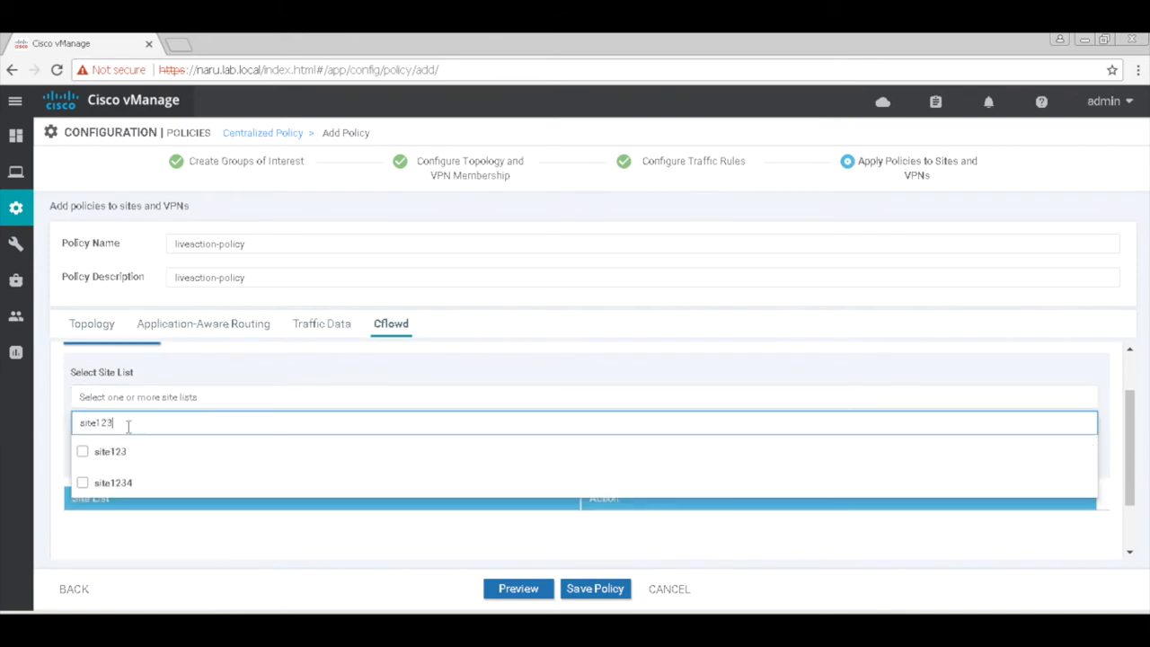
click(83, 482)
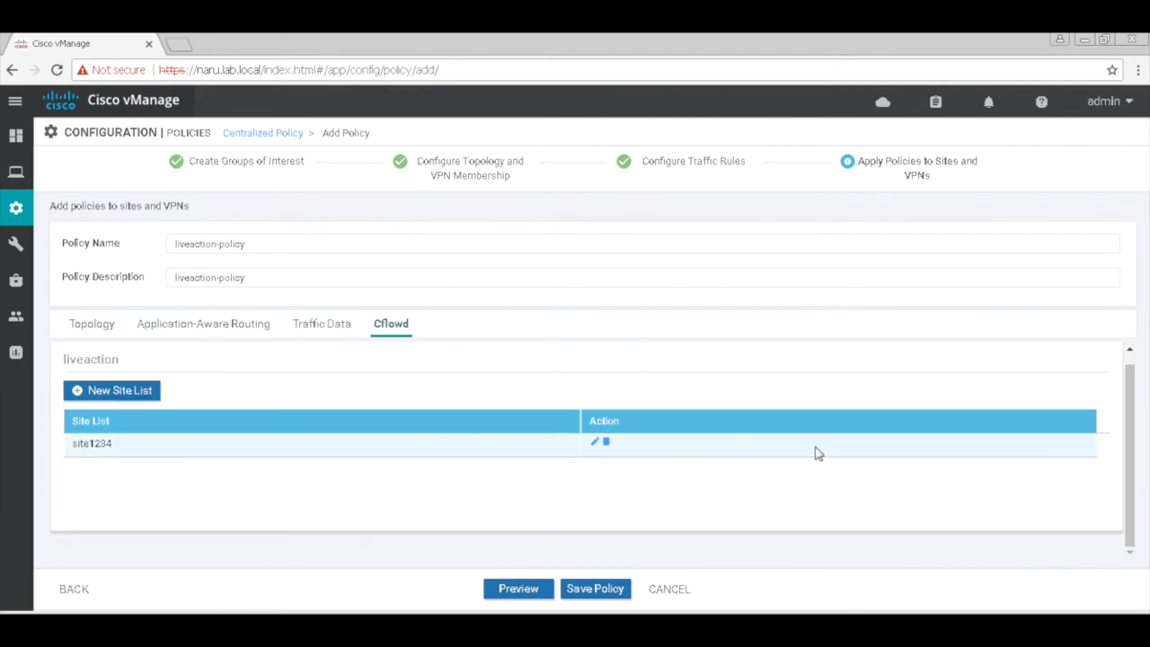
mouse_move(518, 590)
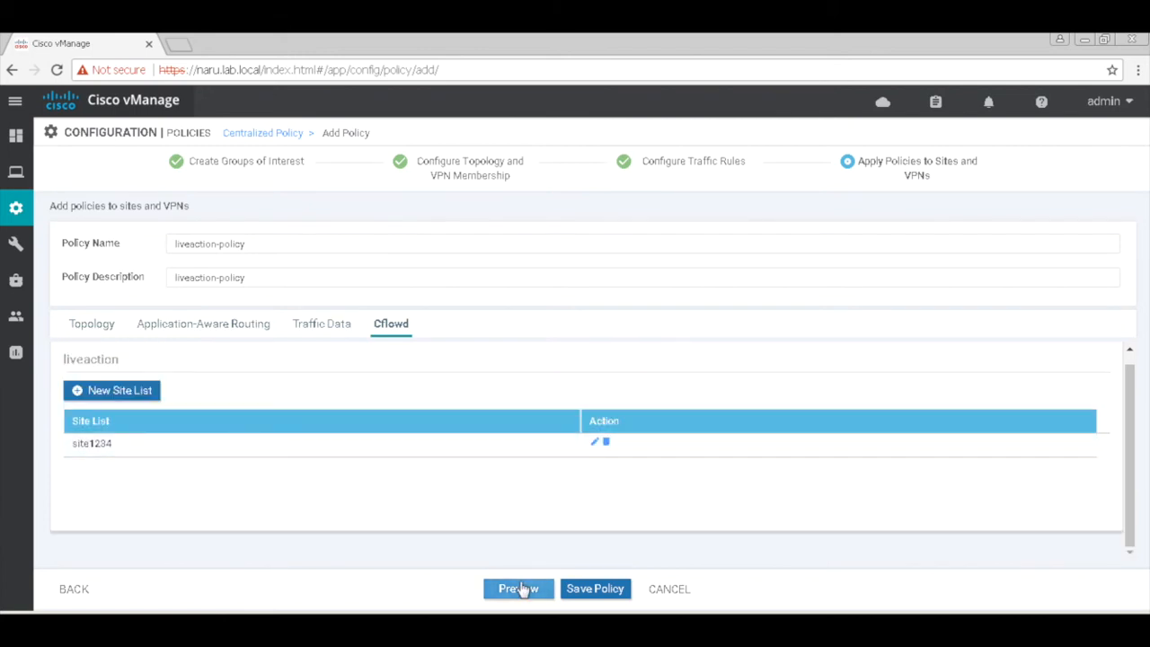
click(518, 589)
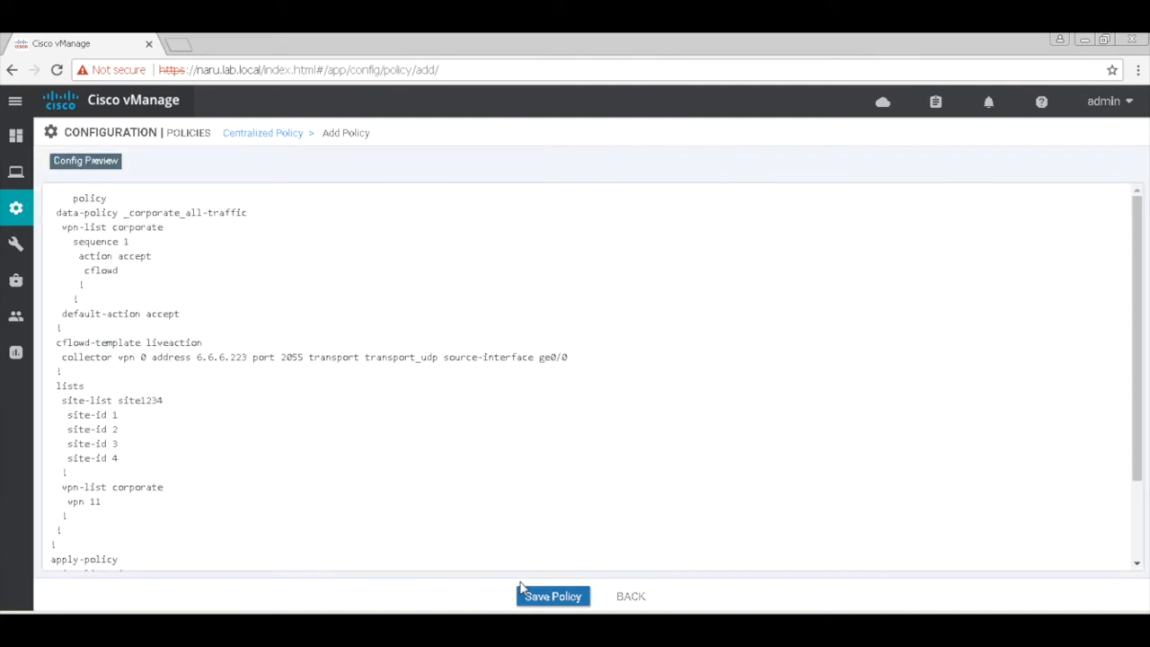
mouse_move(206, 234)
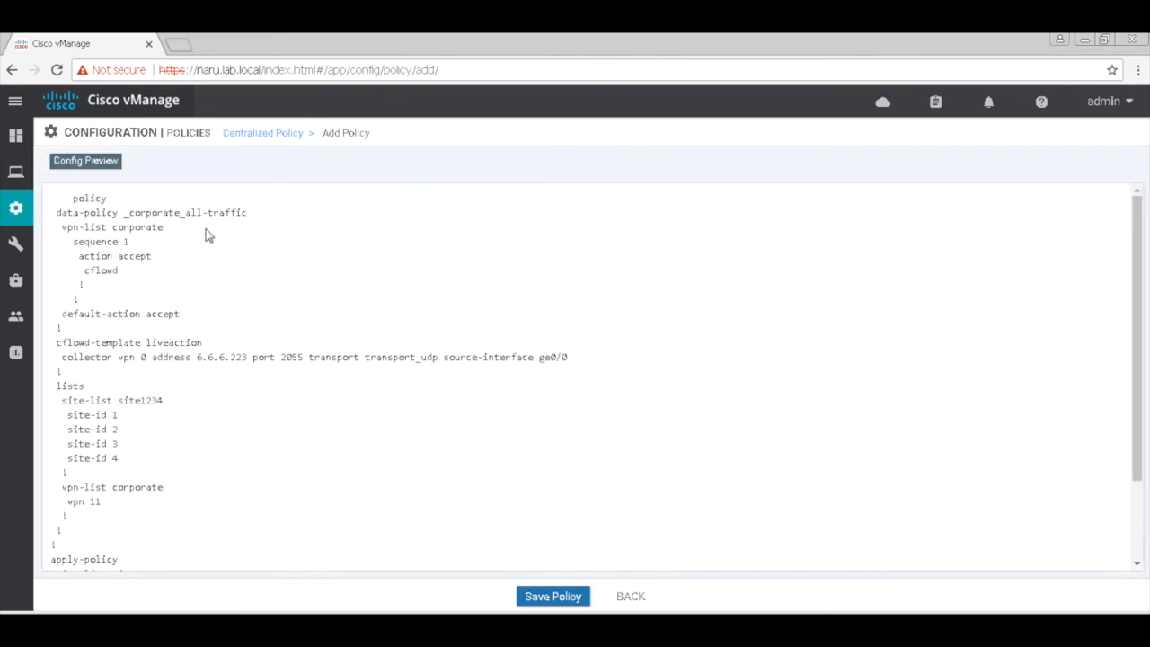
mouse_move(165, 270)
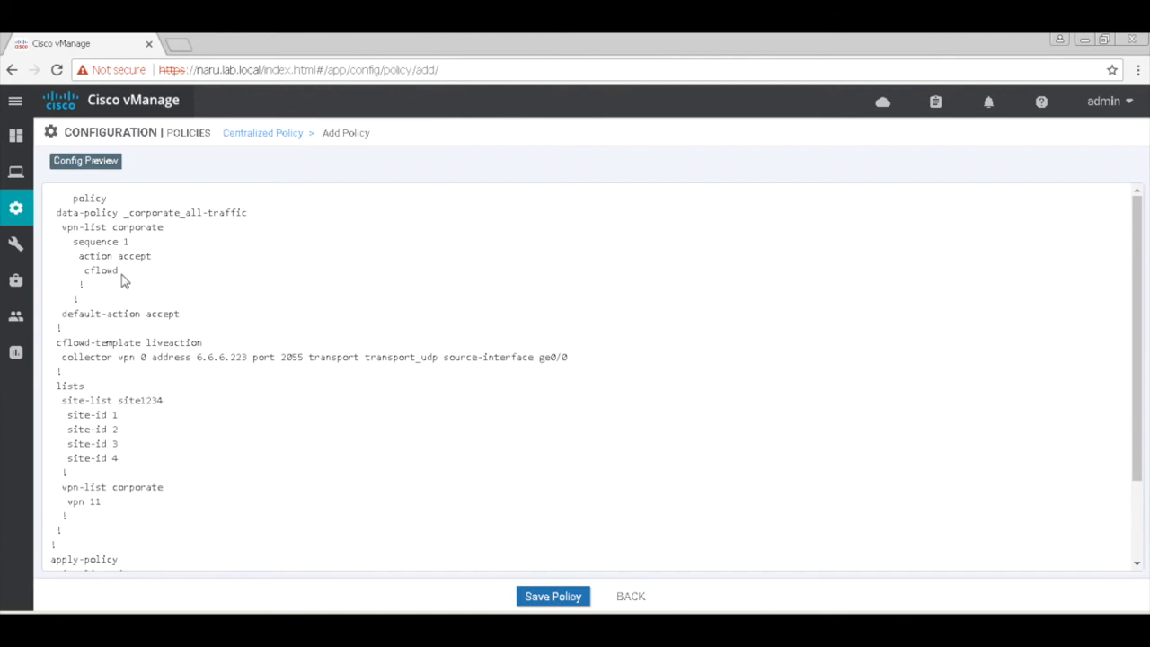
mouse_move(185, 313)
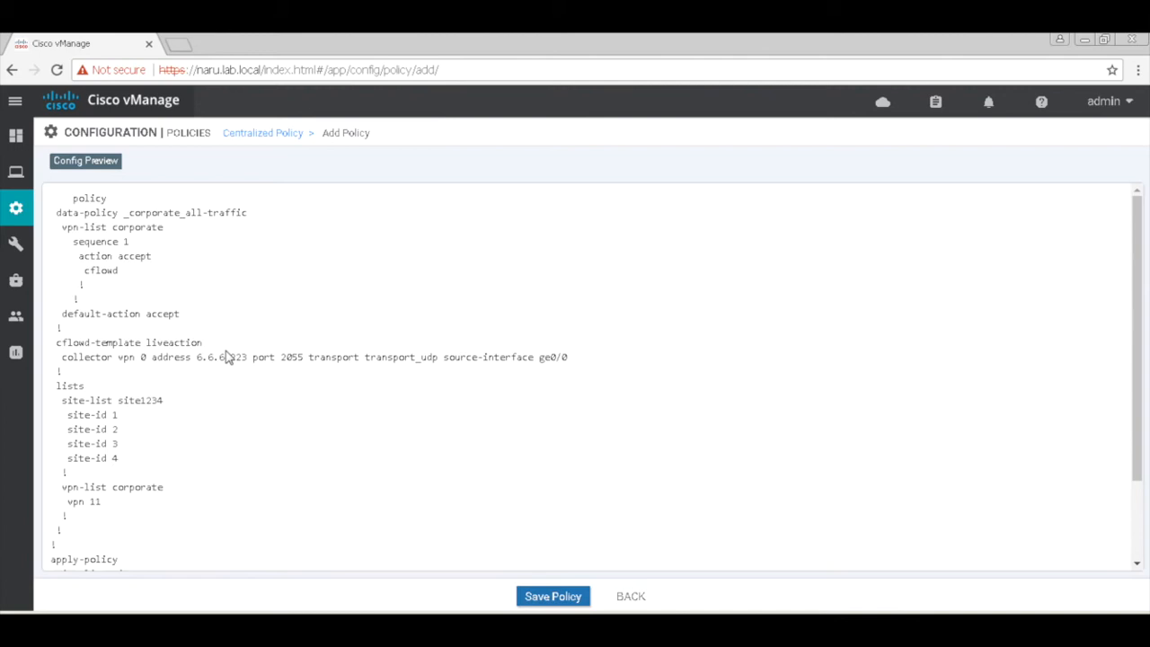
mouse_move(239, 392)
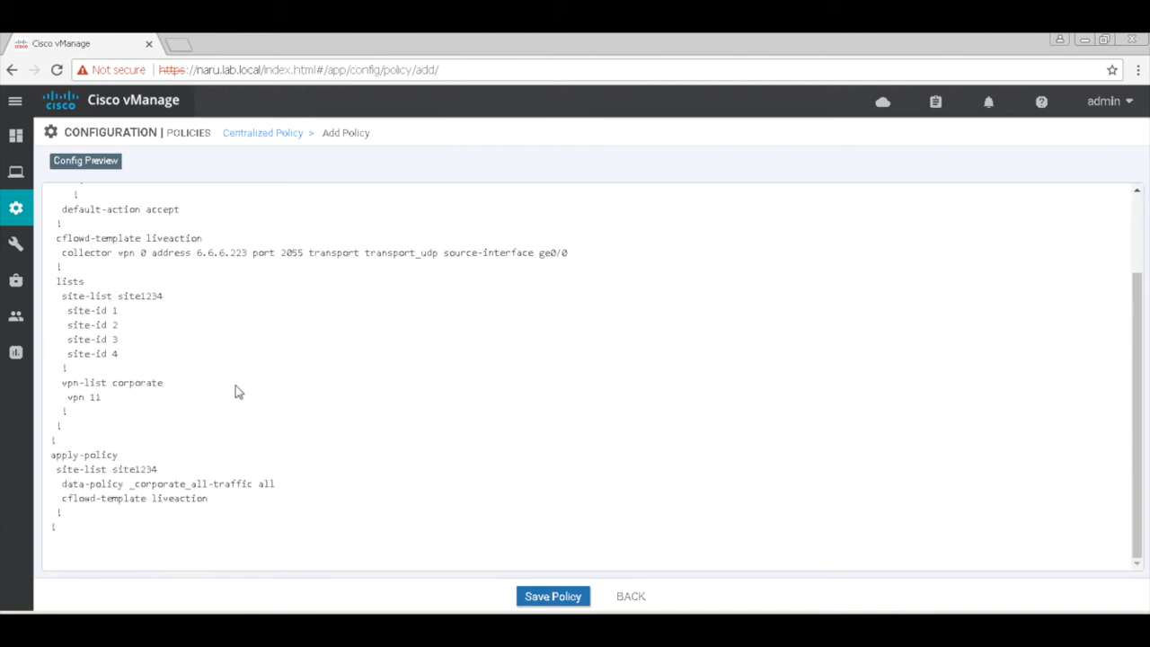
mouse_move(190, 466)
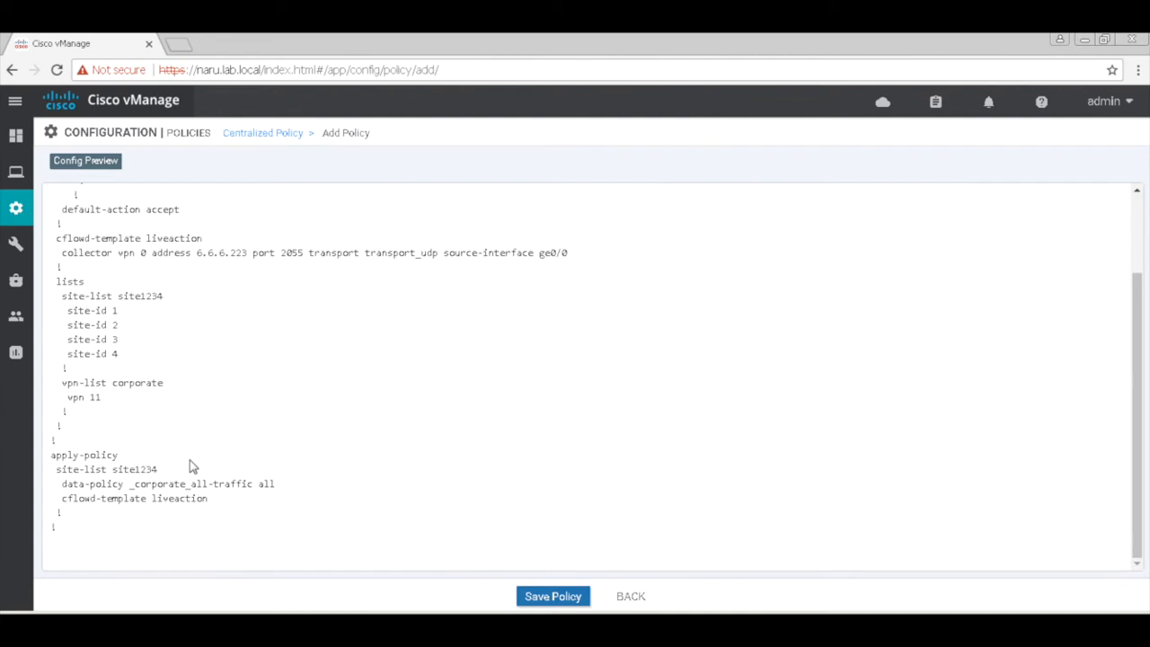
mouse_move(166, 480)
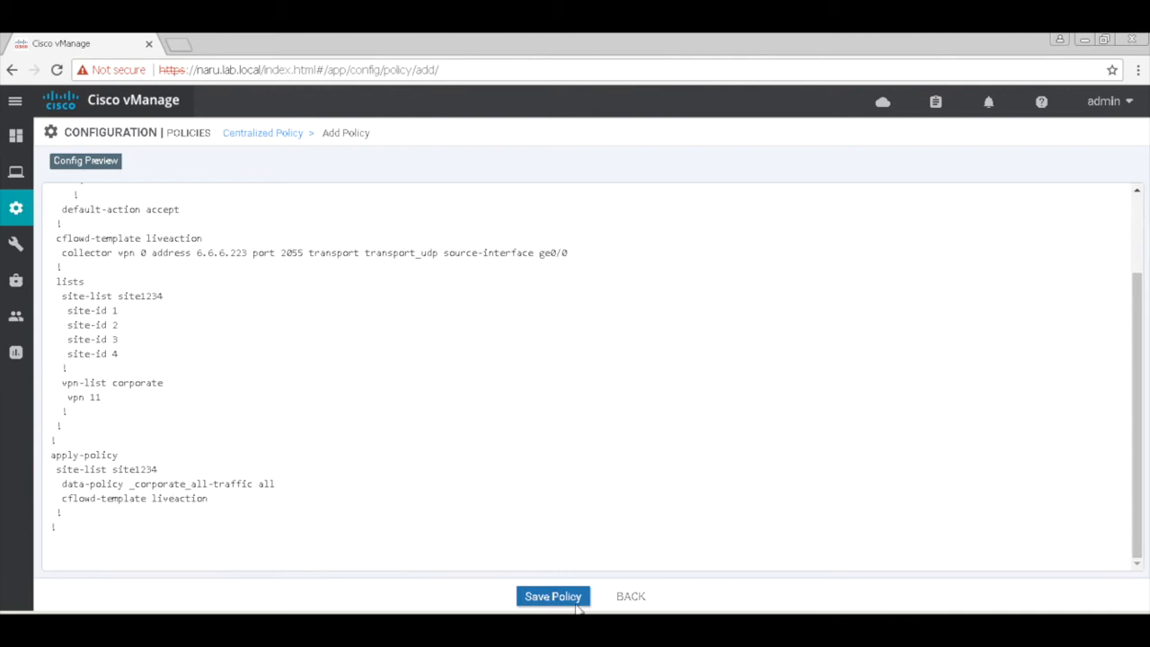
click(553, 597)
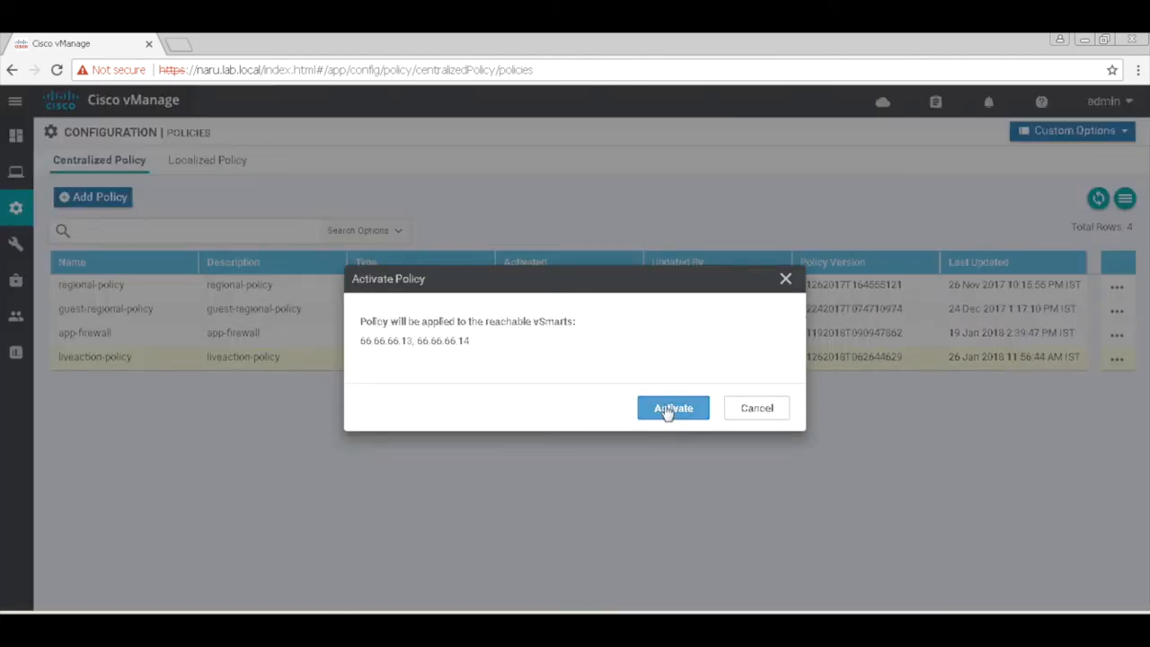
Step: Activate liveaction-policy on both vSmart controllers and return to the dashboard
click(672, 409)
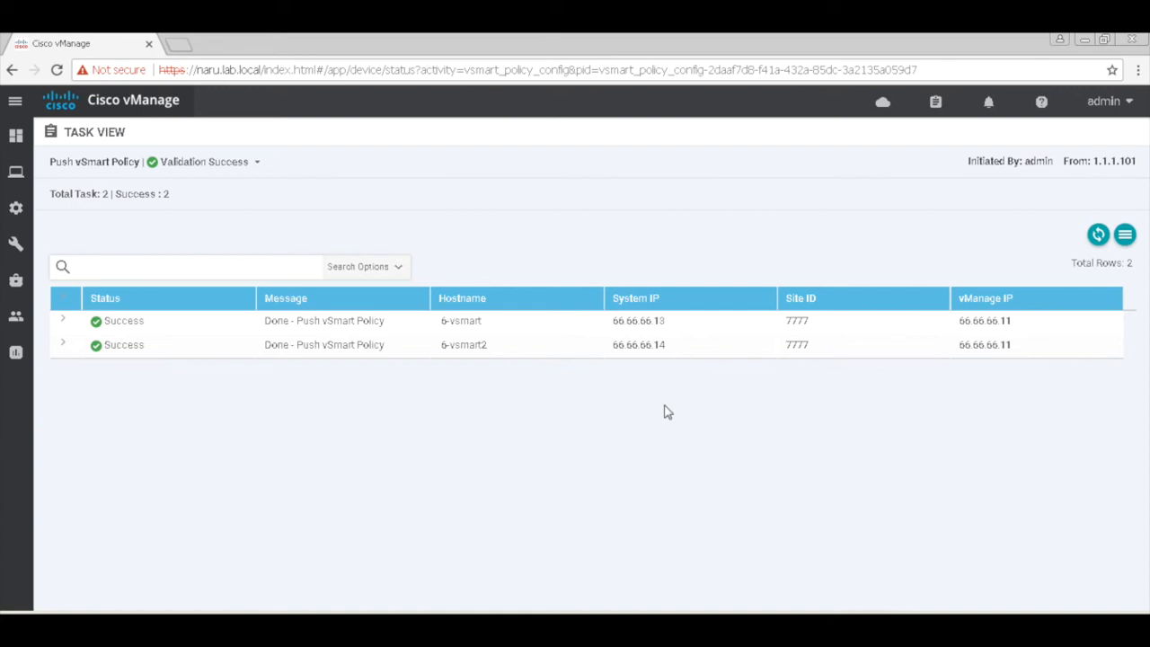
click(14, 135)
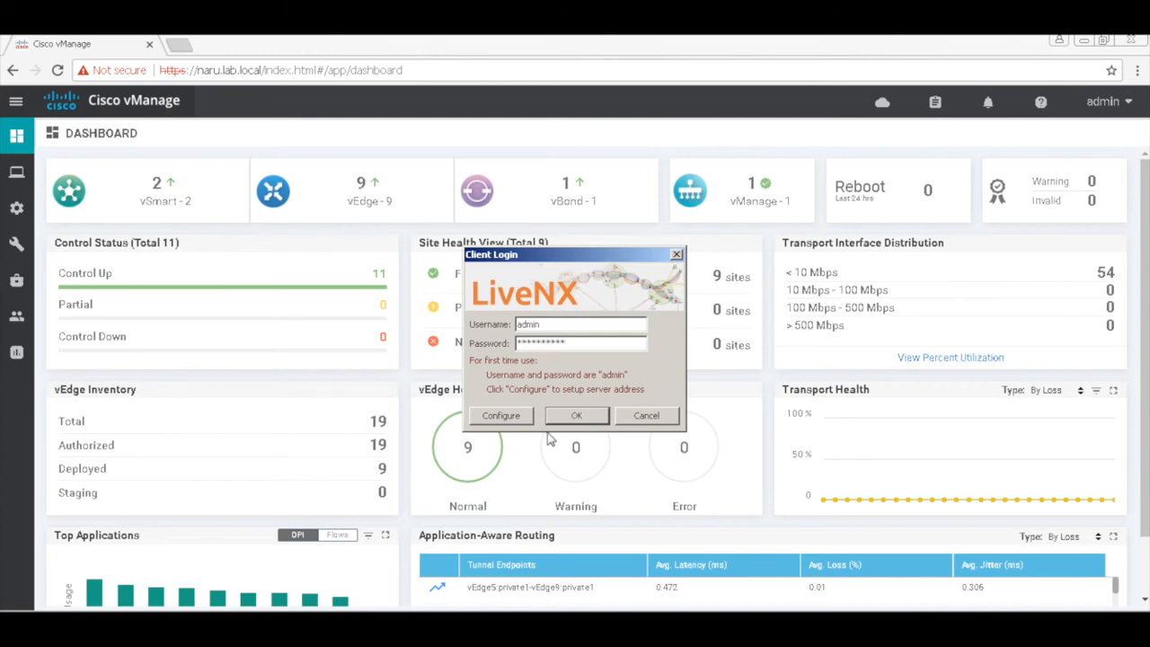
Step: Log in to the LiveNX client with the admin credentials
click(575, 415)
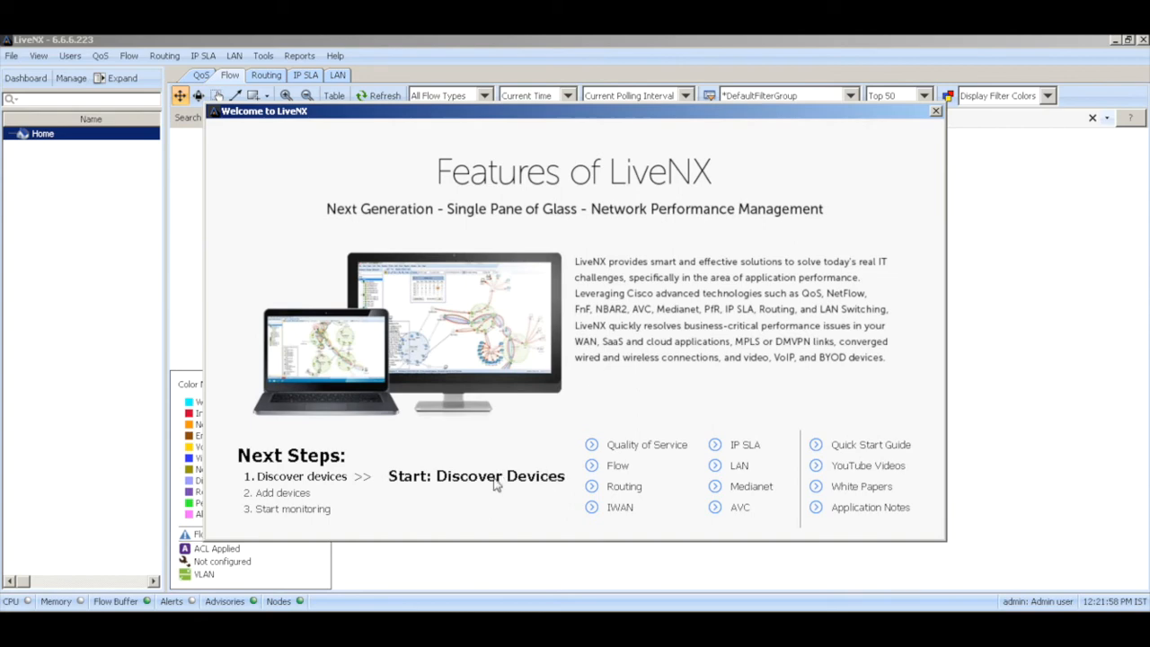
click(476, 475)
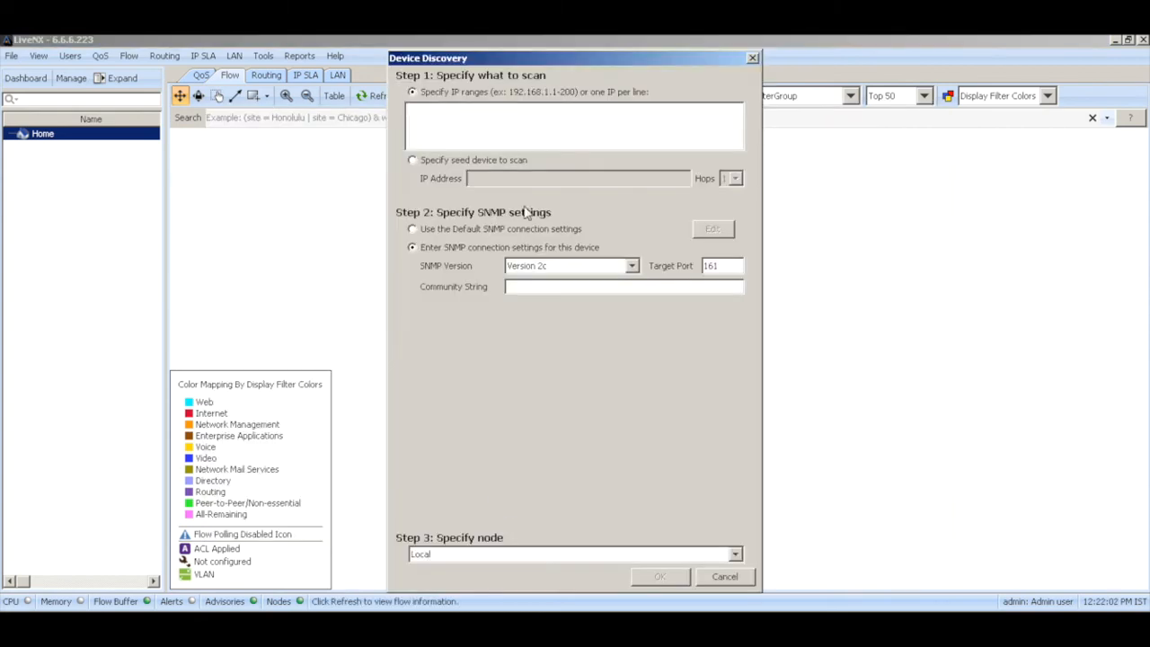
text(6.6.6.)
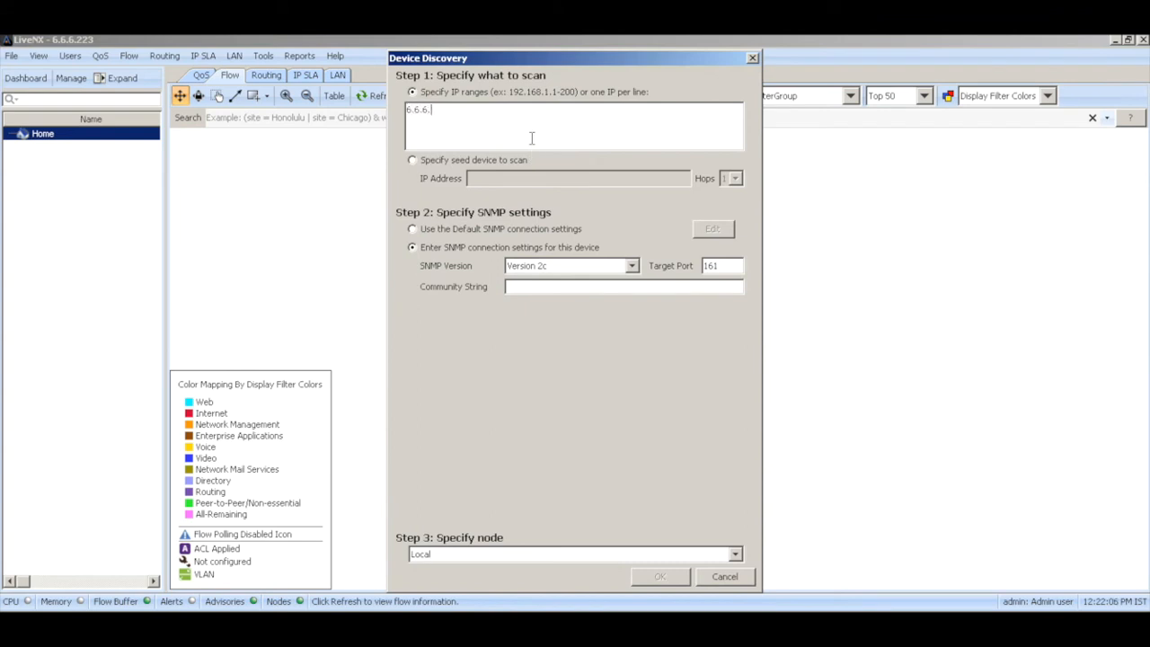
text(11)
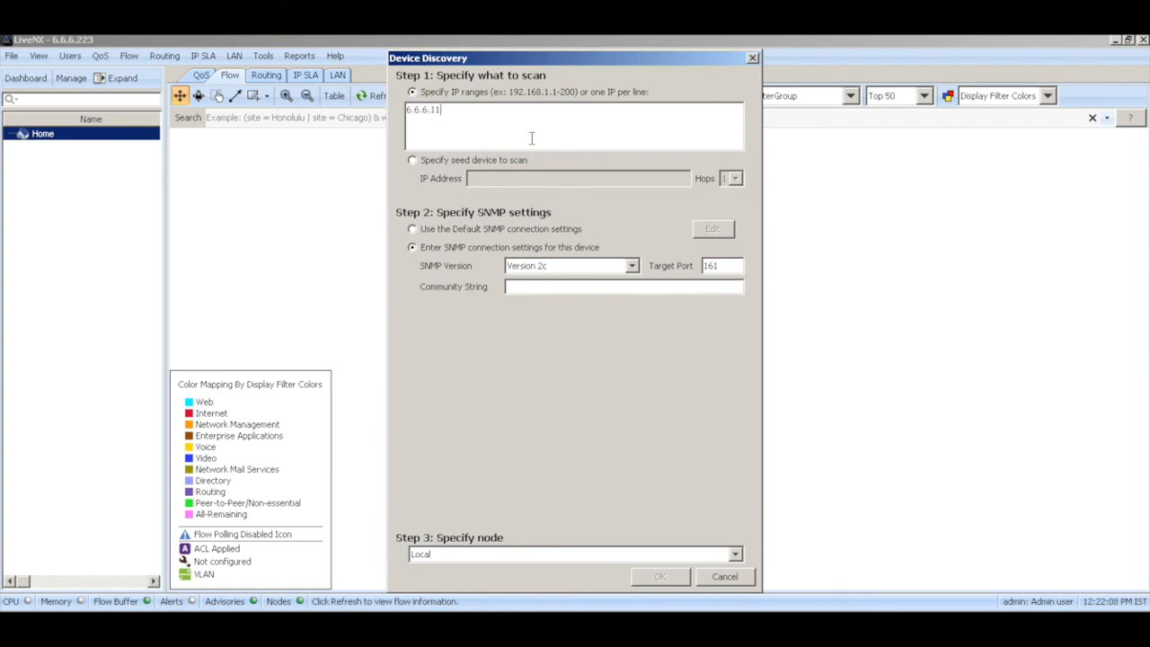
text(-14)
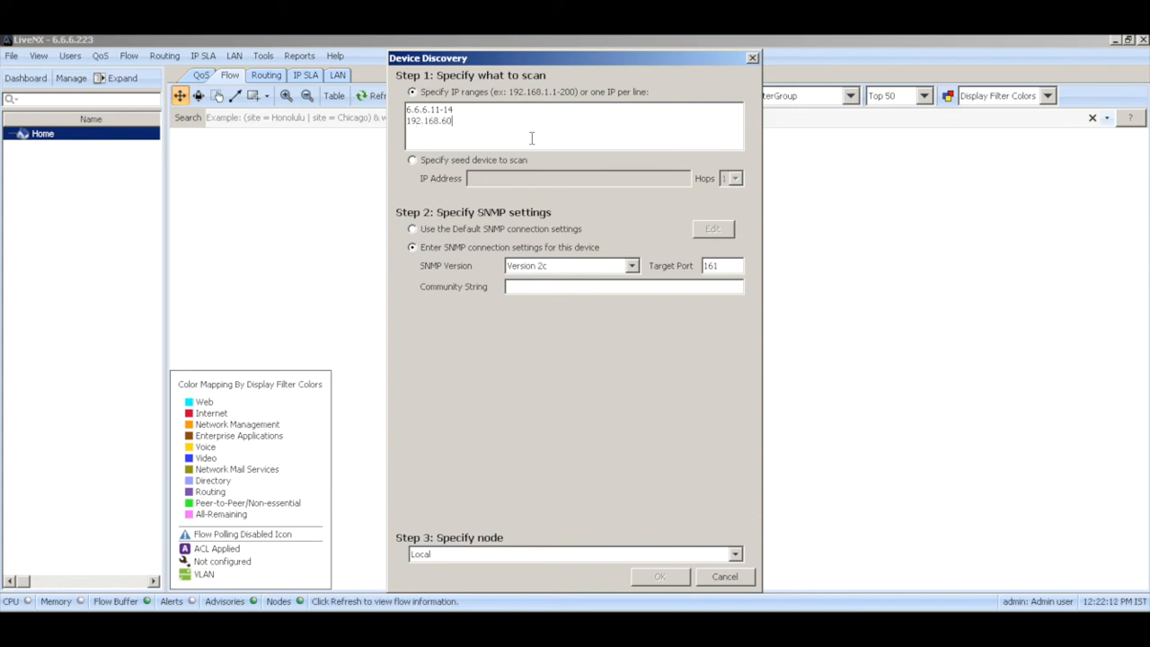
text(.0-14)
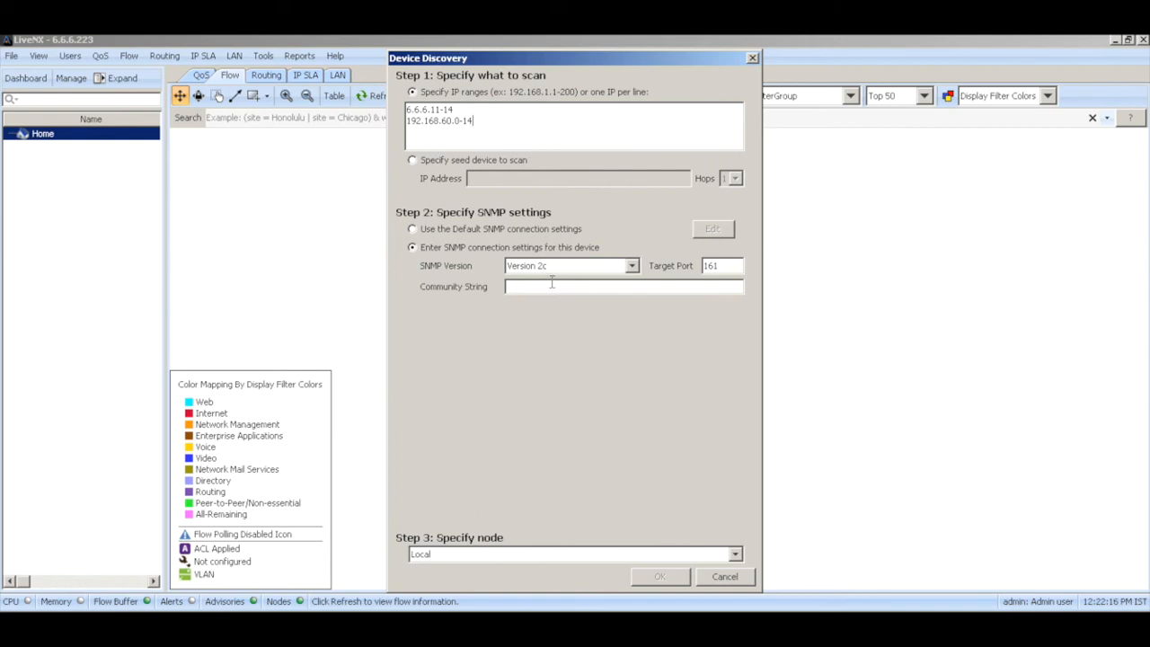
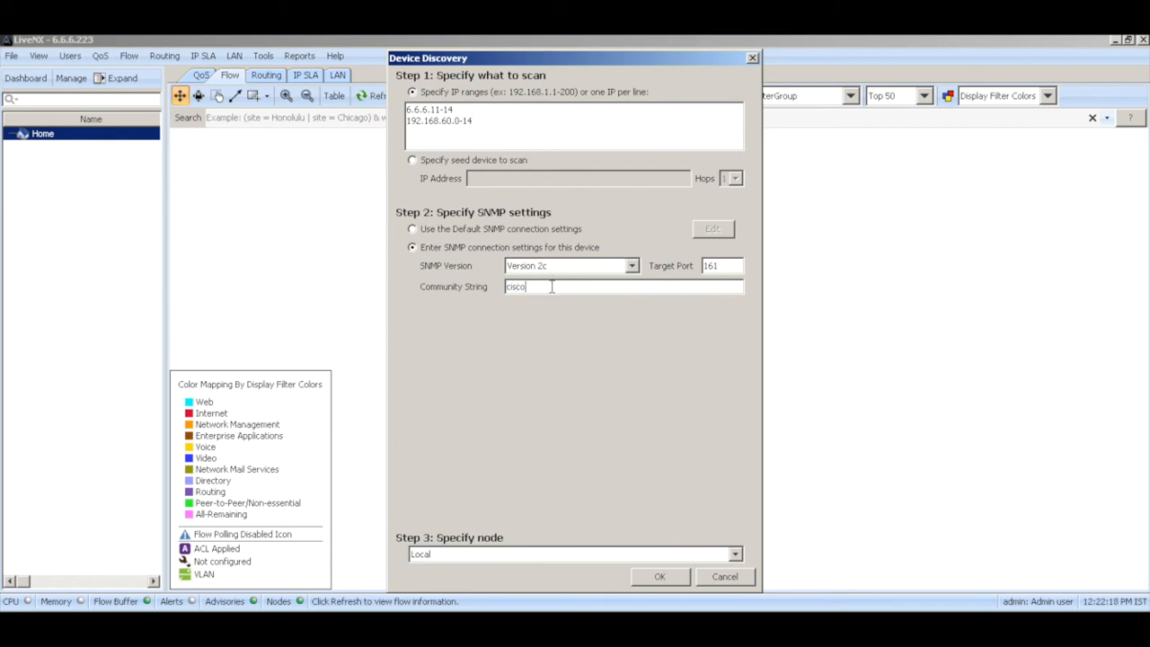
click(659, 575)
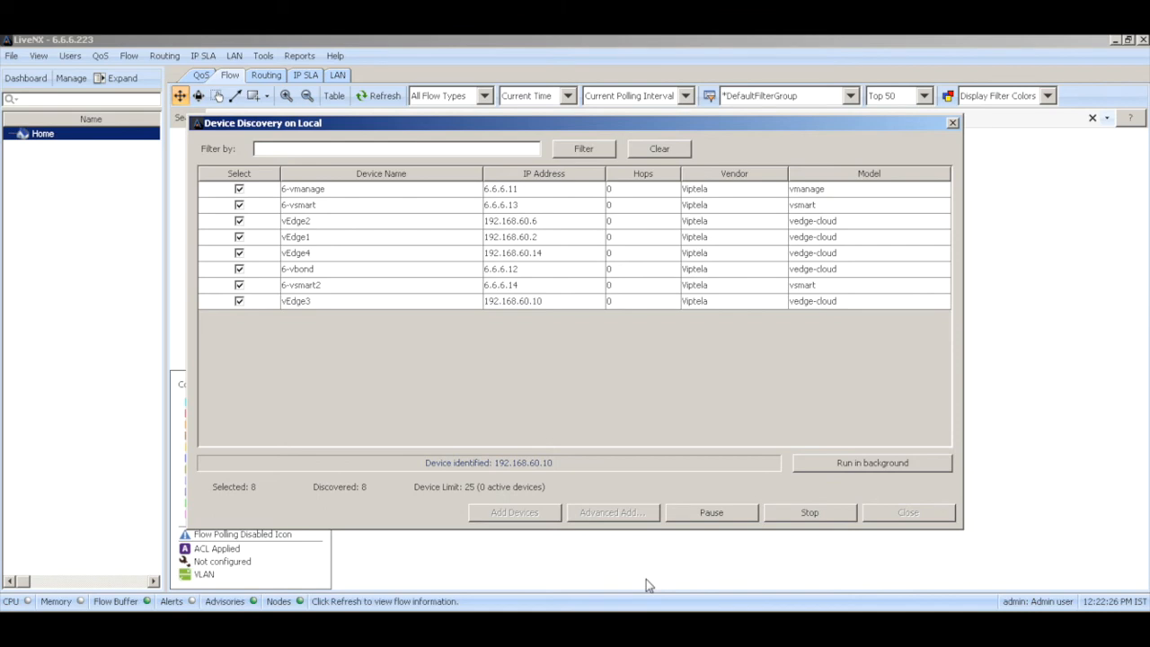
Step: Add the eight discovered devices to the topology and accept the system clock warning
click(515, 512)
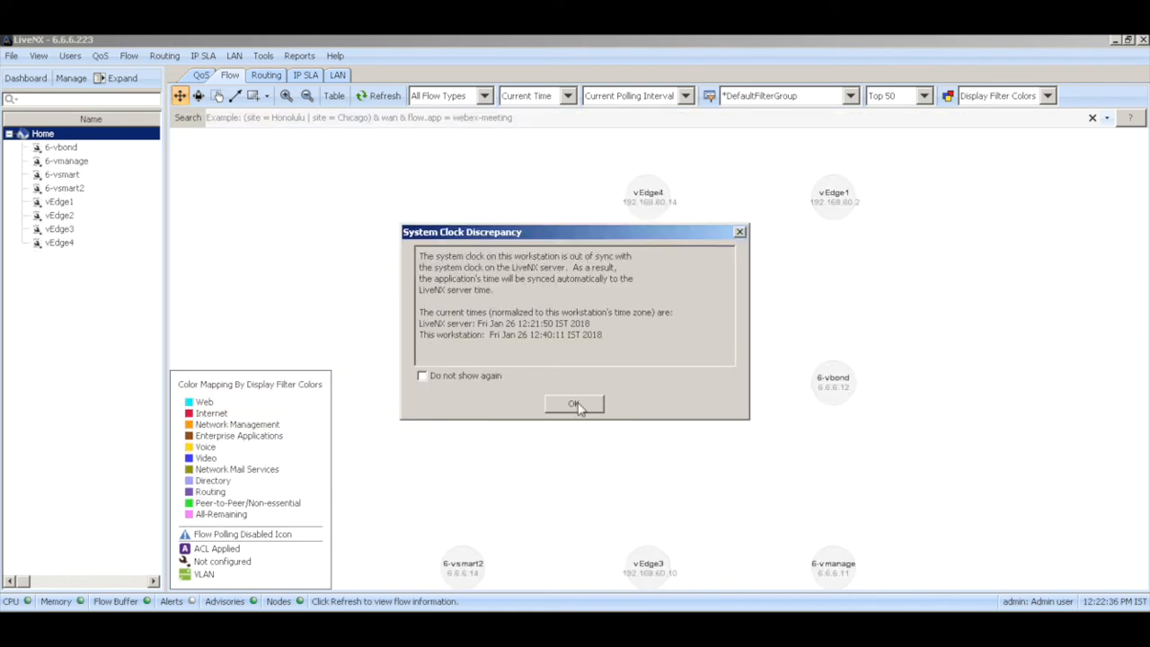
click(575, 402)
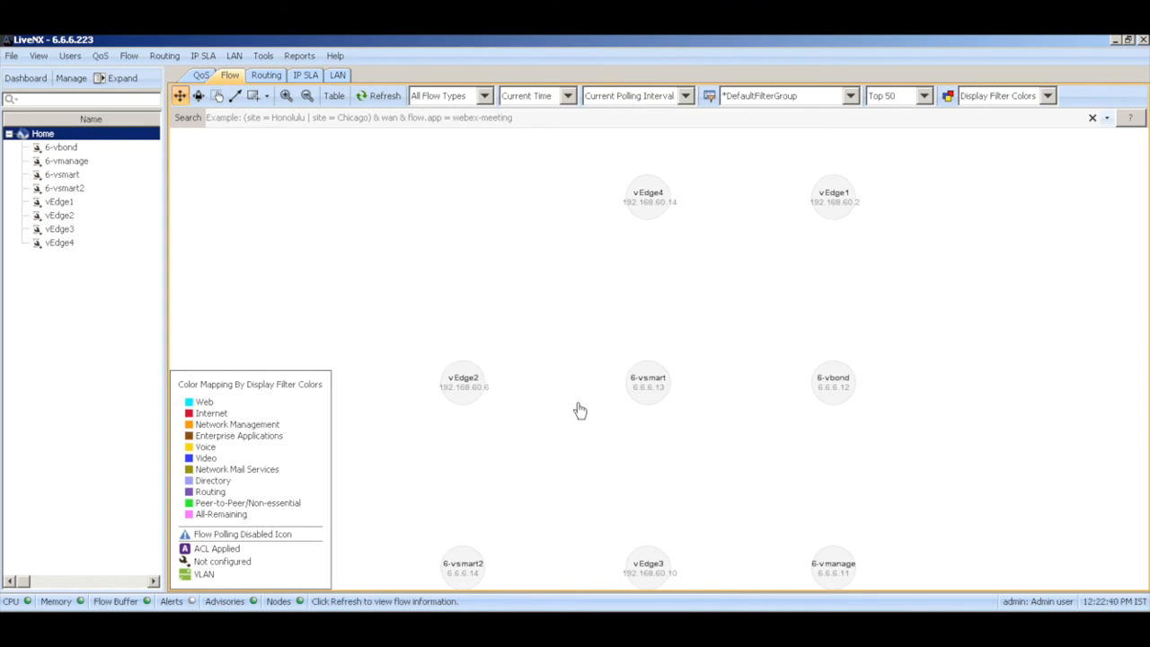
mouse_move(719, 381)
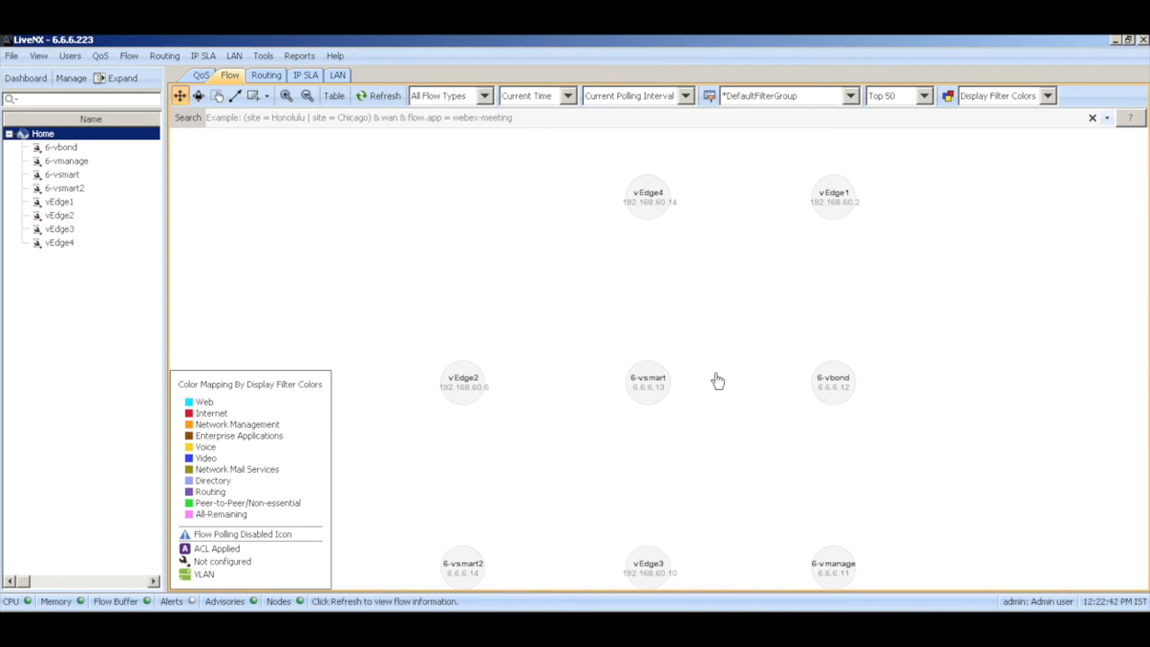
Step: Arrange 6-vmanage, 6-vbond and both vSmart nodes into a left column
drag(834, 565, 528, 359)
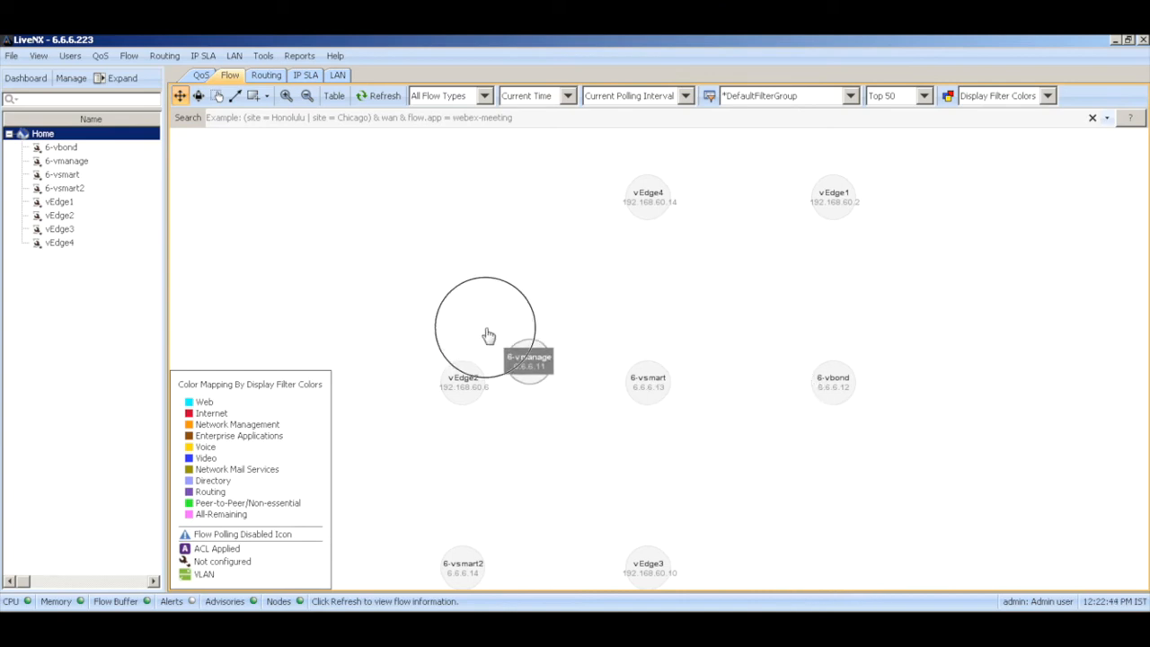
drag(528, 360, 353, 183)
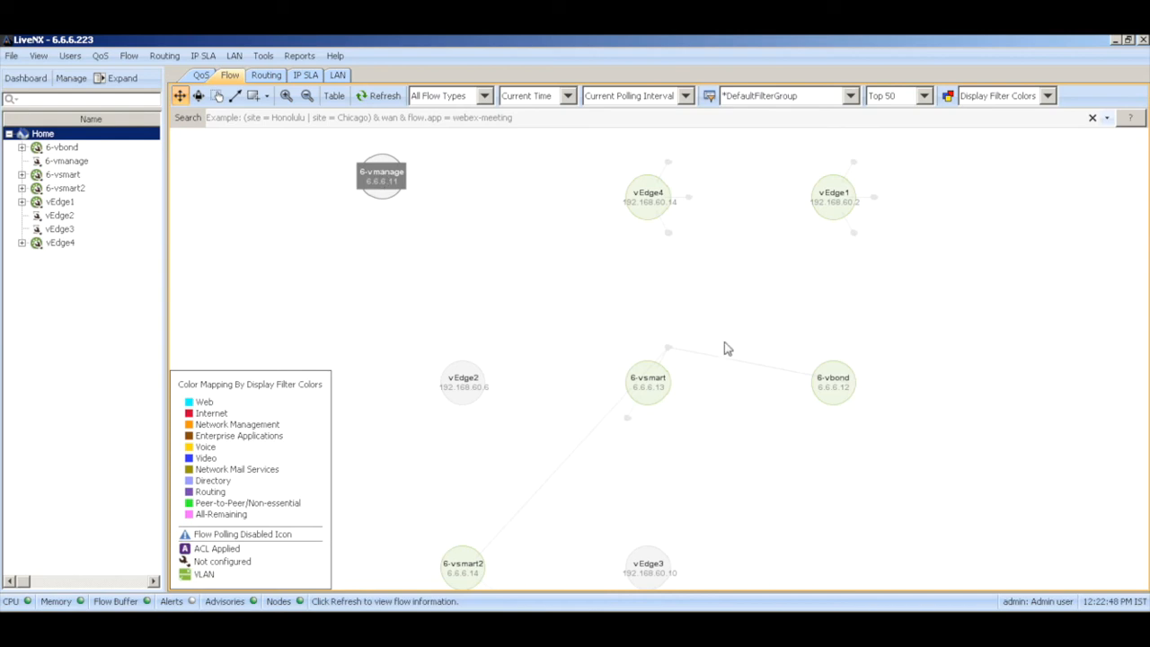
drag(834, 381, 385, 243)
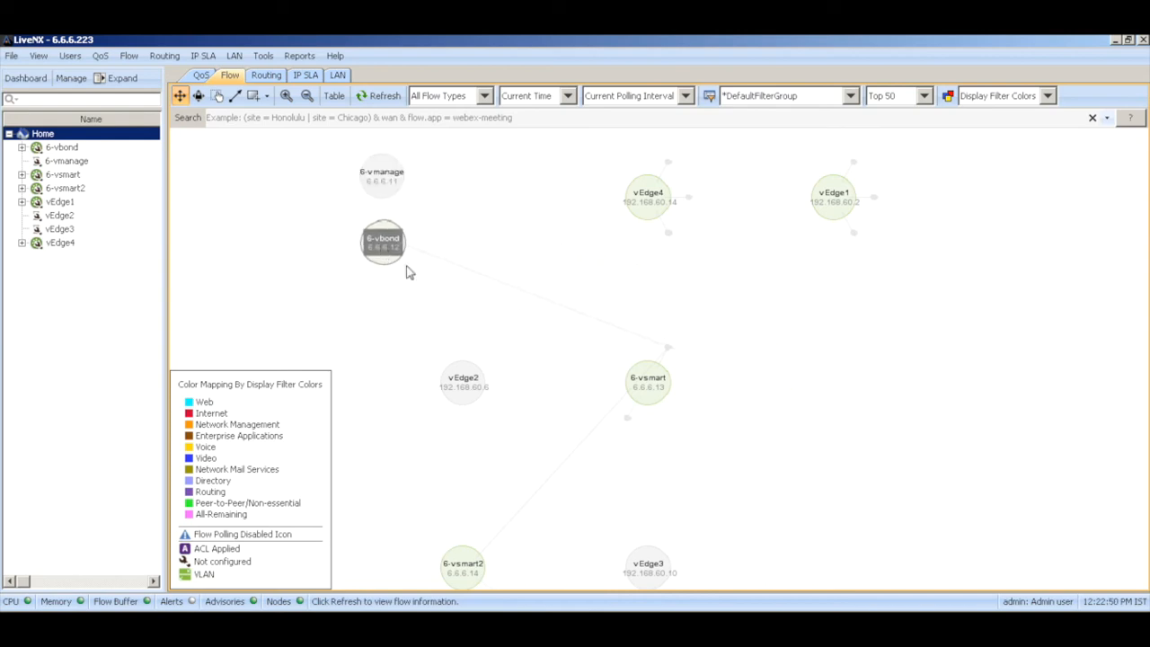
drag(647, 381, 381, 327)
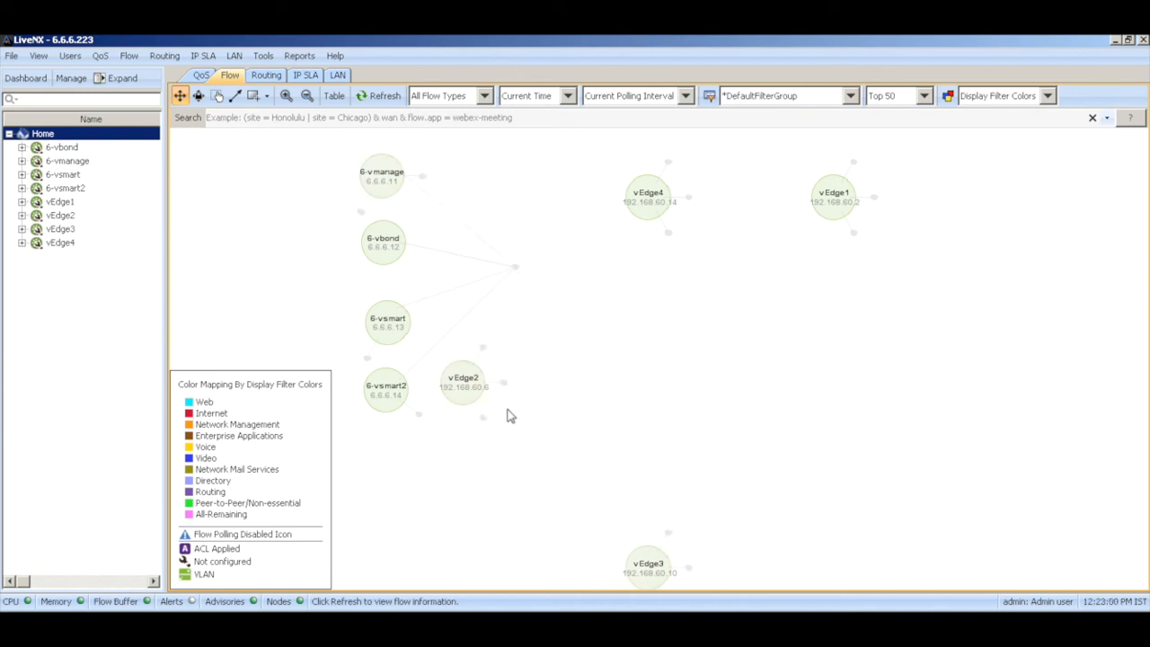
Step: Move vEdge2 to the bottom row and vEdge4 to the top row
drag(464, 381, 558, 528)
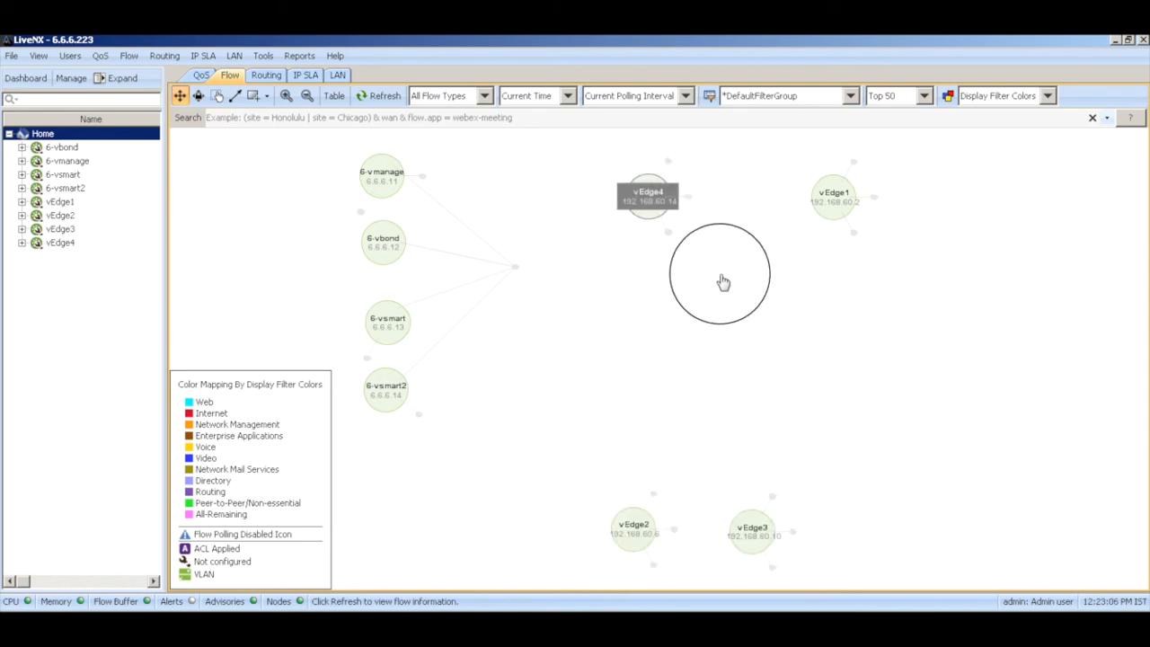
drag(649, 196, 881, 531)
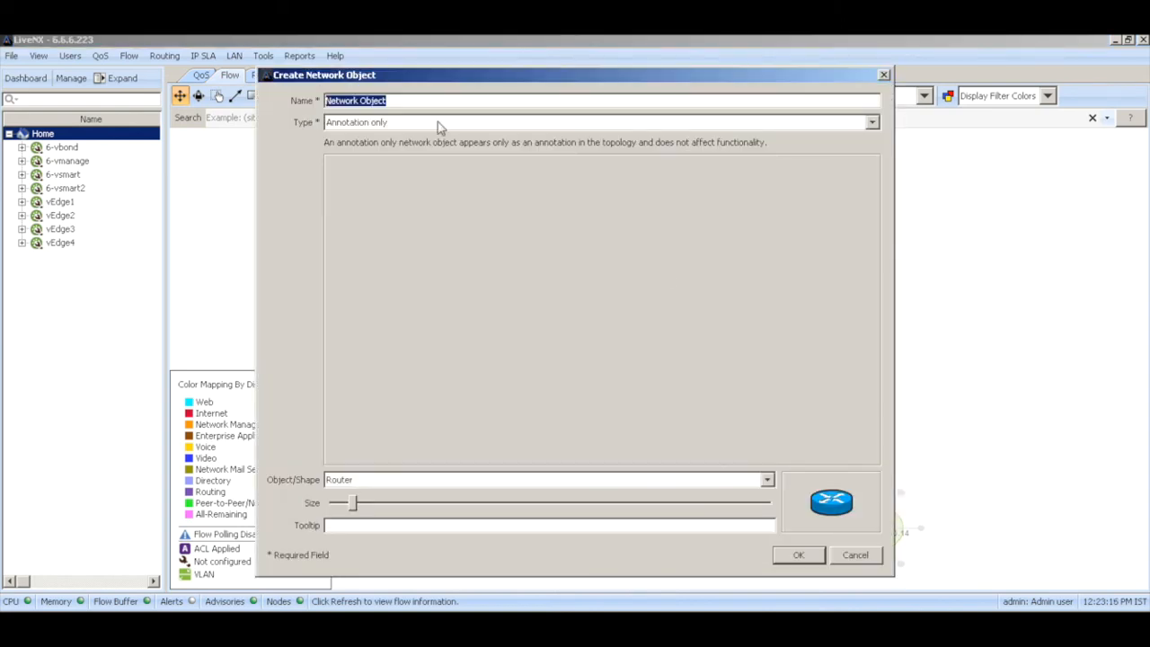
Step: Create merged cloud private1 from 6.6.6.0/24 and the four 192.168.60.x/30 subnets with Network Cloud shape
text(private1)
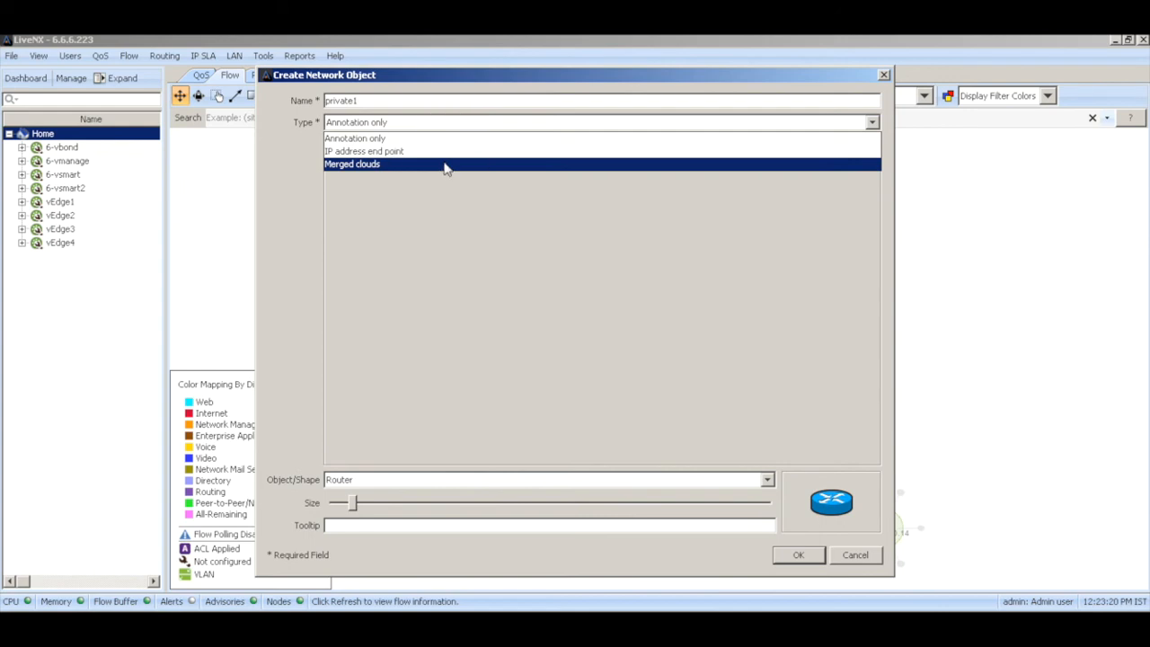
click(352, 163)
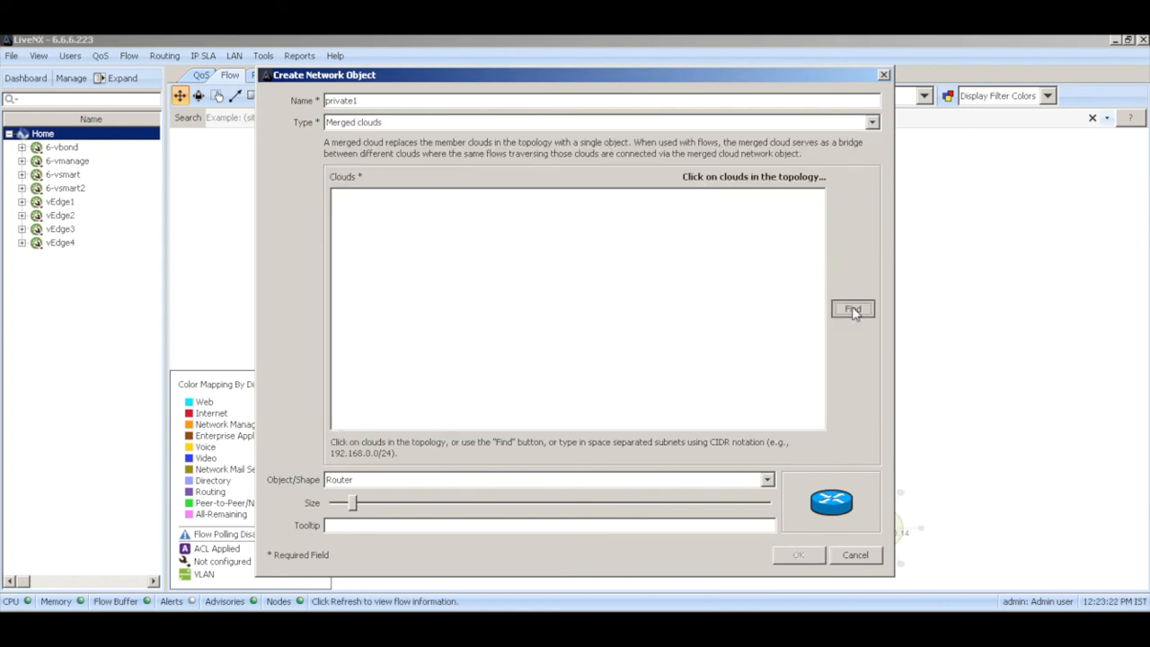
click(852, 310)
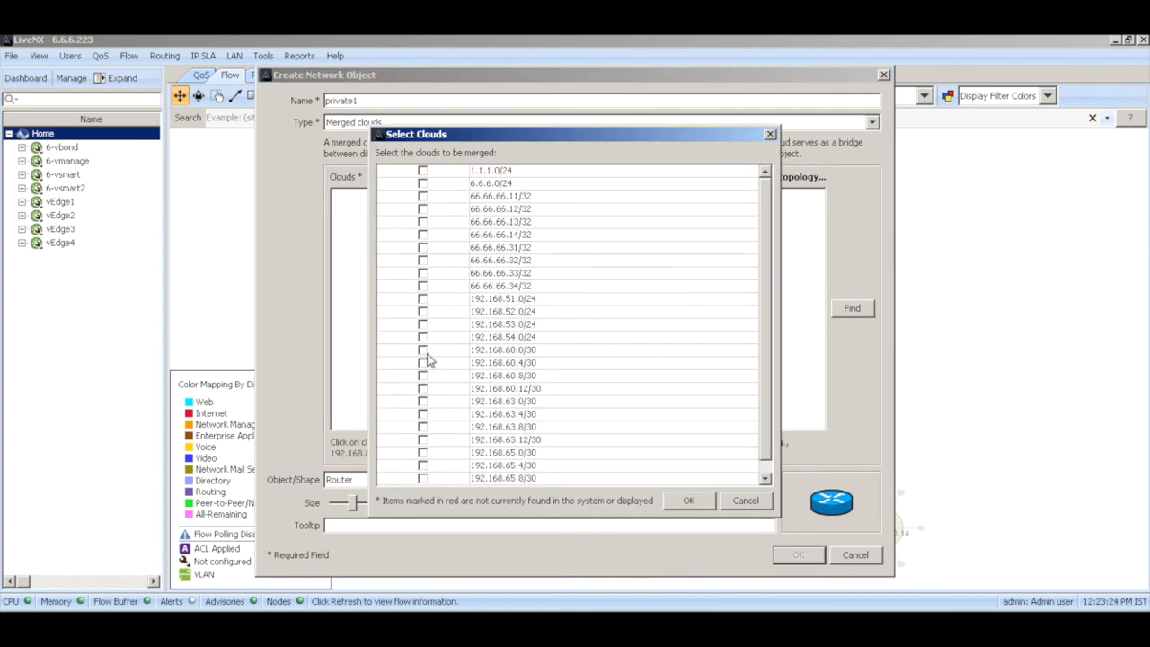
click(422, 363)
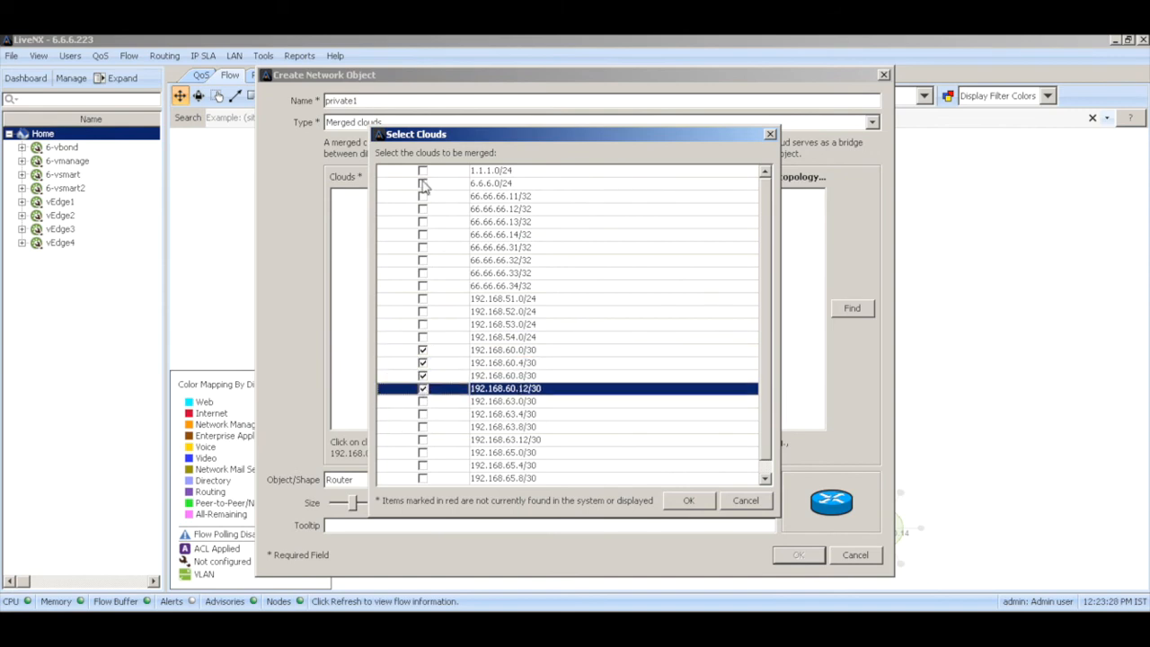
click(424, 183)
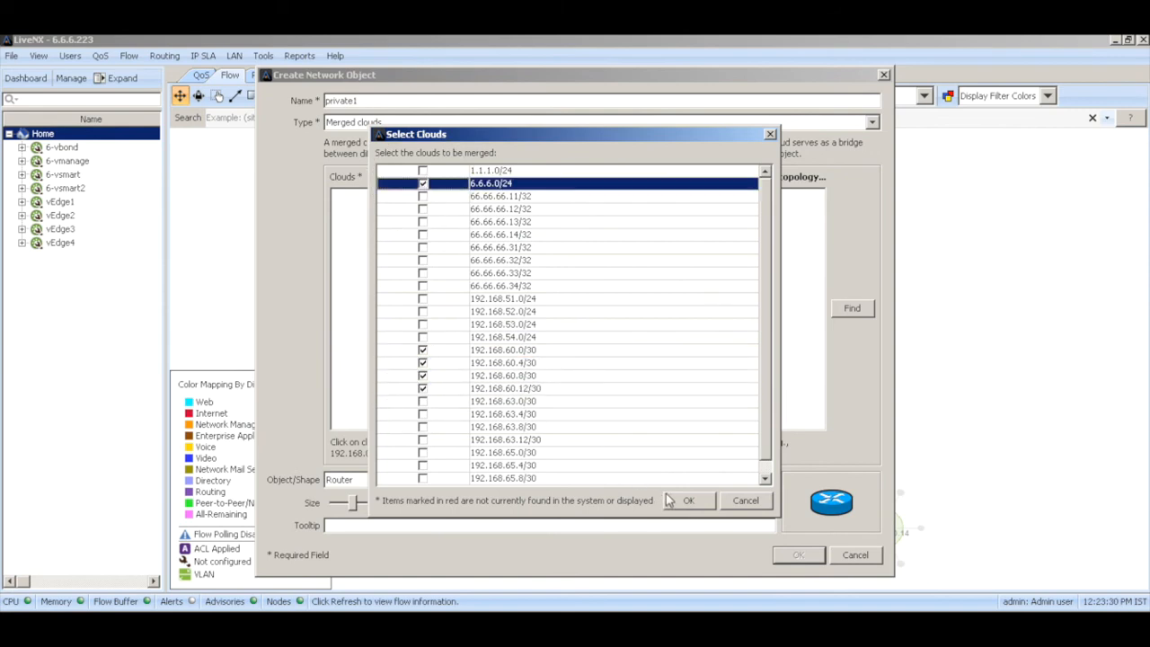
click(689, 500)
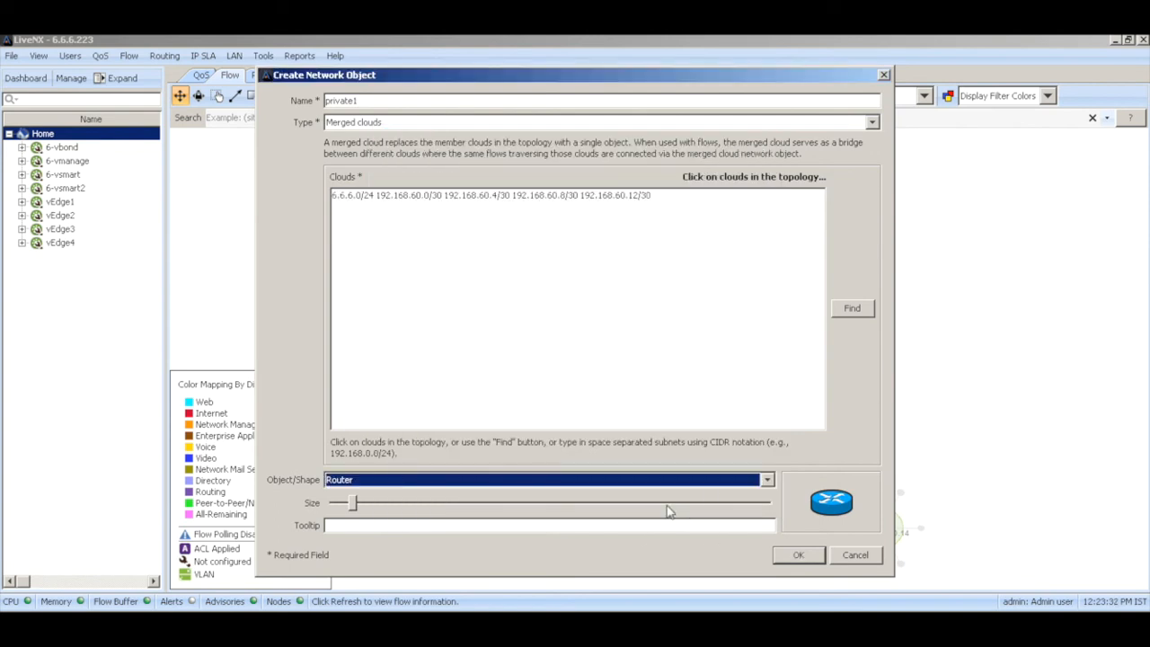
click(543, 478)
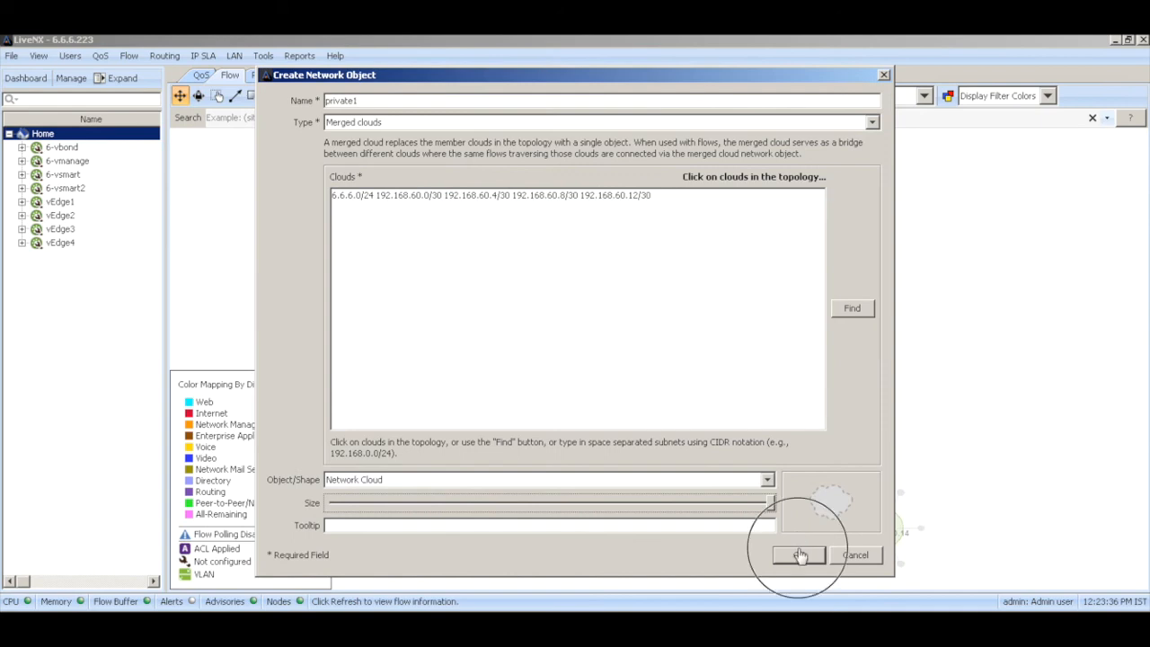
click(798, 554)
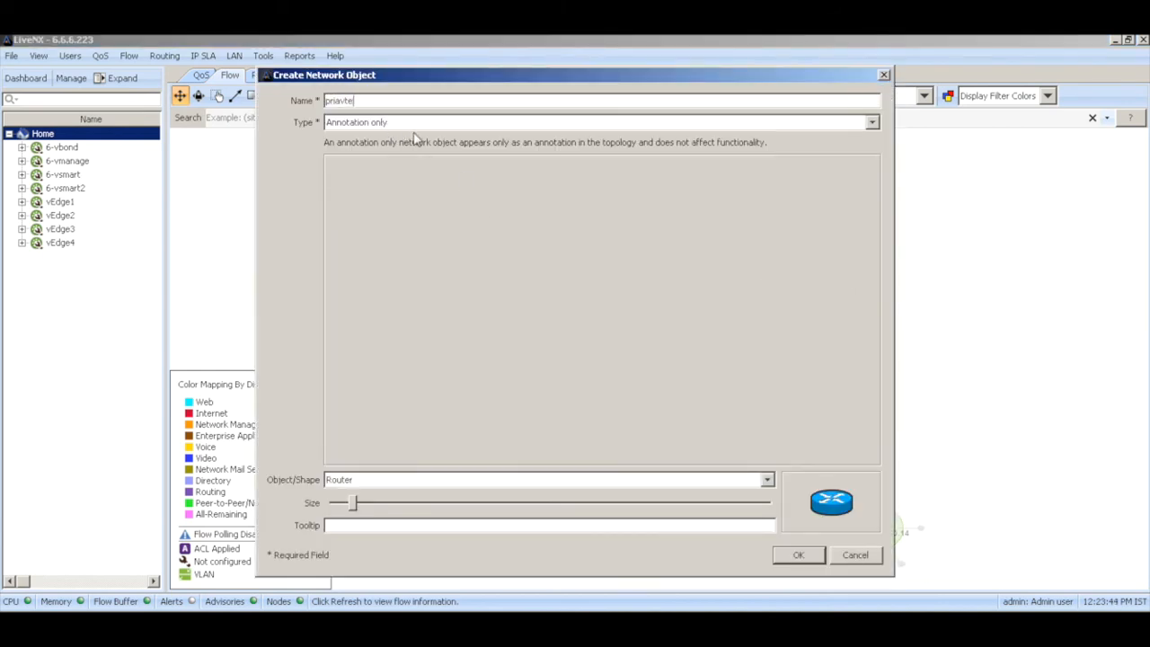
Step: Create a second merged cloud from the four 192.168.65.x/30 subnets with the blue Network Cloud shape
click(597, 122)
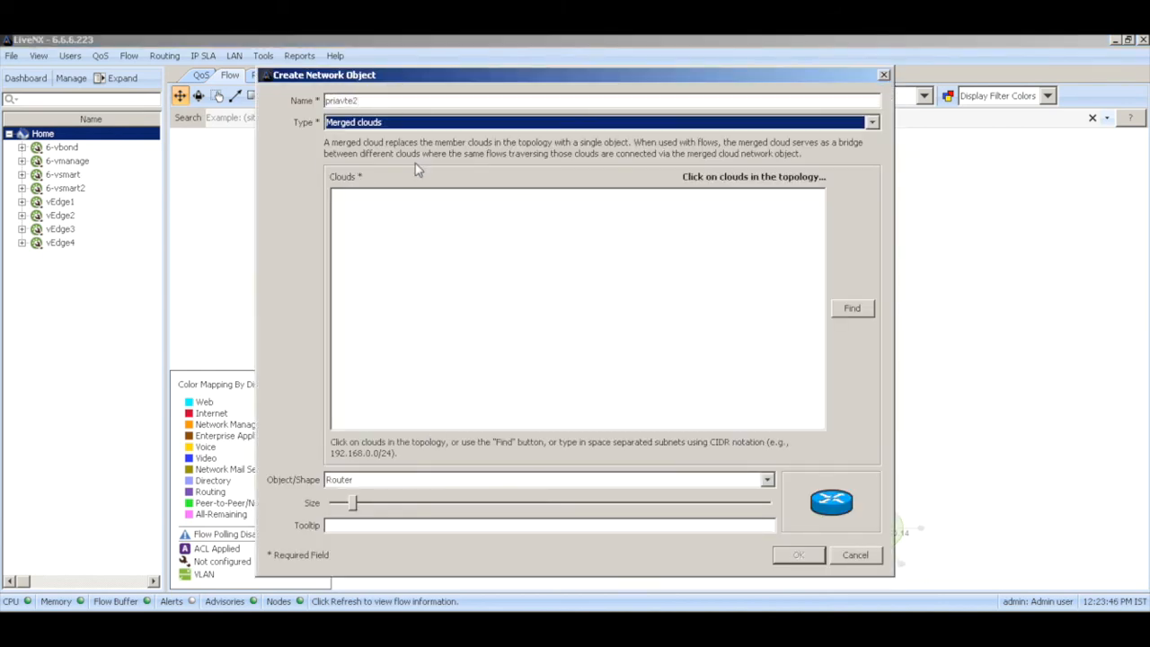
click(852, 307)
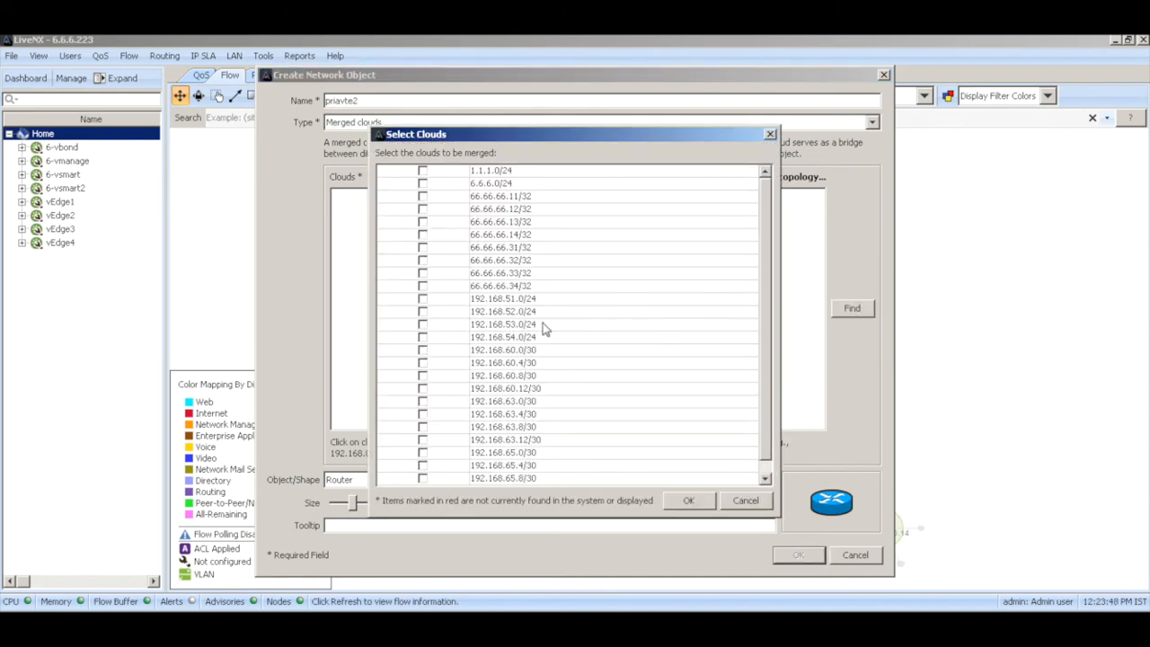
click(423, 439)
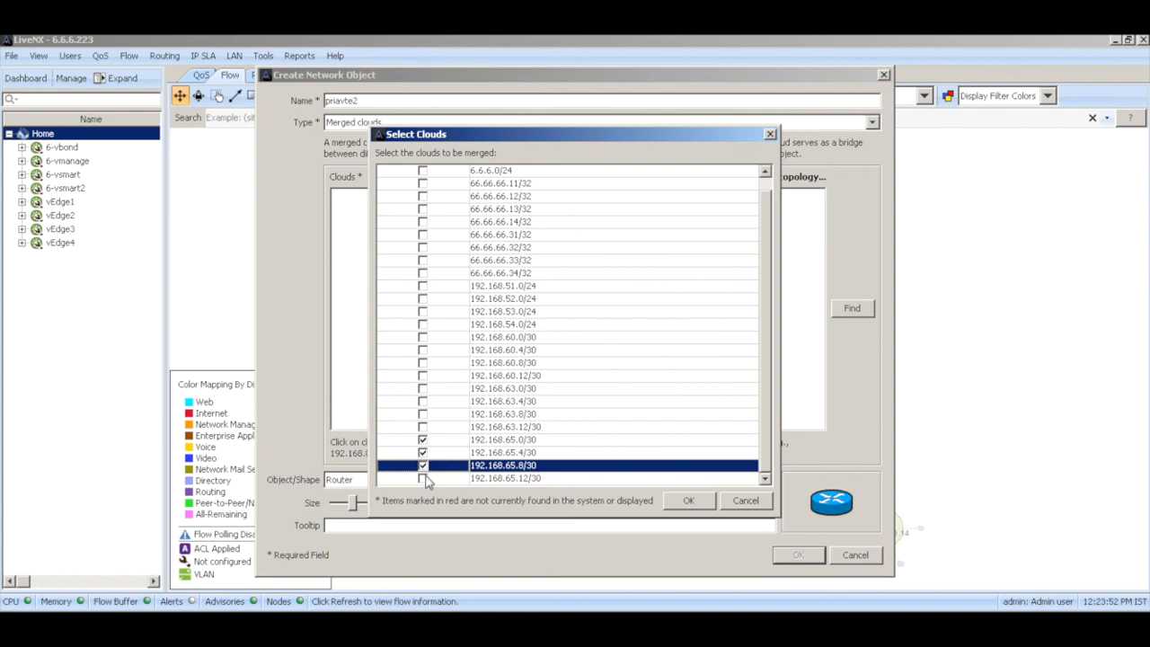
click(422, 478)
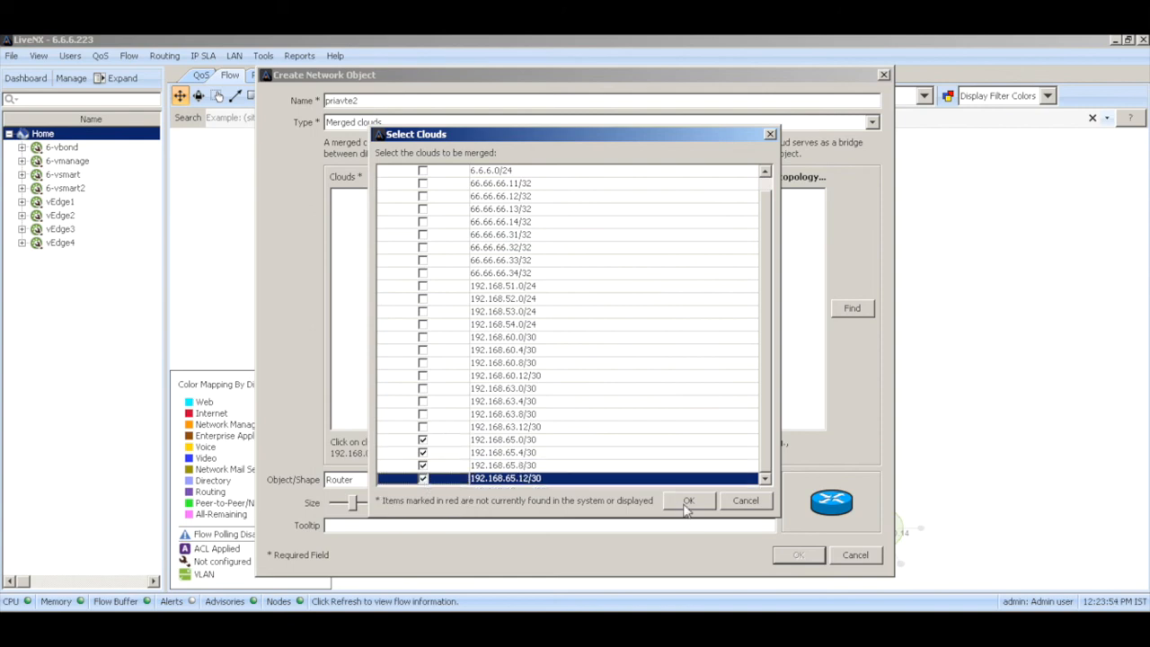
click(688, 500)
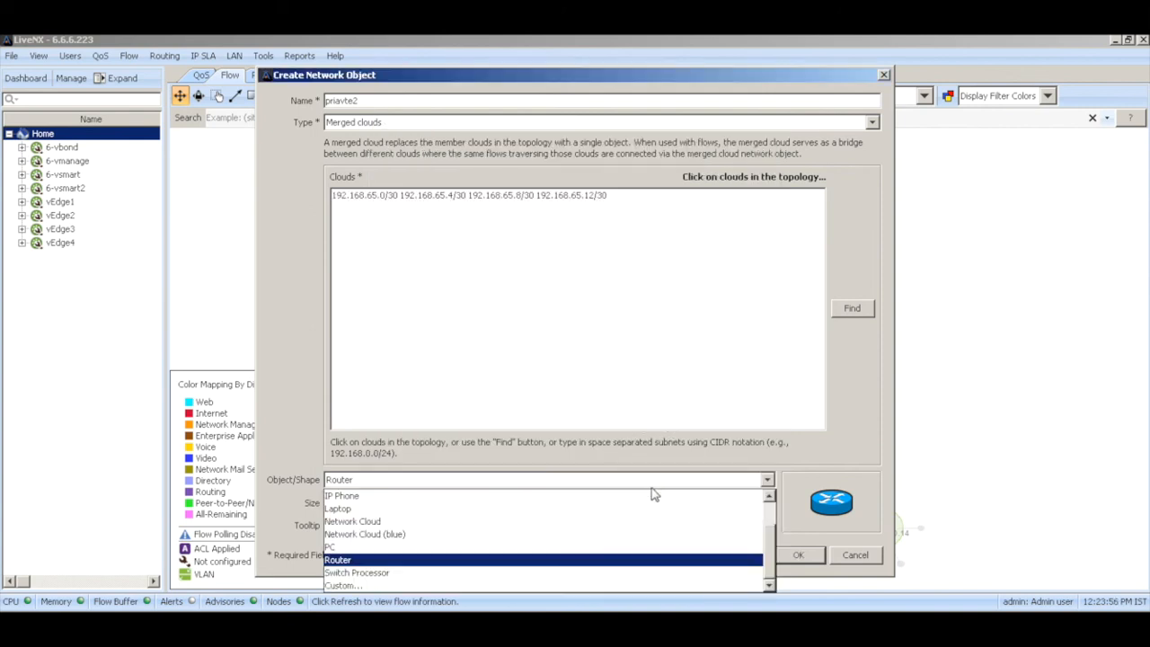
click(364, 534)
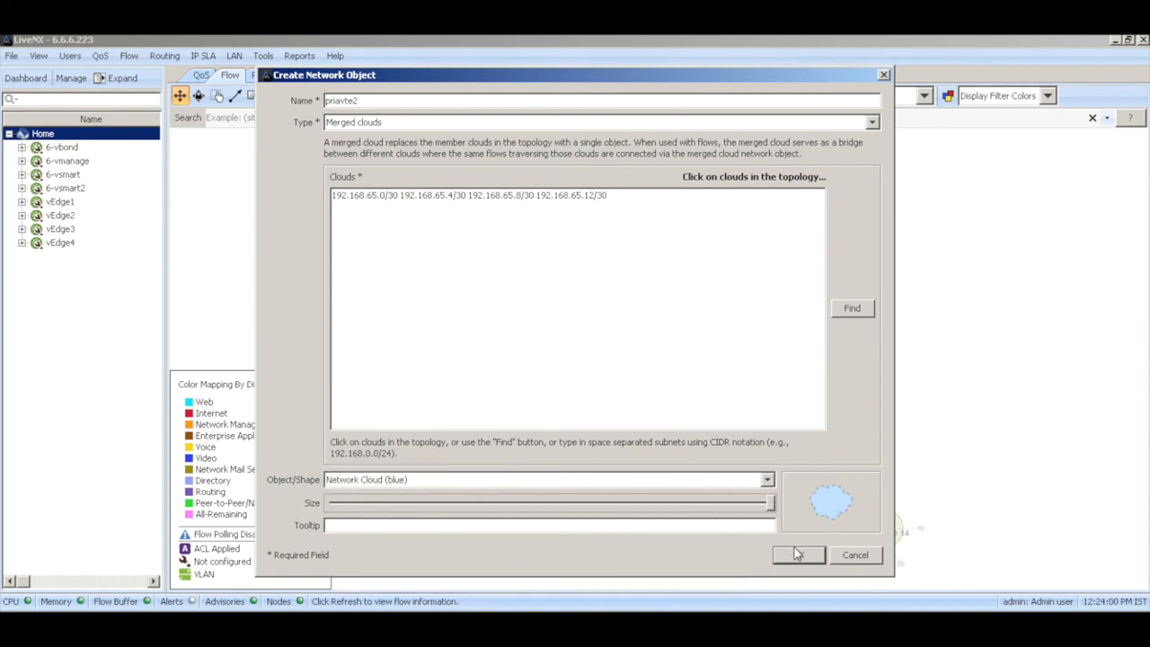
click(798, 554)
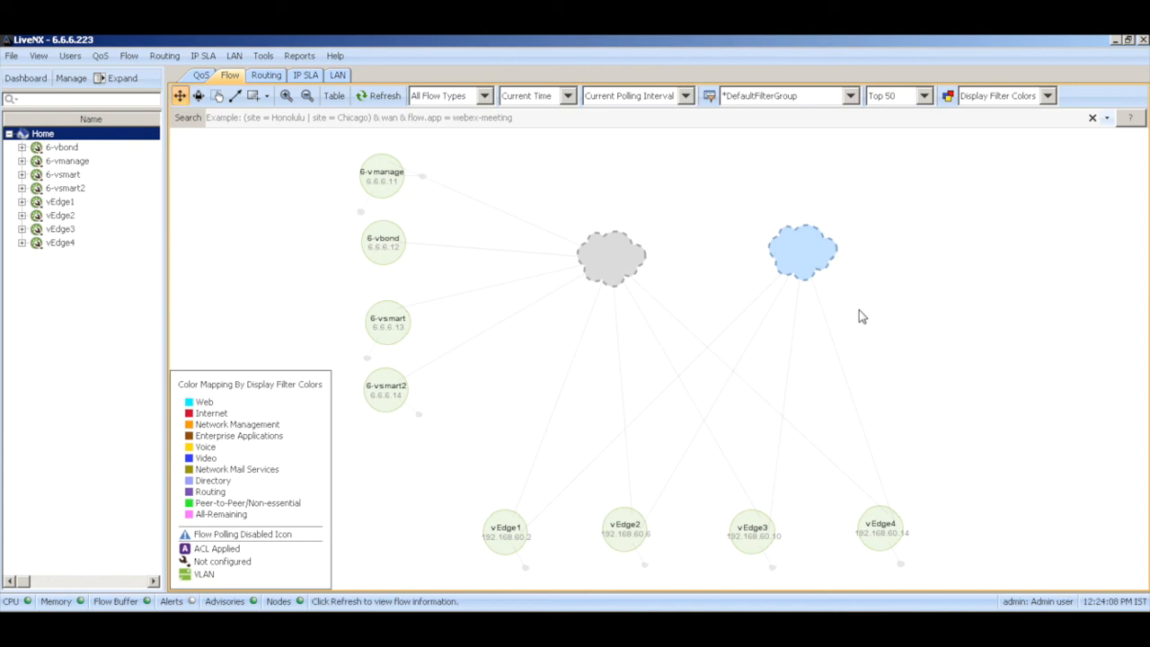
Step: Set the Flow view's display filter to [ad hoc filter]
click(384, 95)
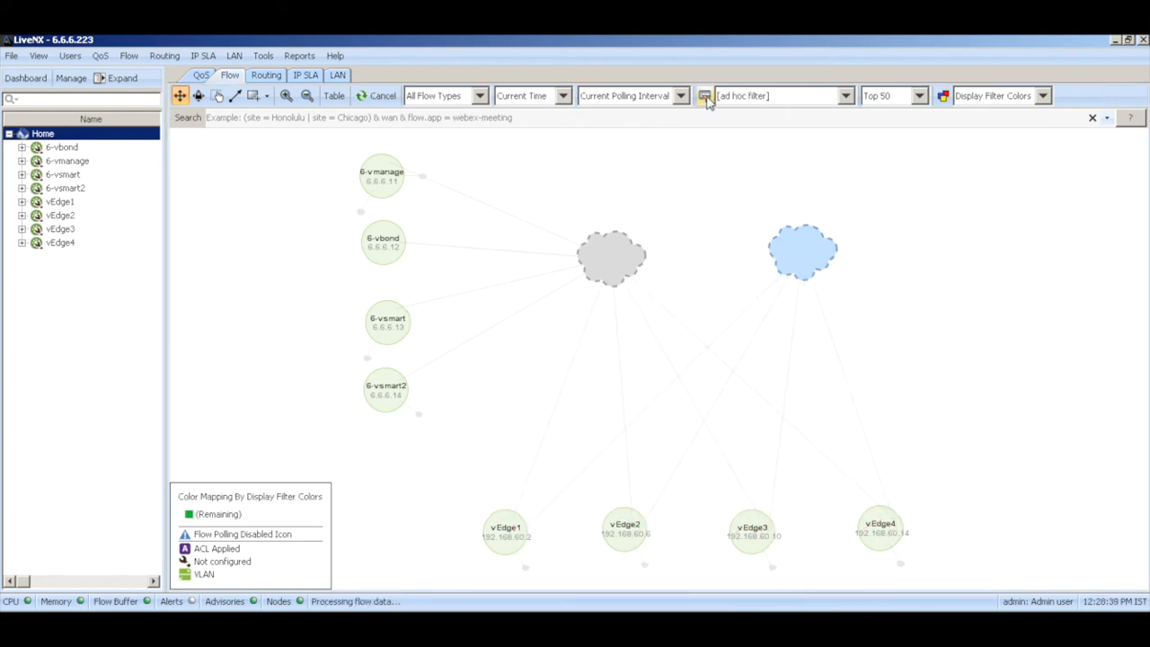
Step: In Flow Display Filters Setup, add an http entry matching the predefined http protocol
click(705, 96)
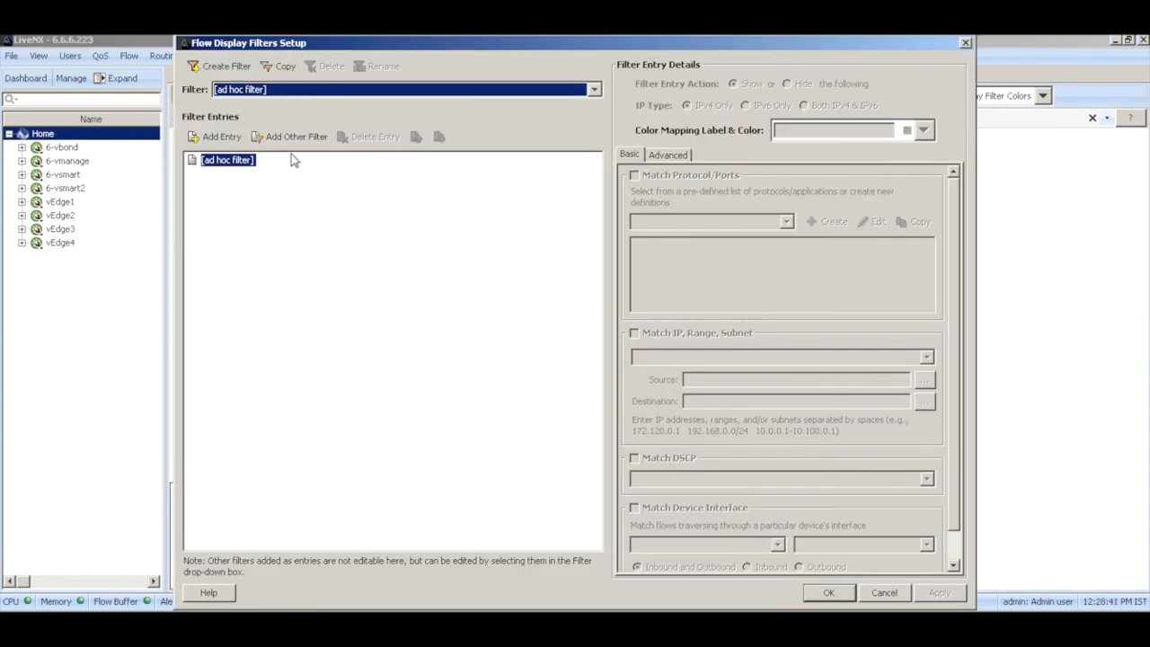
click(215, 137)
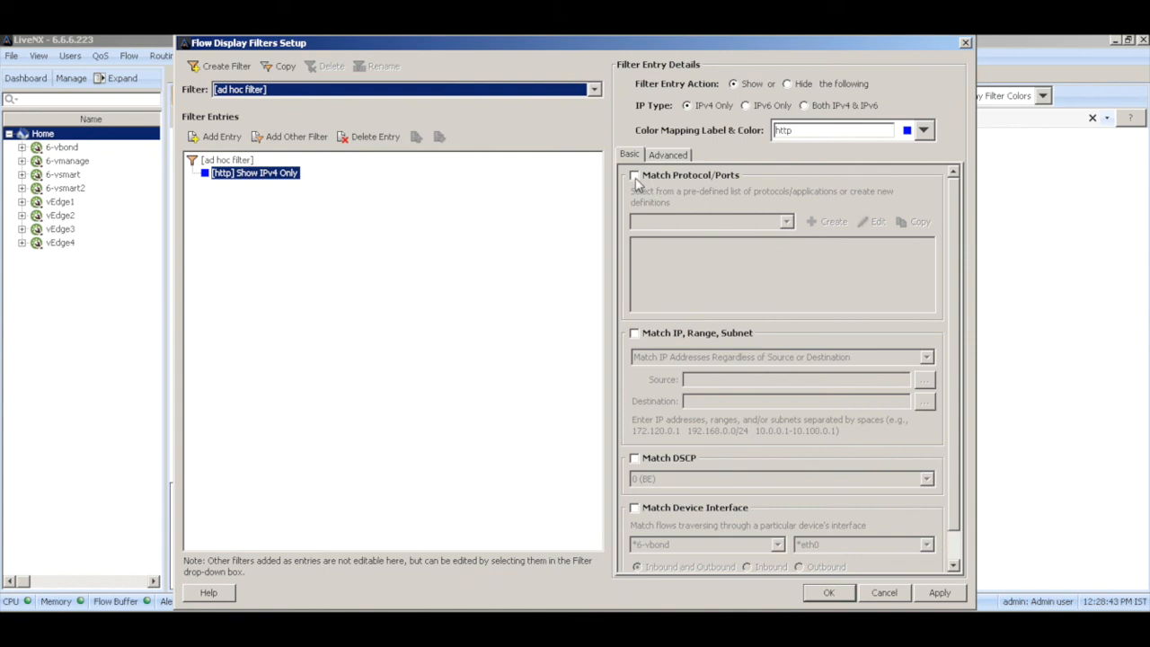
click(635, 177)
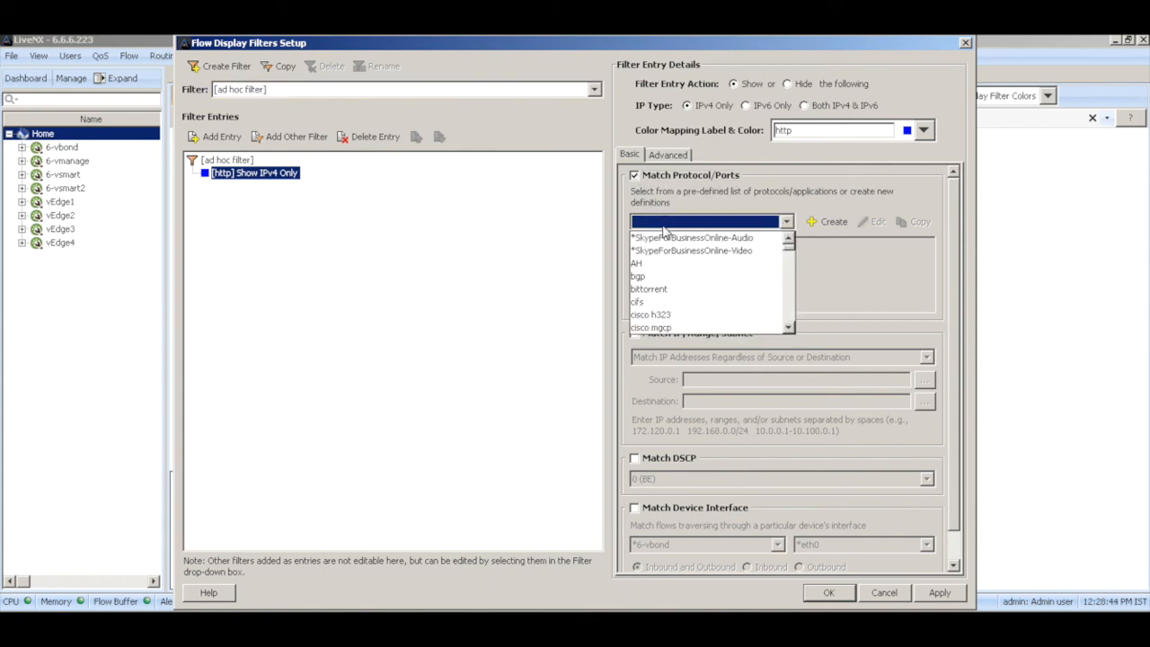
click(640, 327)
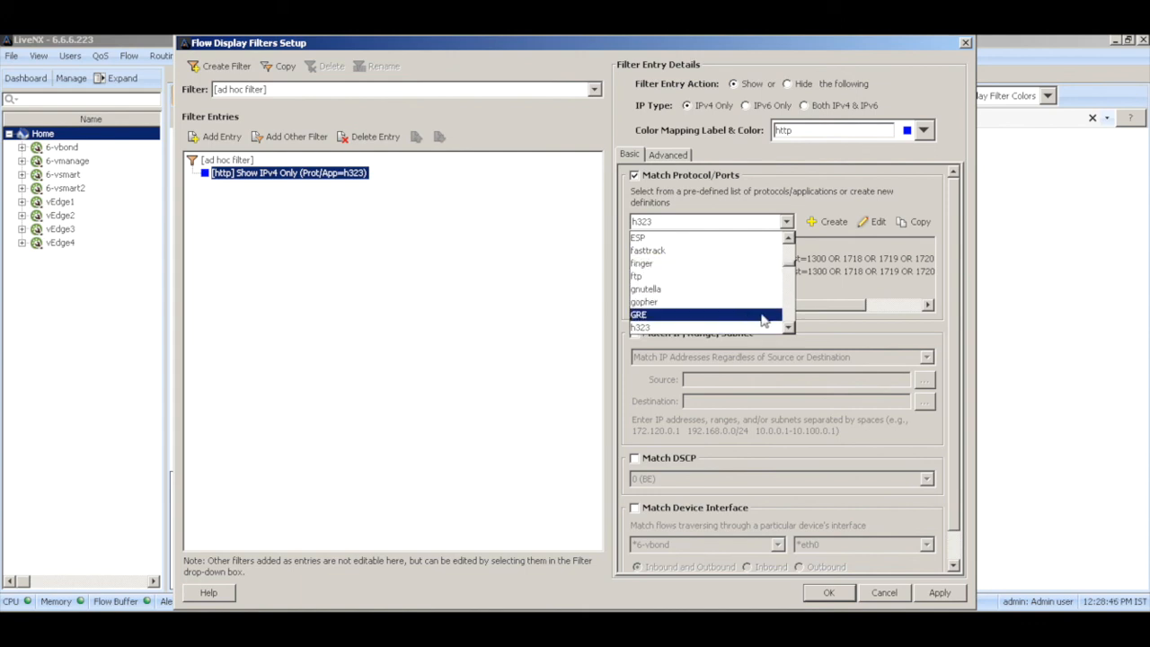
scroll(down, 3)
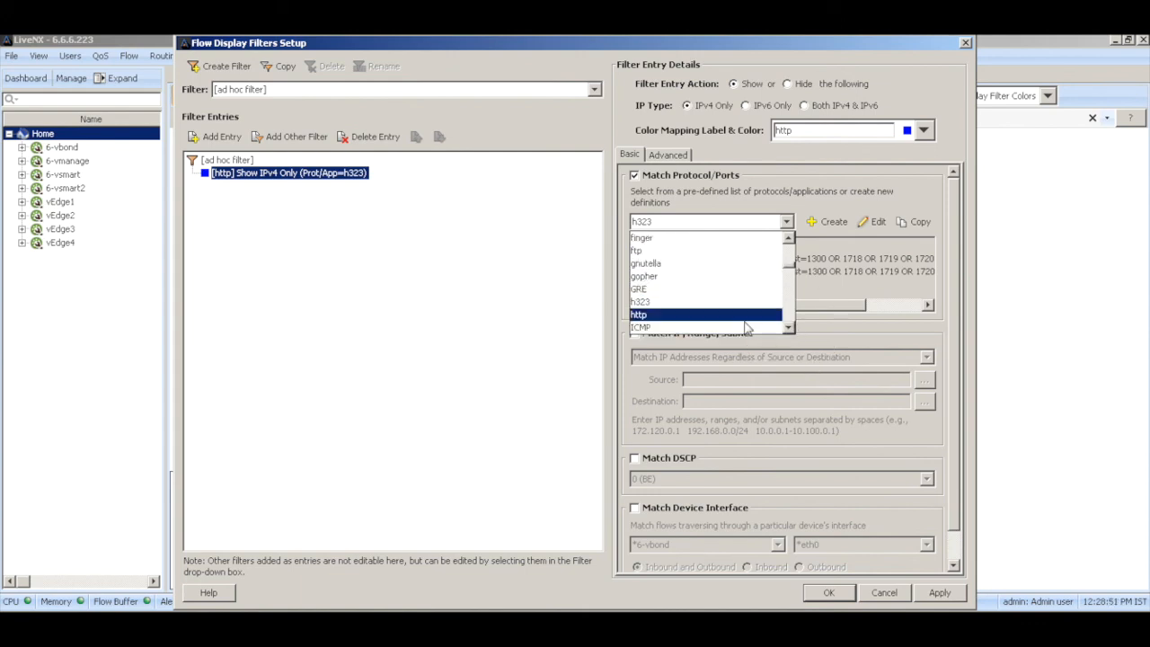
click(640, 313)
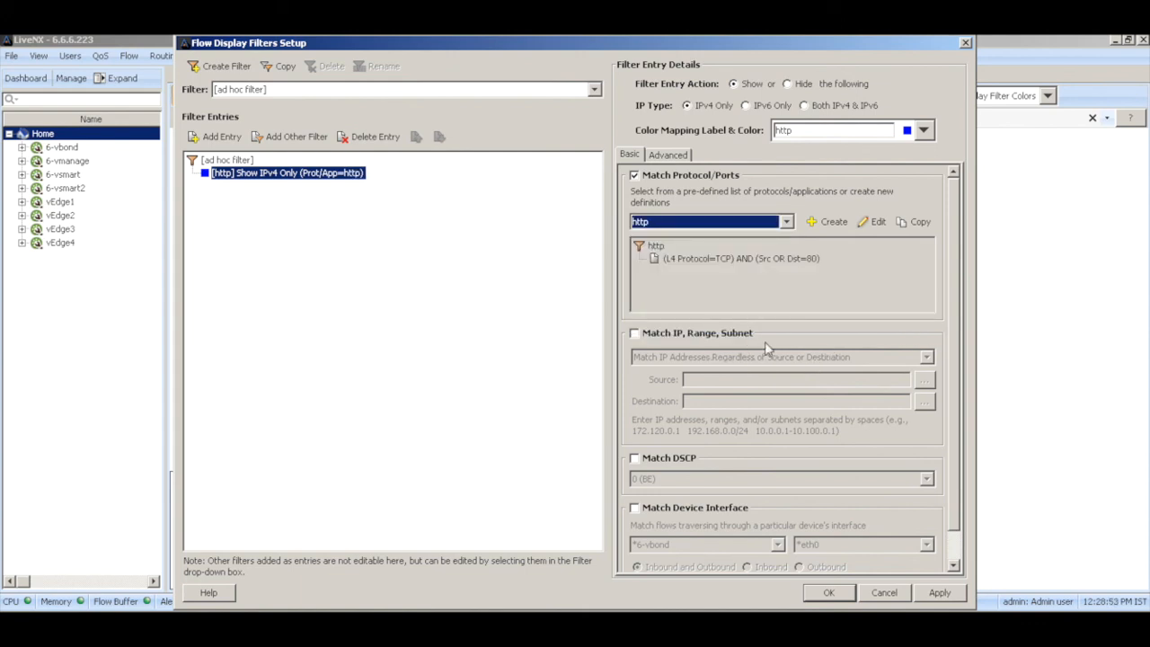
mouse_move(540, 237)
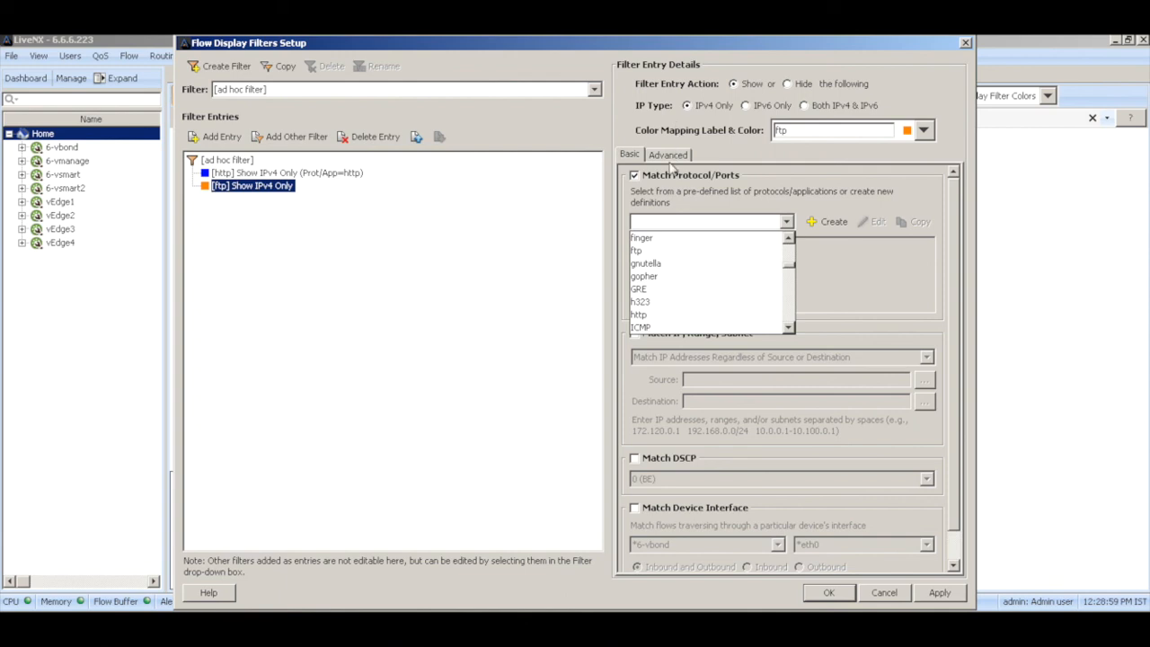
Step: Add ftp and telnet entries matched to their protocols and apply the filter
click(636, 250)
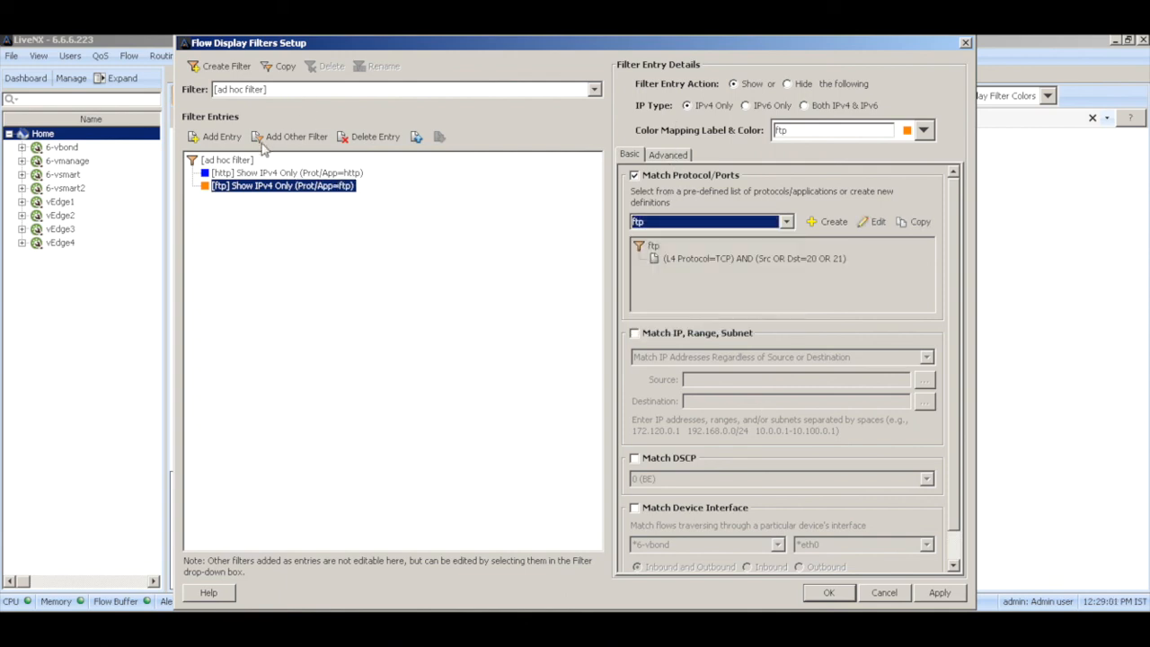
click(221, 137)
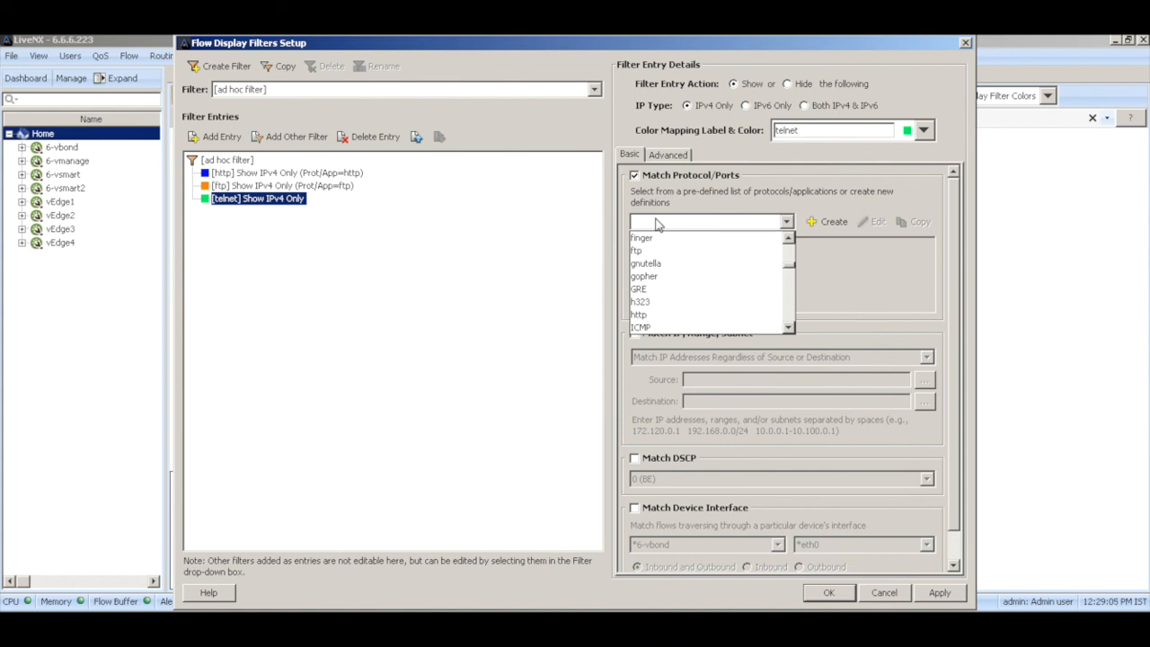
click(640, 327)
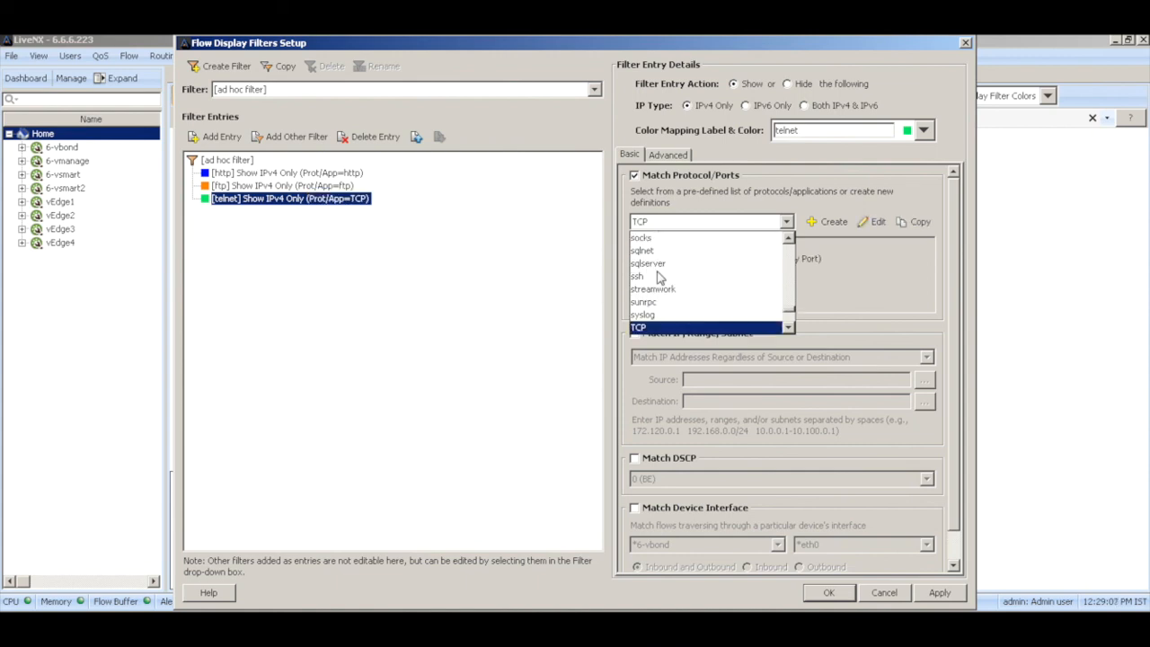
scroll(down, 3)
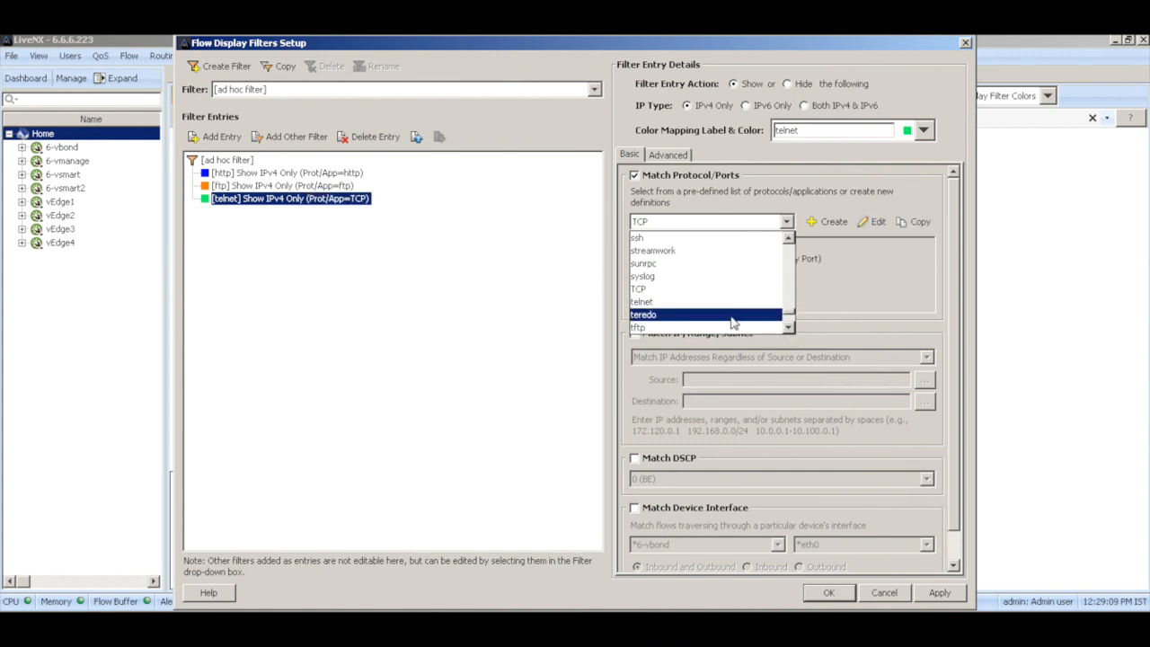
click(642, 302)
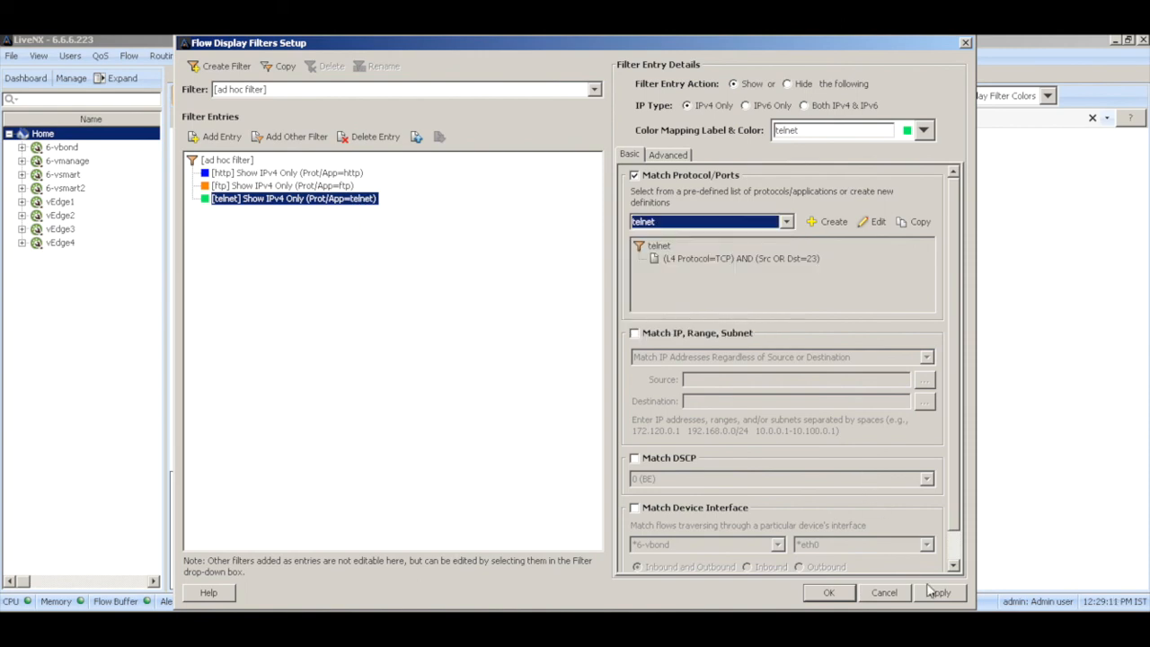
click(827, 593)
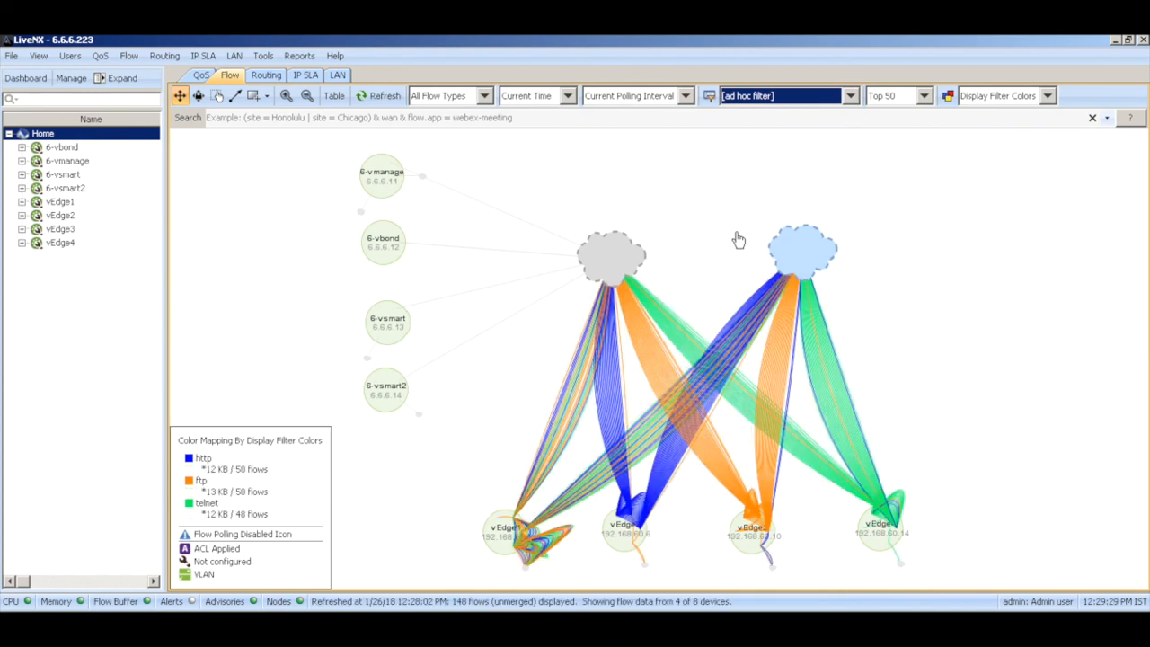
mouse_move(777, 386)
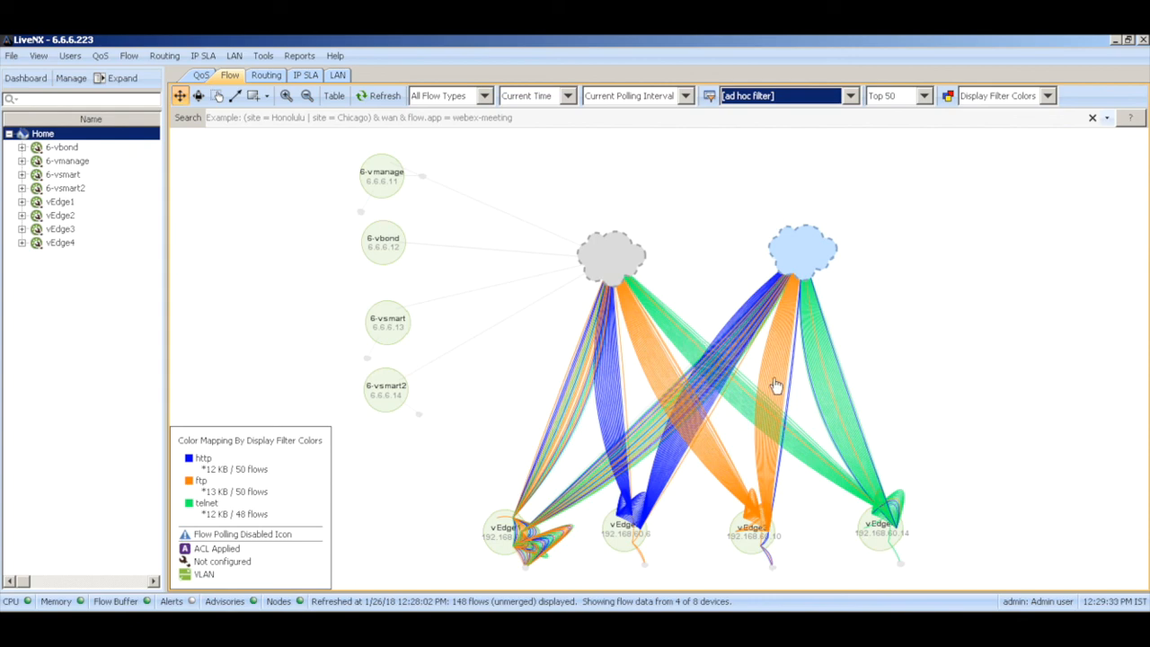
mouse_move(503, 535)
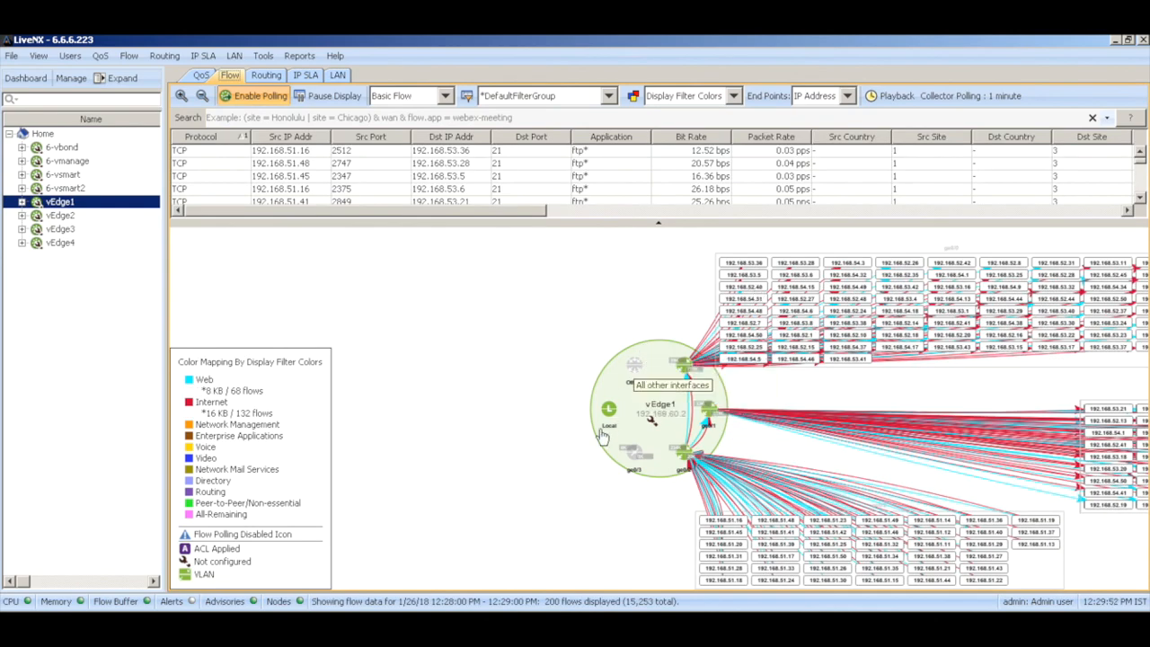
mouse_move(459, 201)
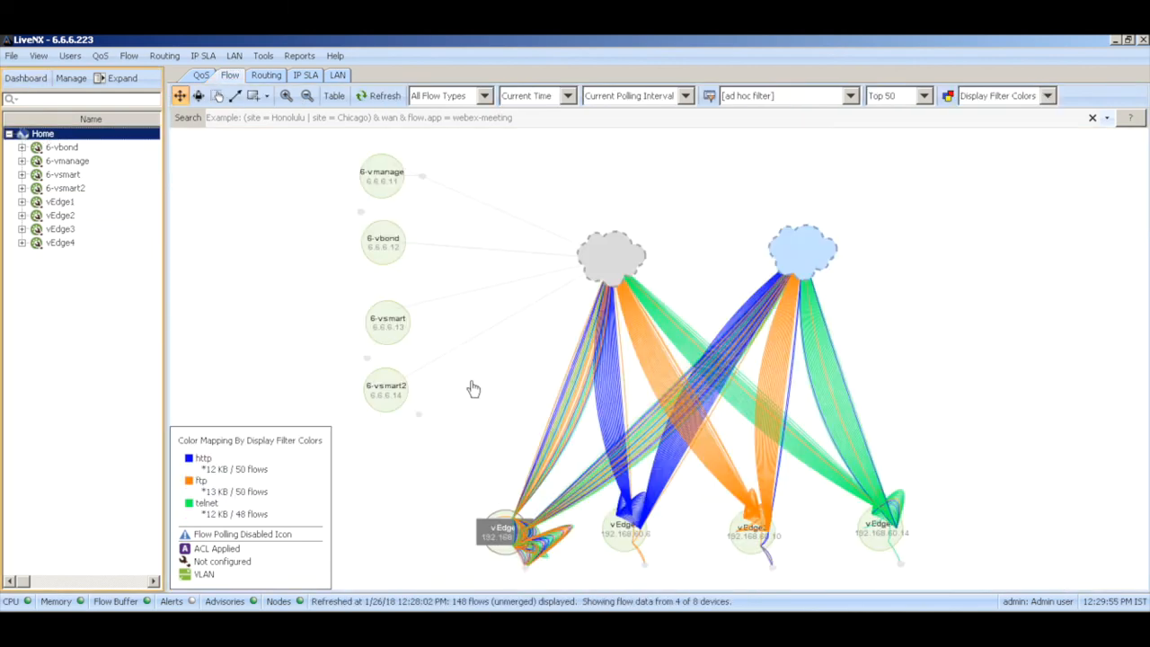
mouse_move(622, 530)
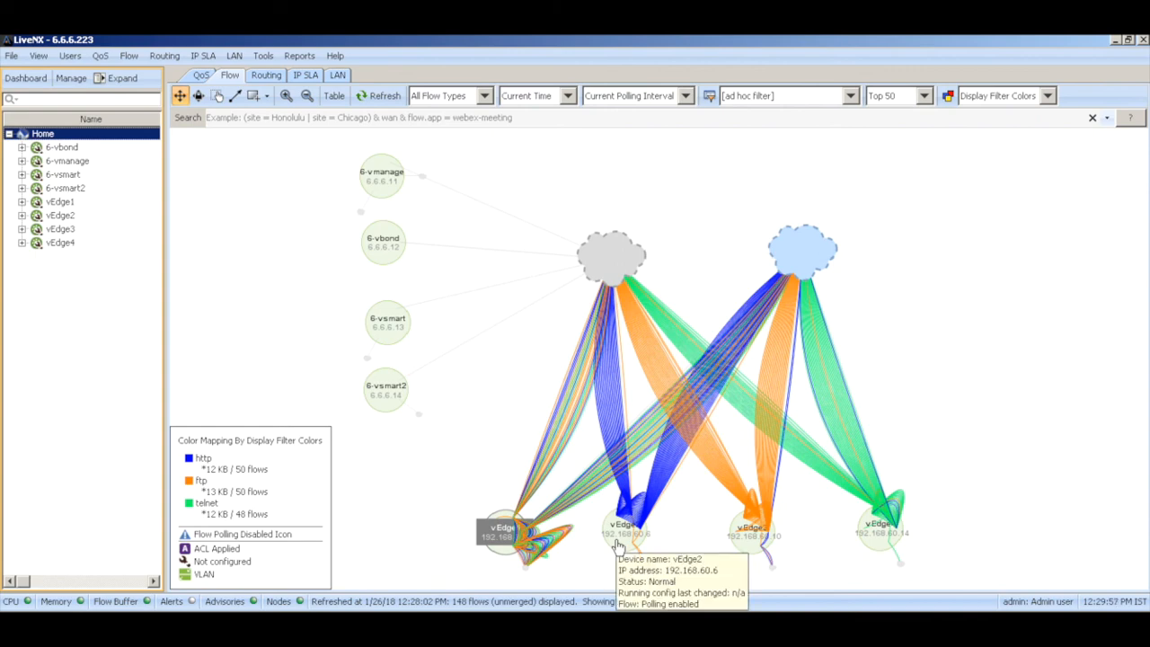
Step: Inspect a vEdge on the refreshed topology to view its colour-coded http, ftp and telnet flows
double_click(496, 530)
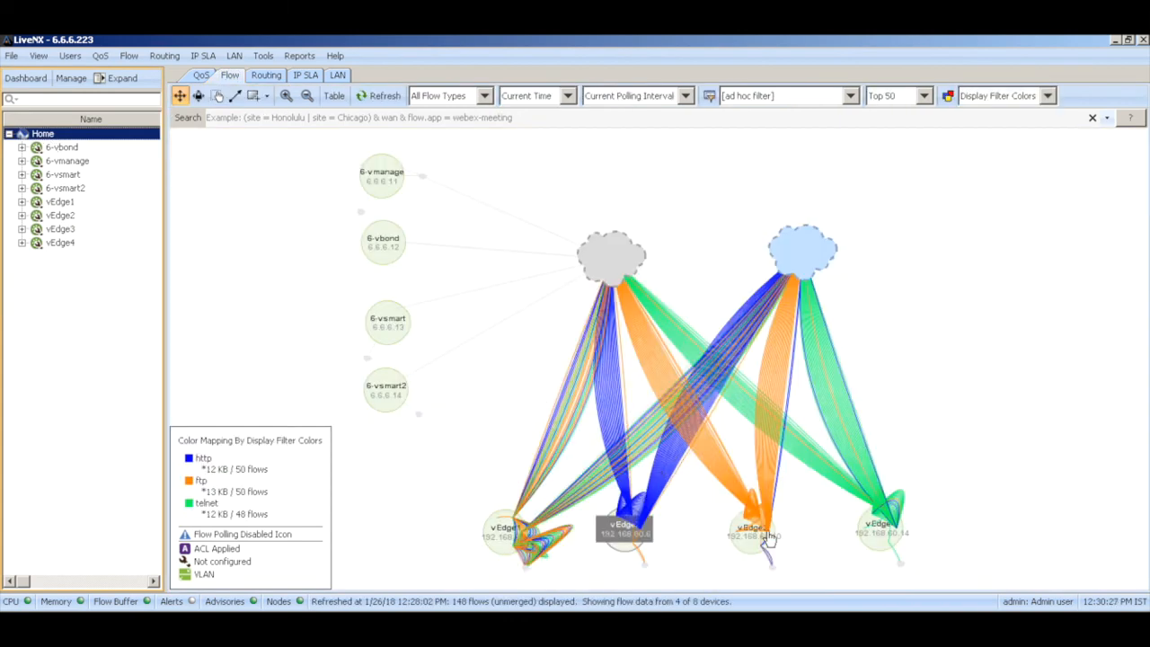
mouse_move(967, 525)
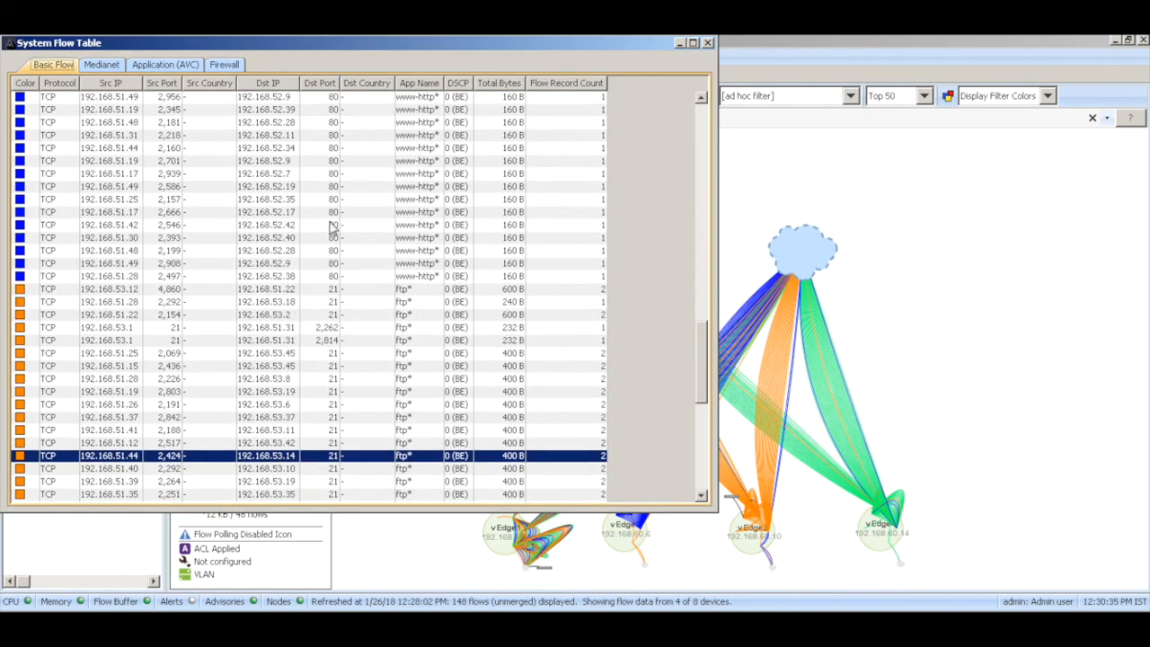
Step: Review the System Flow Table's http, ftp and telnet records, then close it to return to the topology
scroll(down, 3)
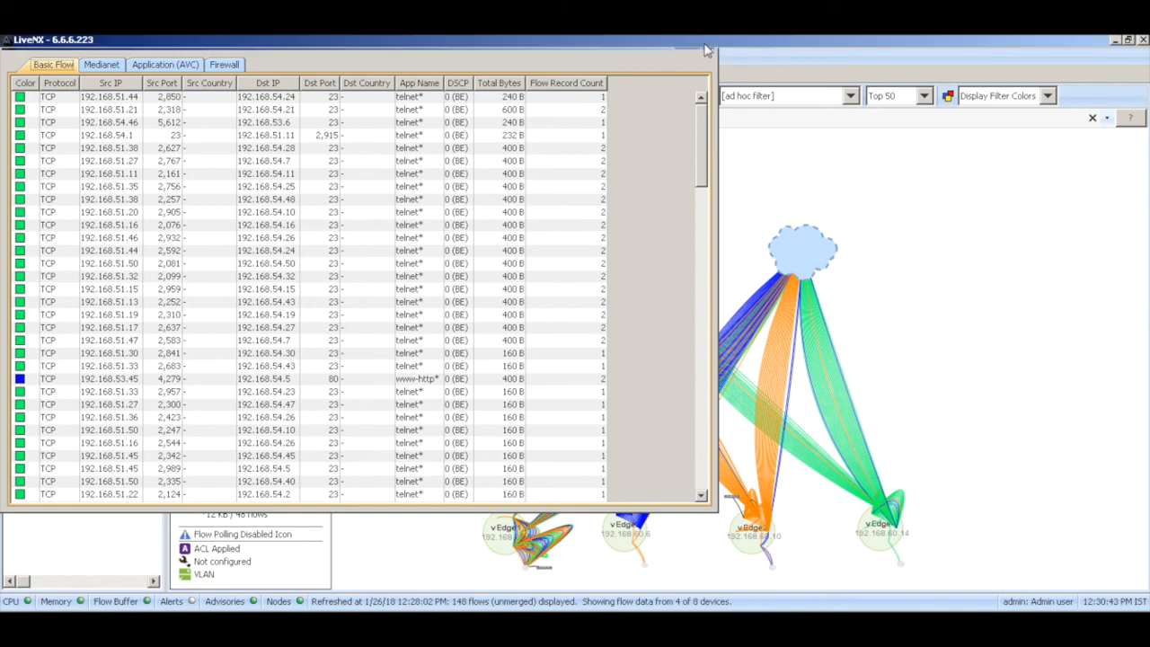
click(705, 50)
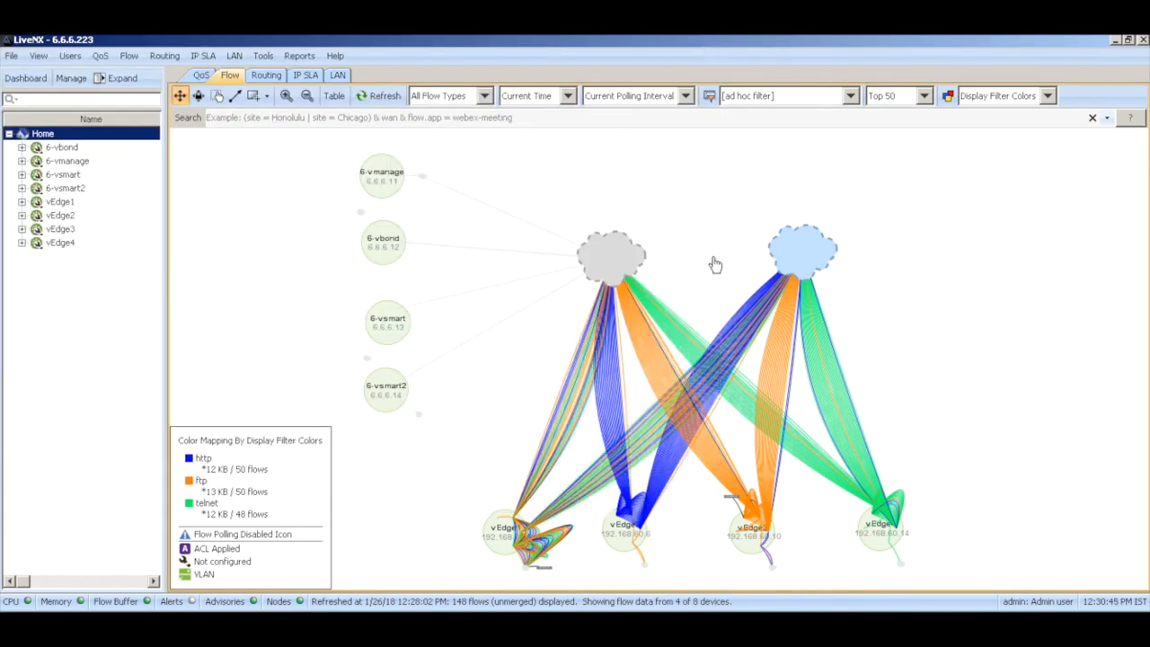